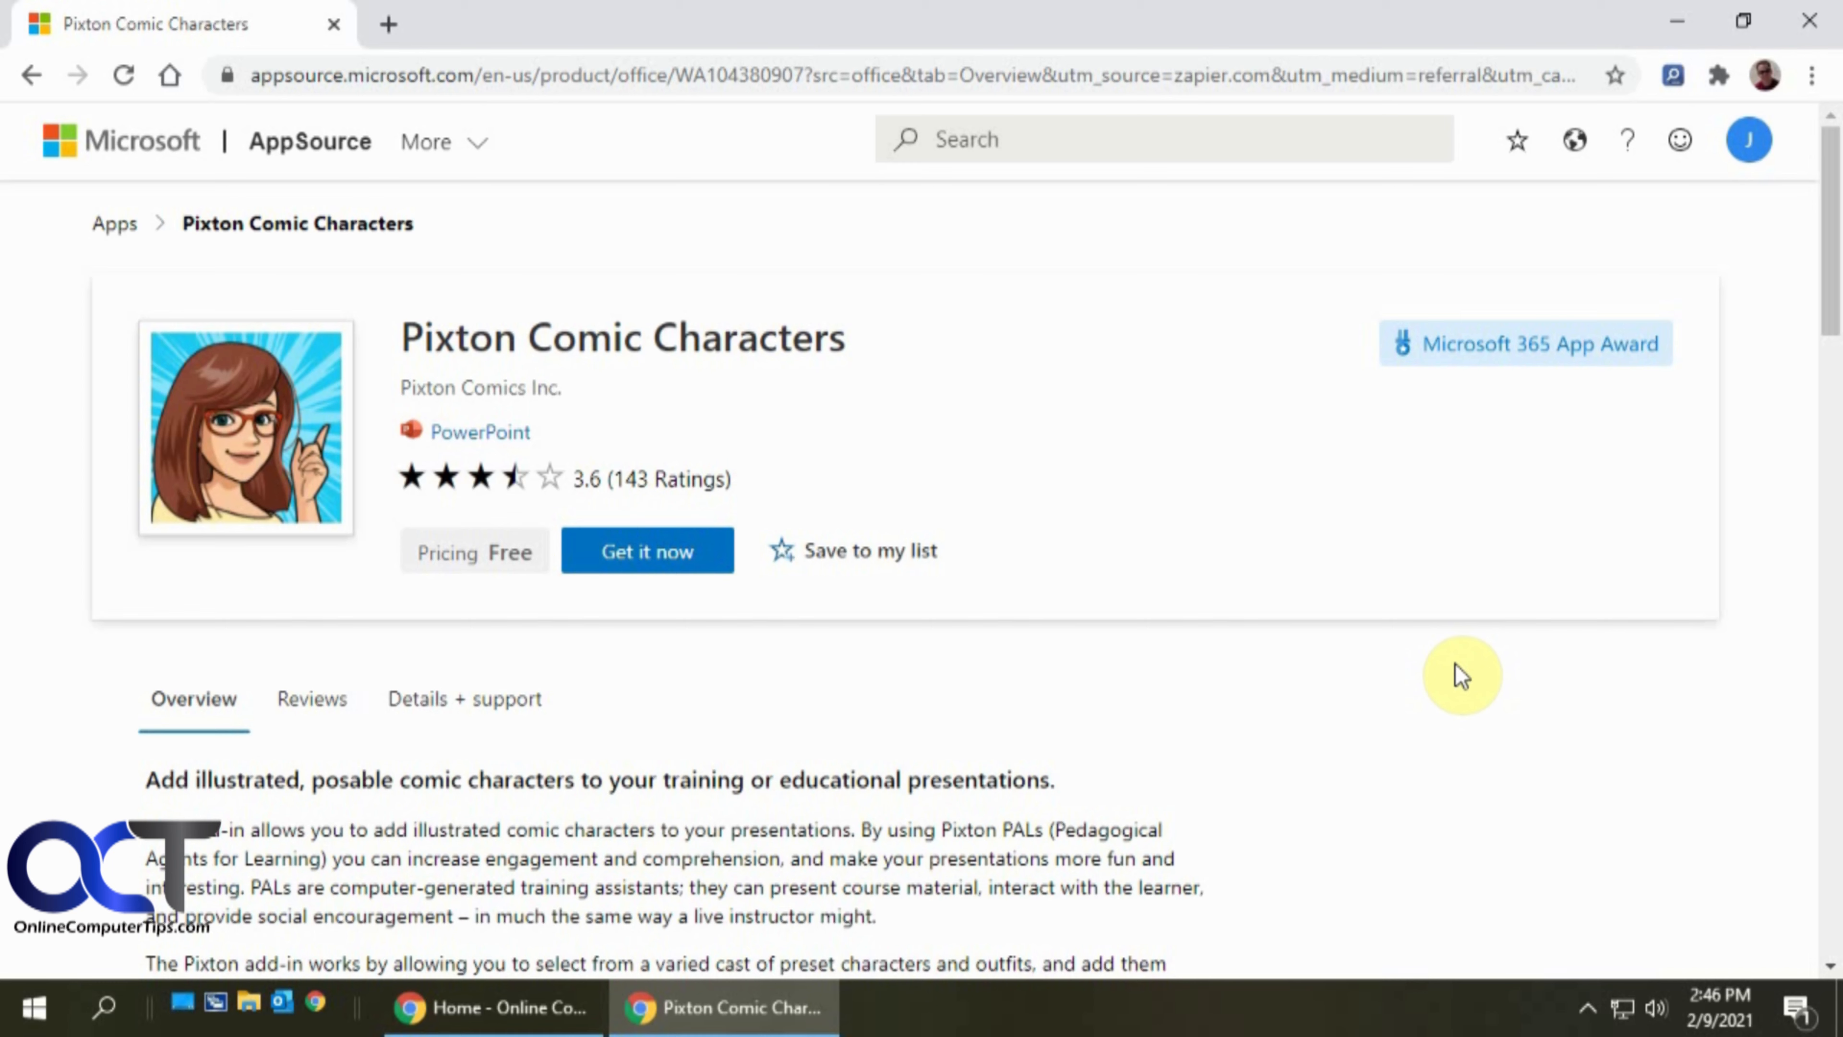
mouse_move(1037, 295)
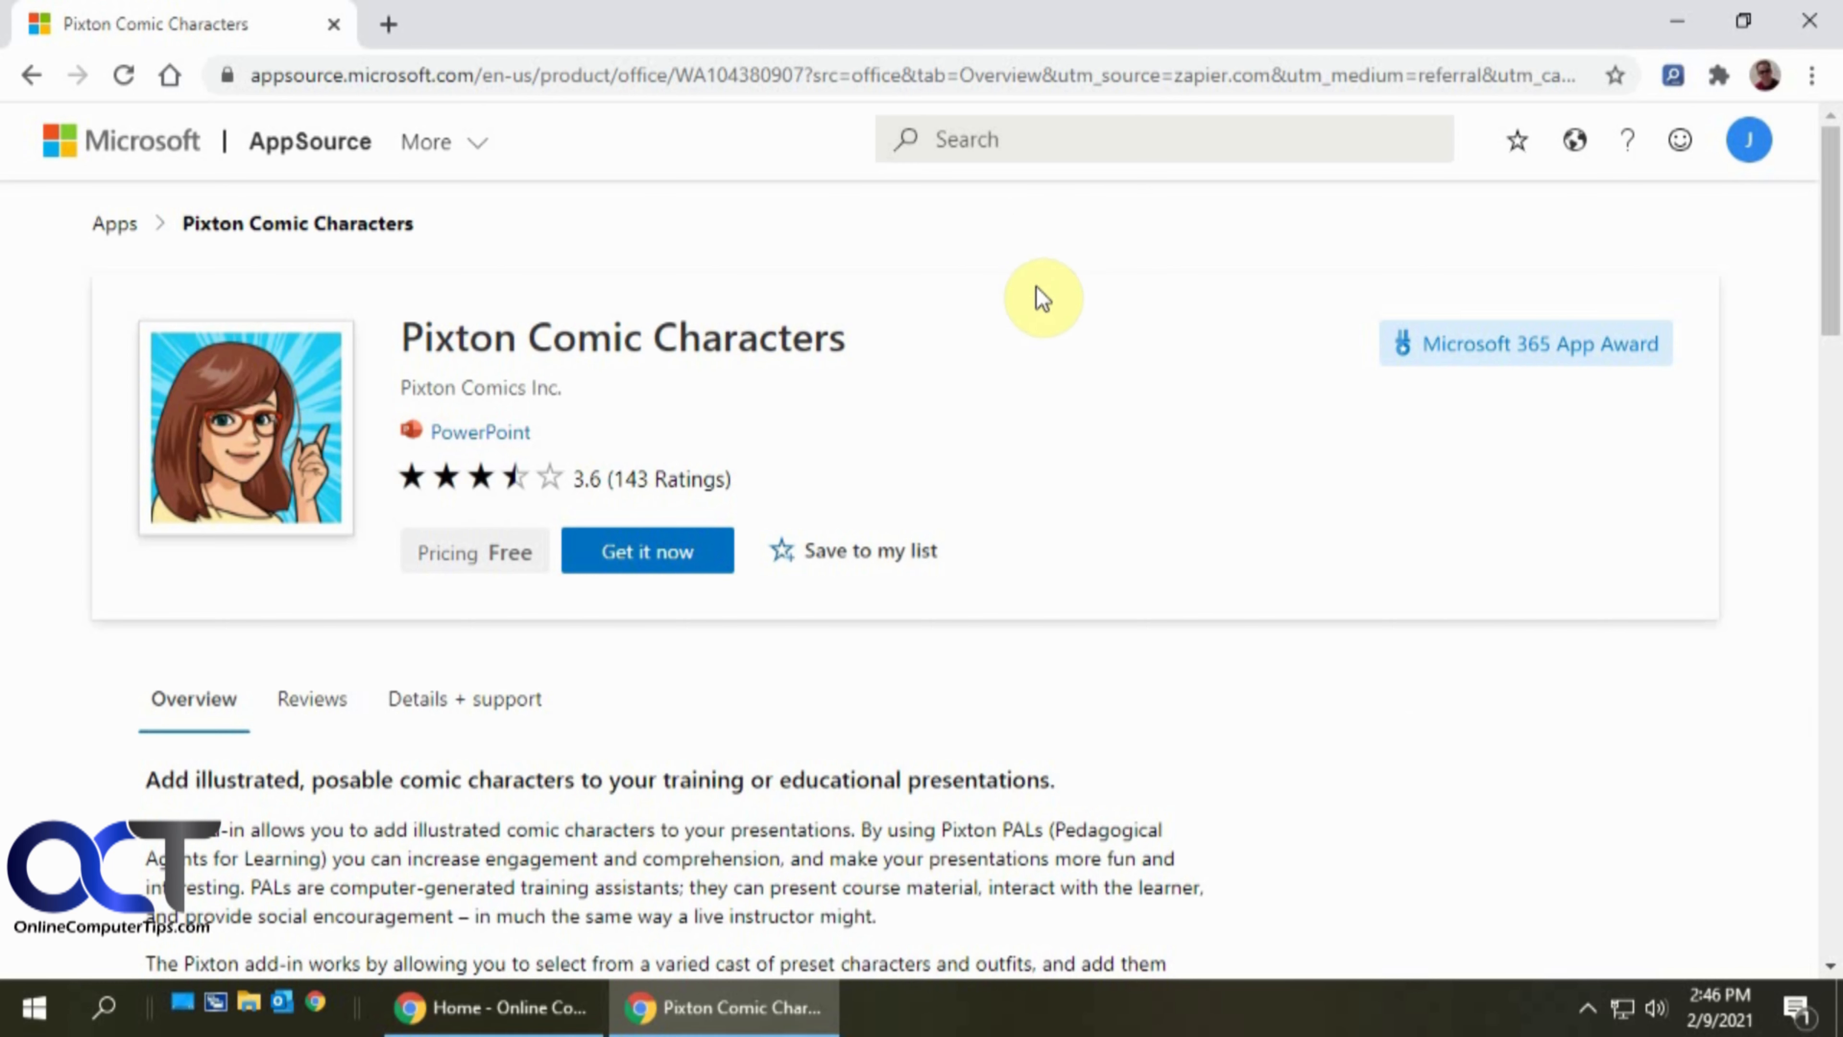
mouse_move(1120, 289)
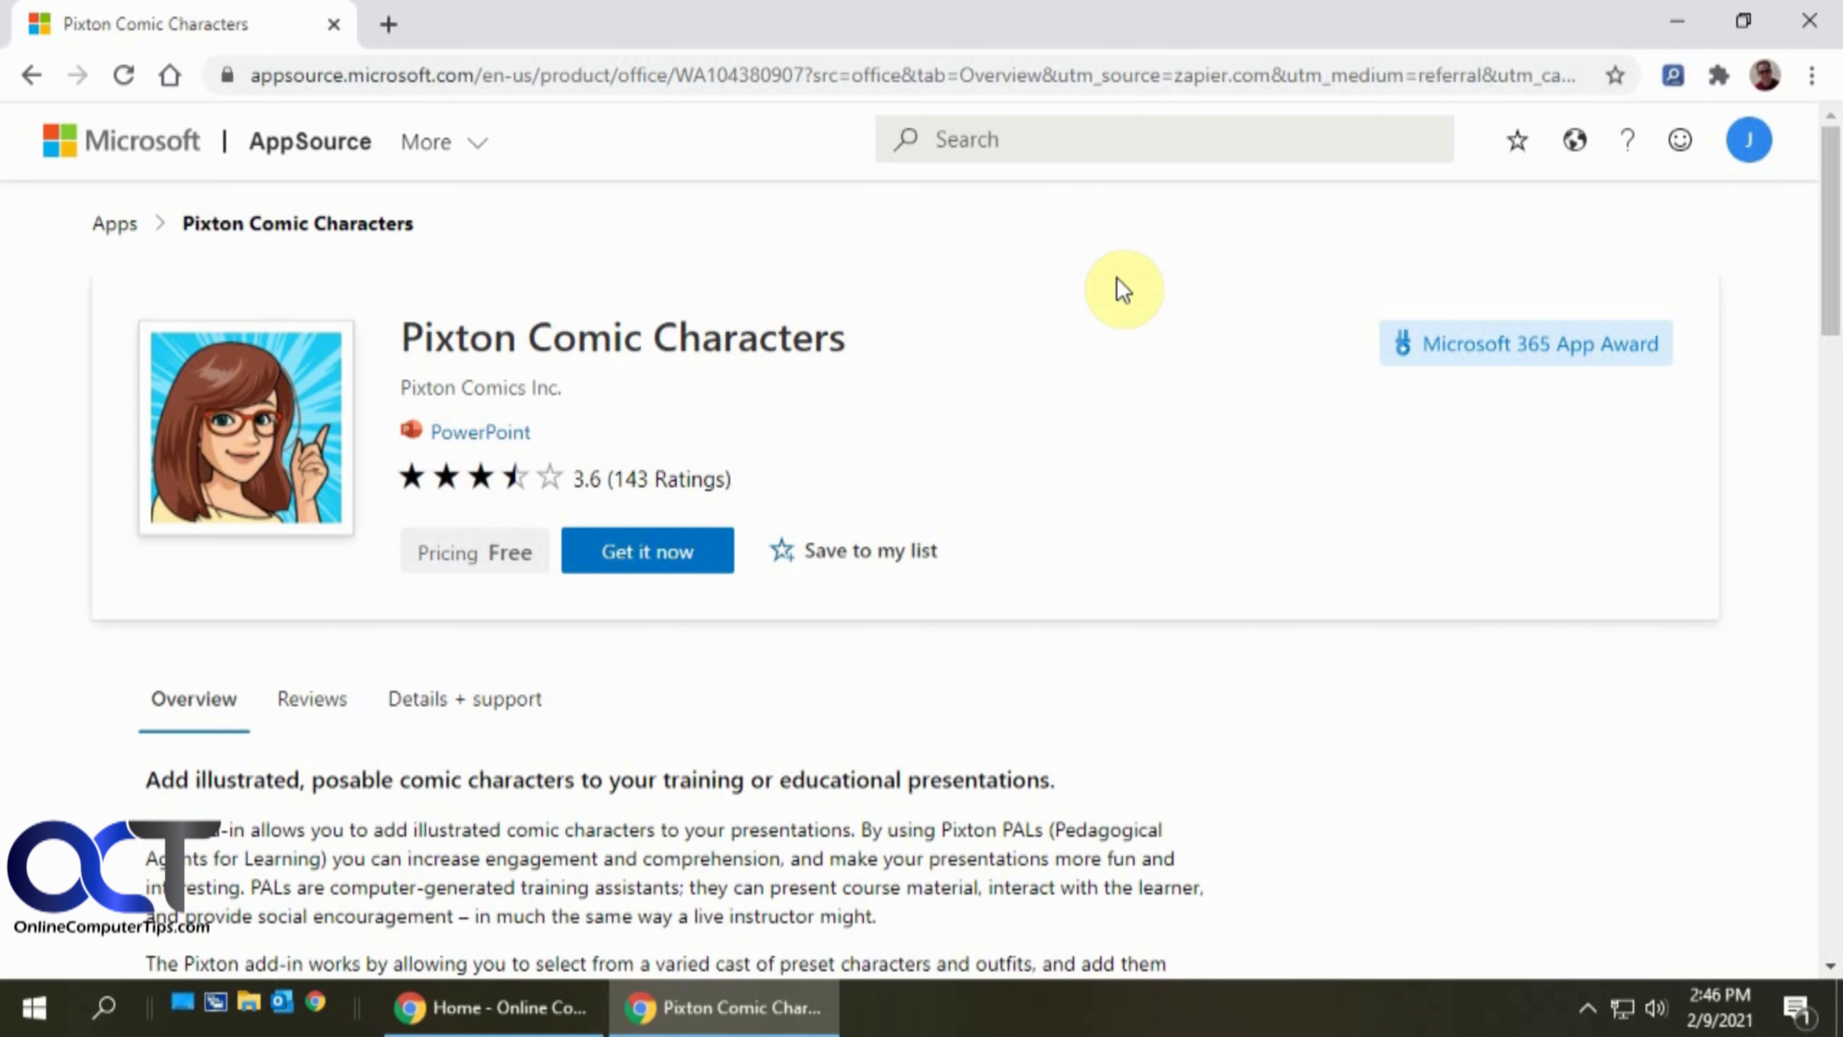
Get the Pixton Comic Characters add-in from AppSource, consent to permissions, and launch it in PowerPoint.
left_click(647, 550)
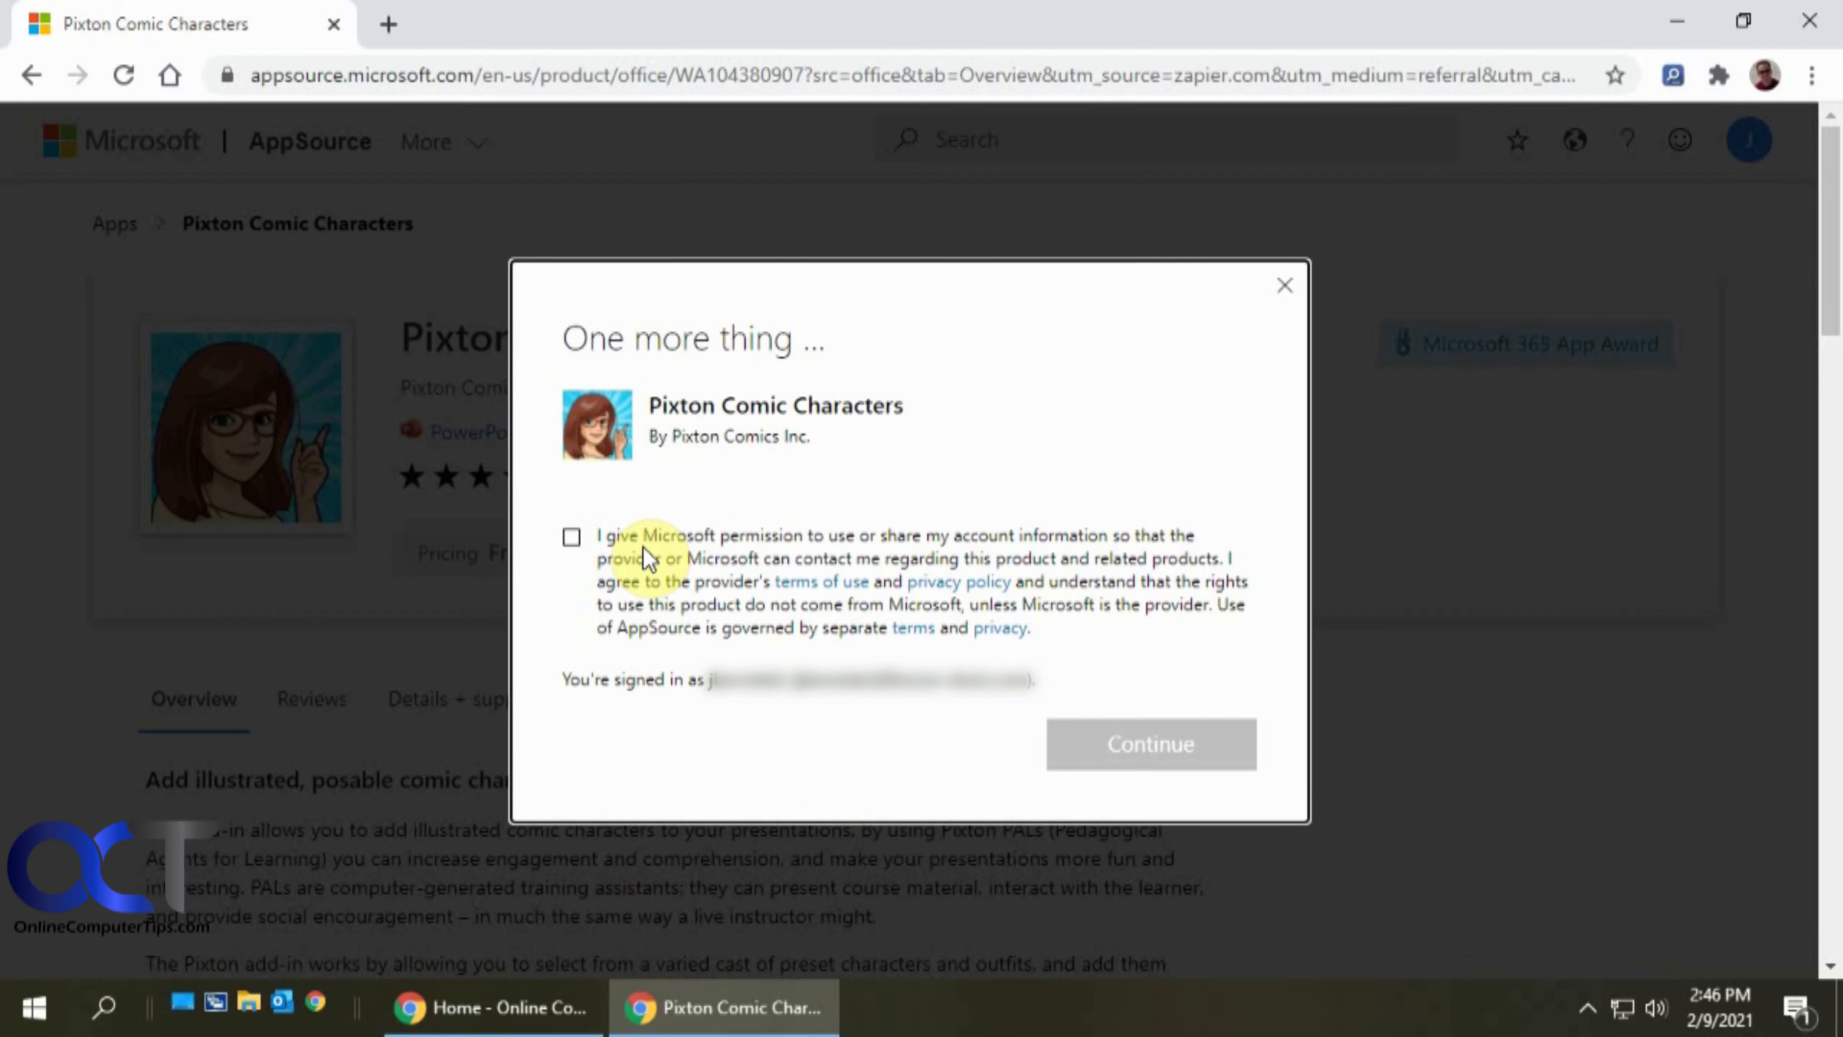
left_click(572, 536)
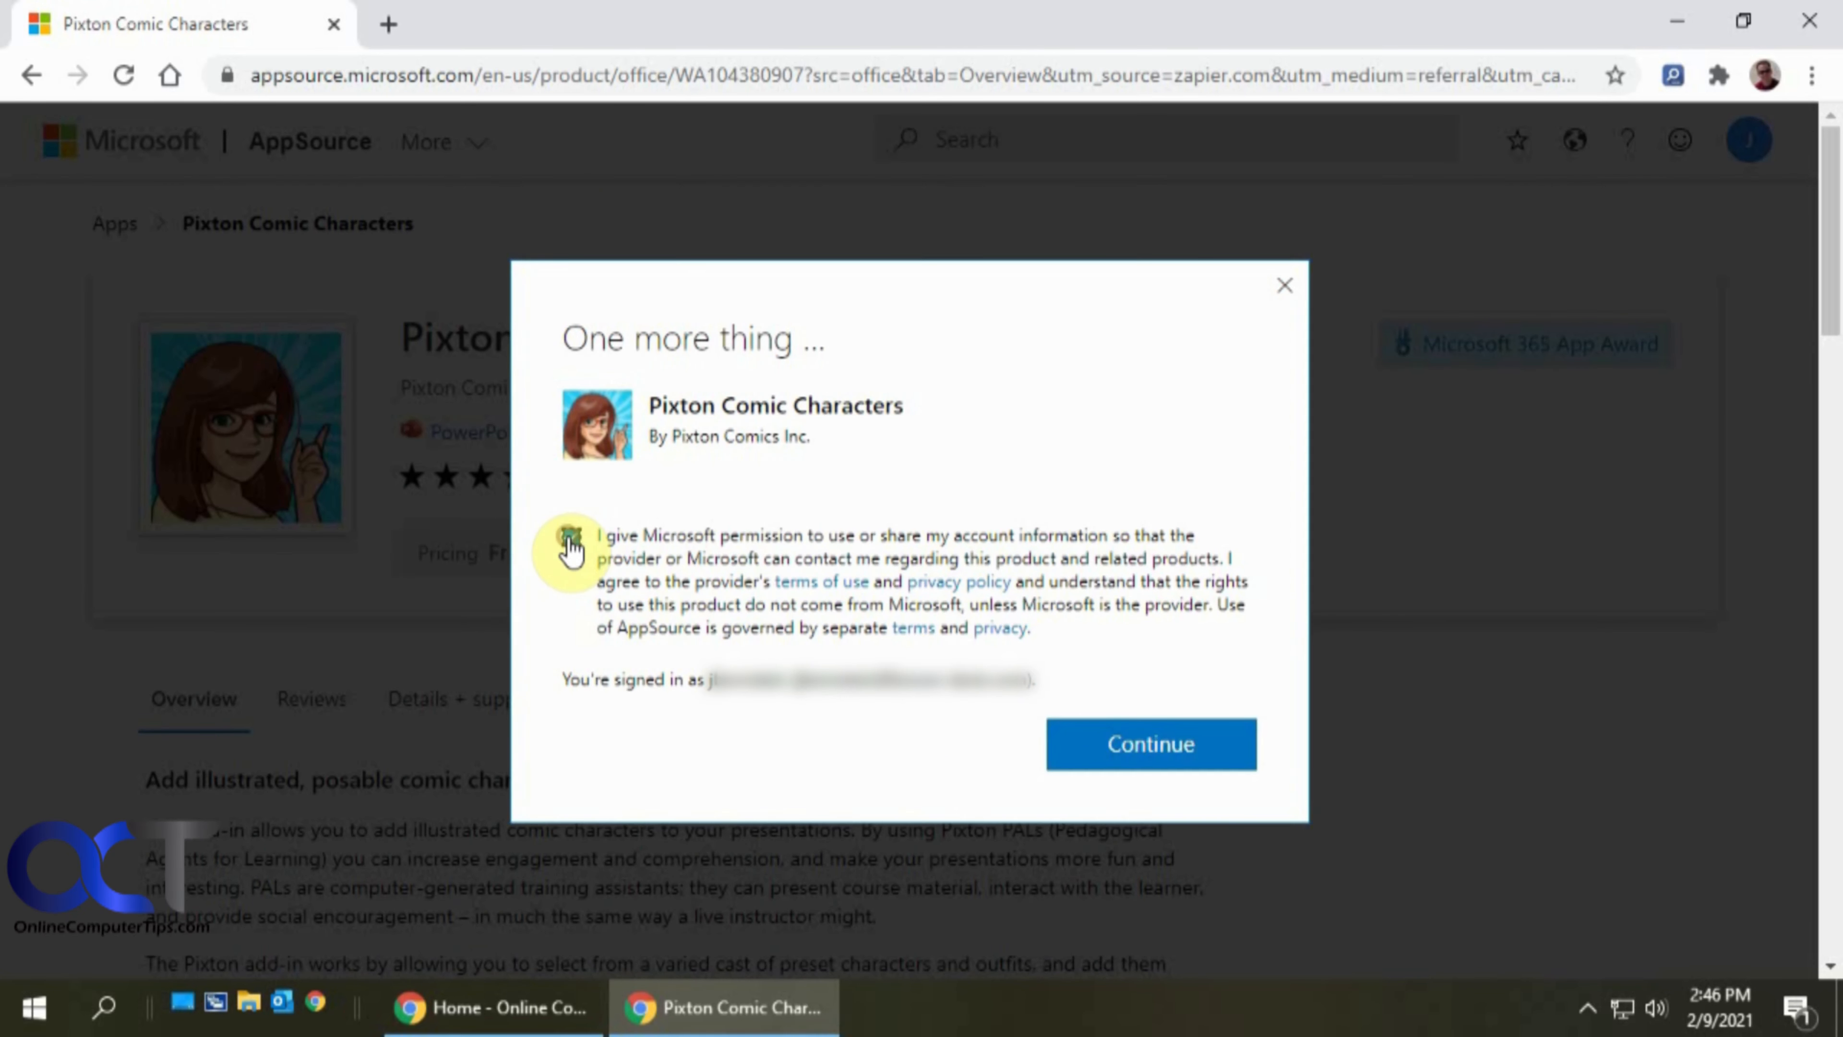
left_click(571, 538)
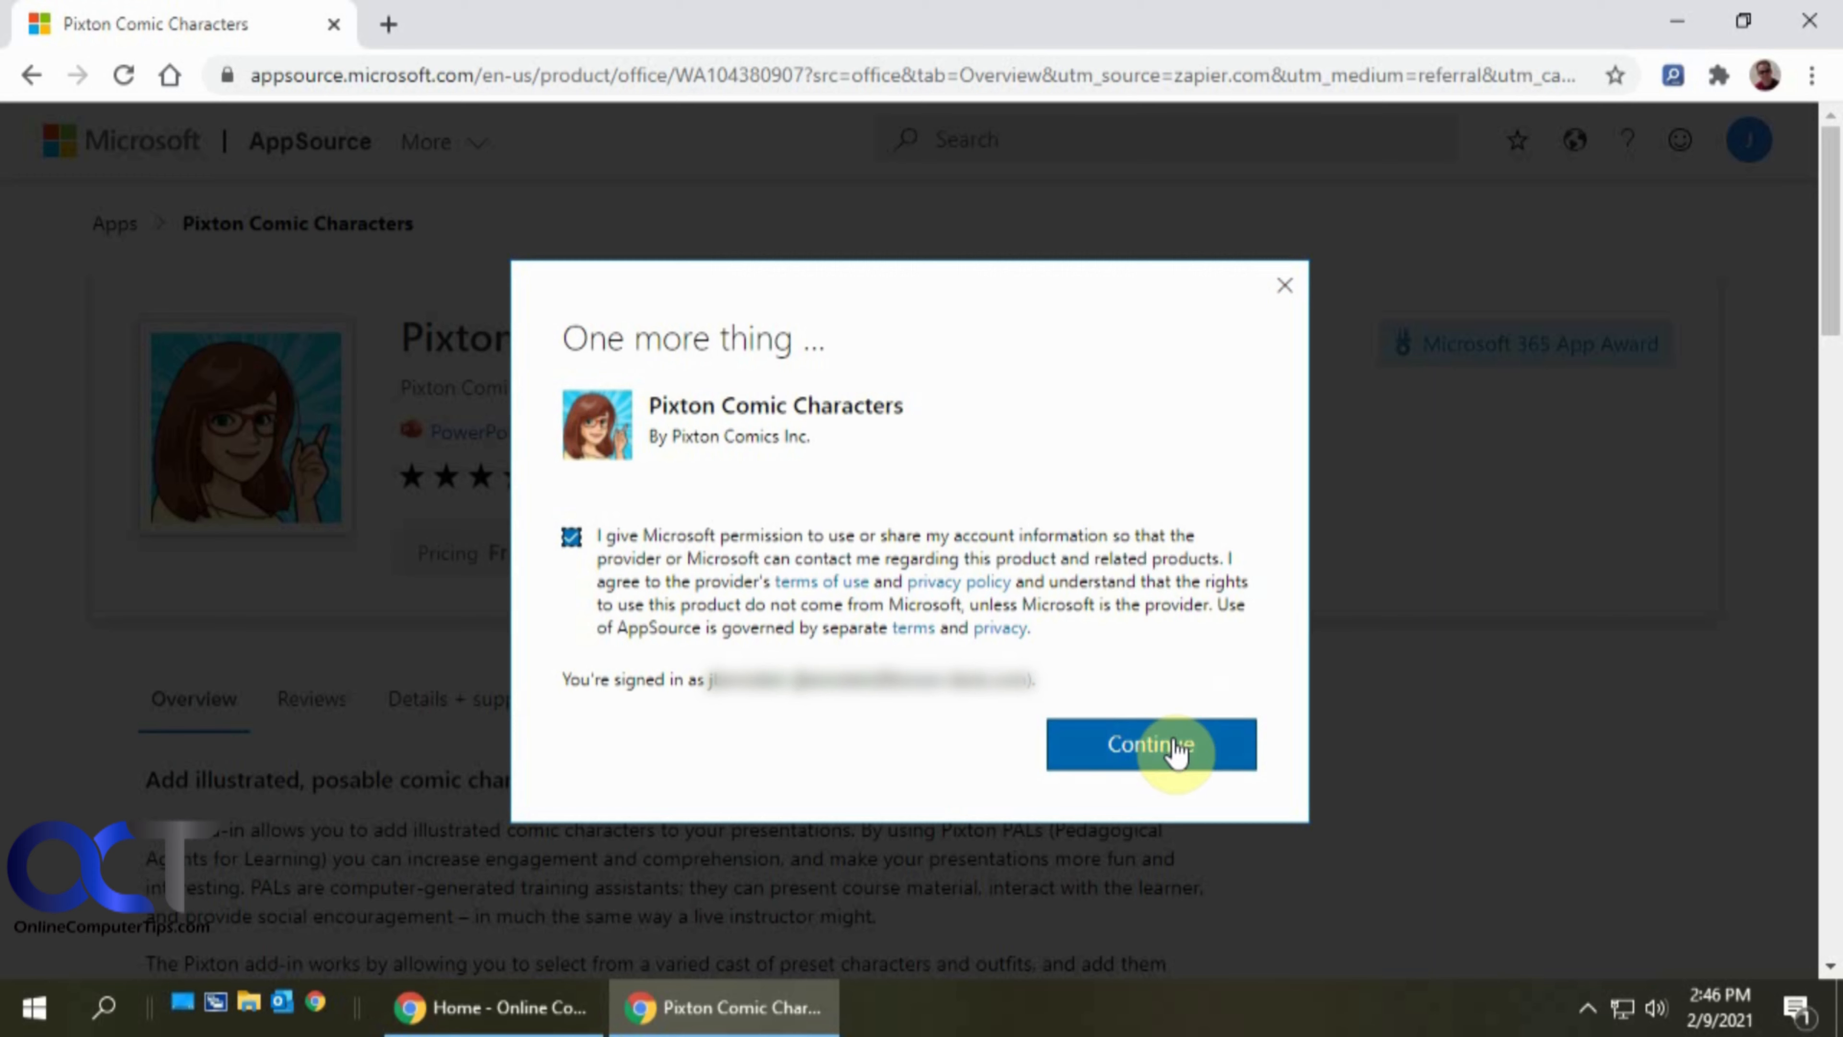
left_click(1159, 750)
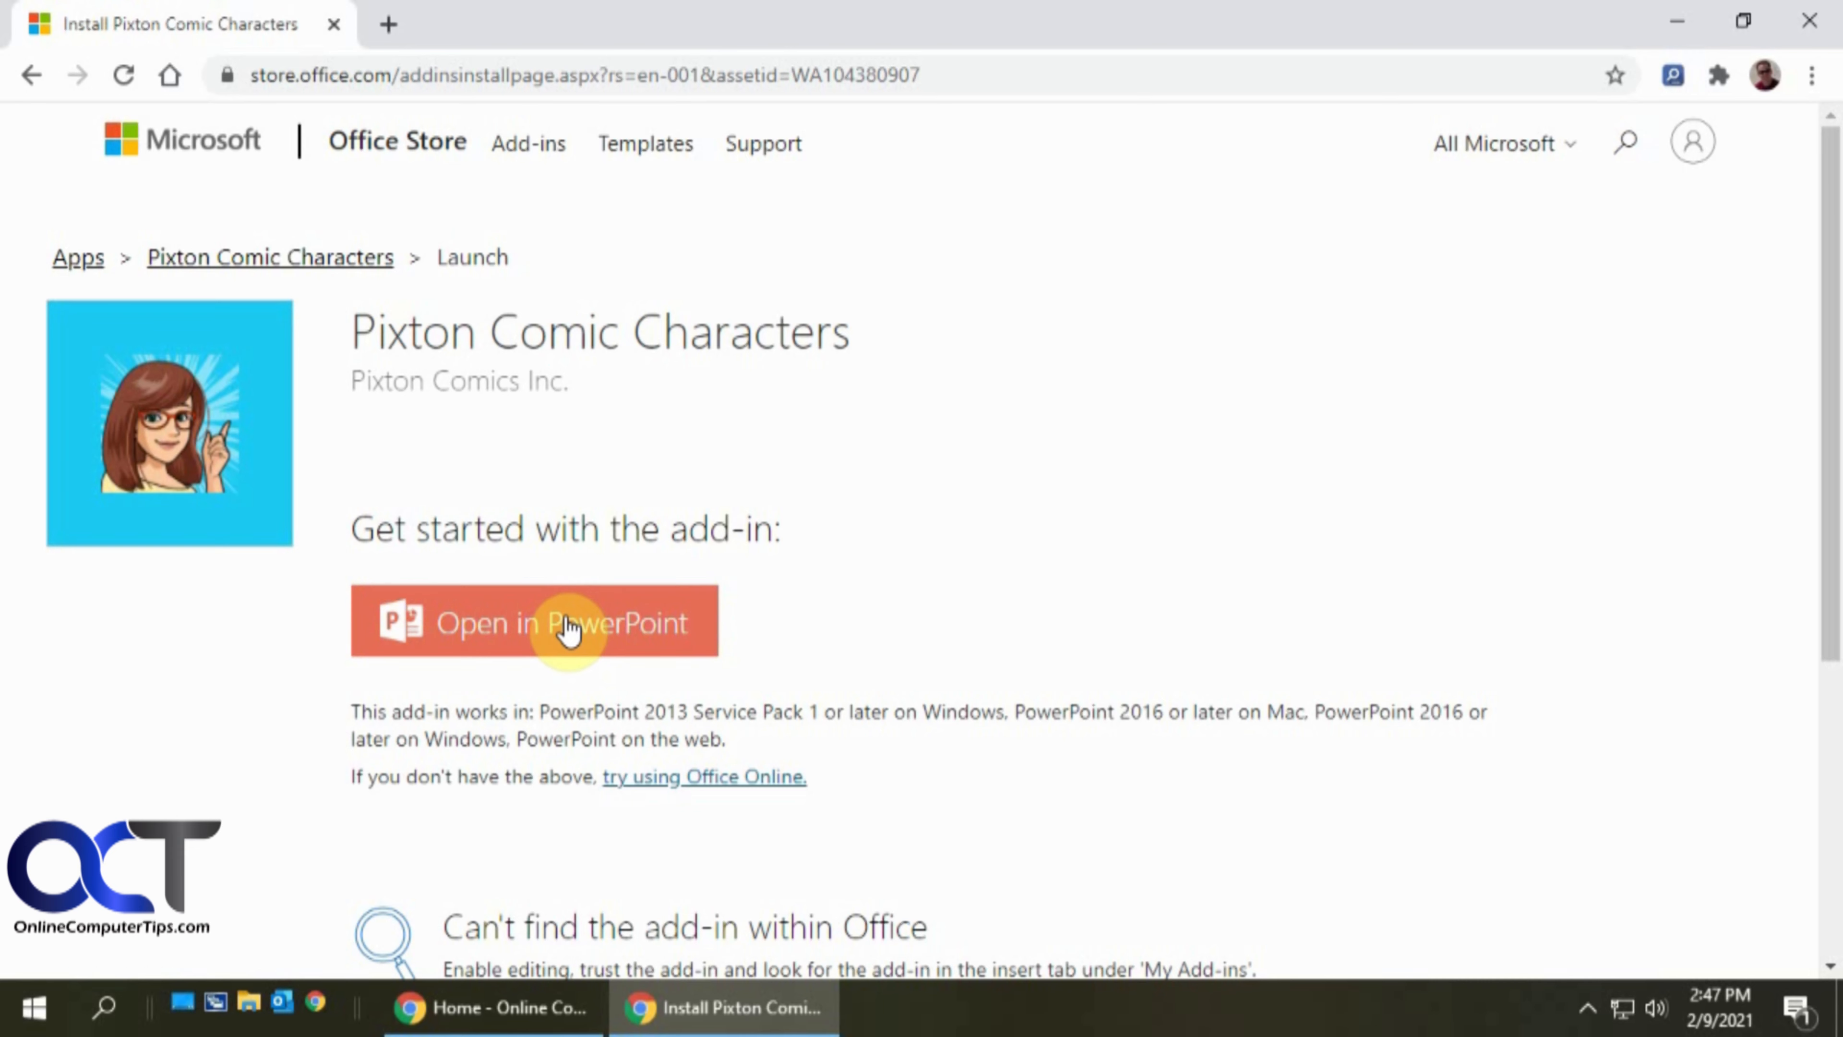
left_click(568, 626)
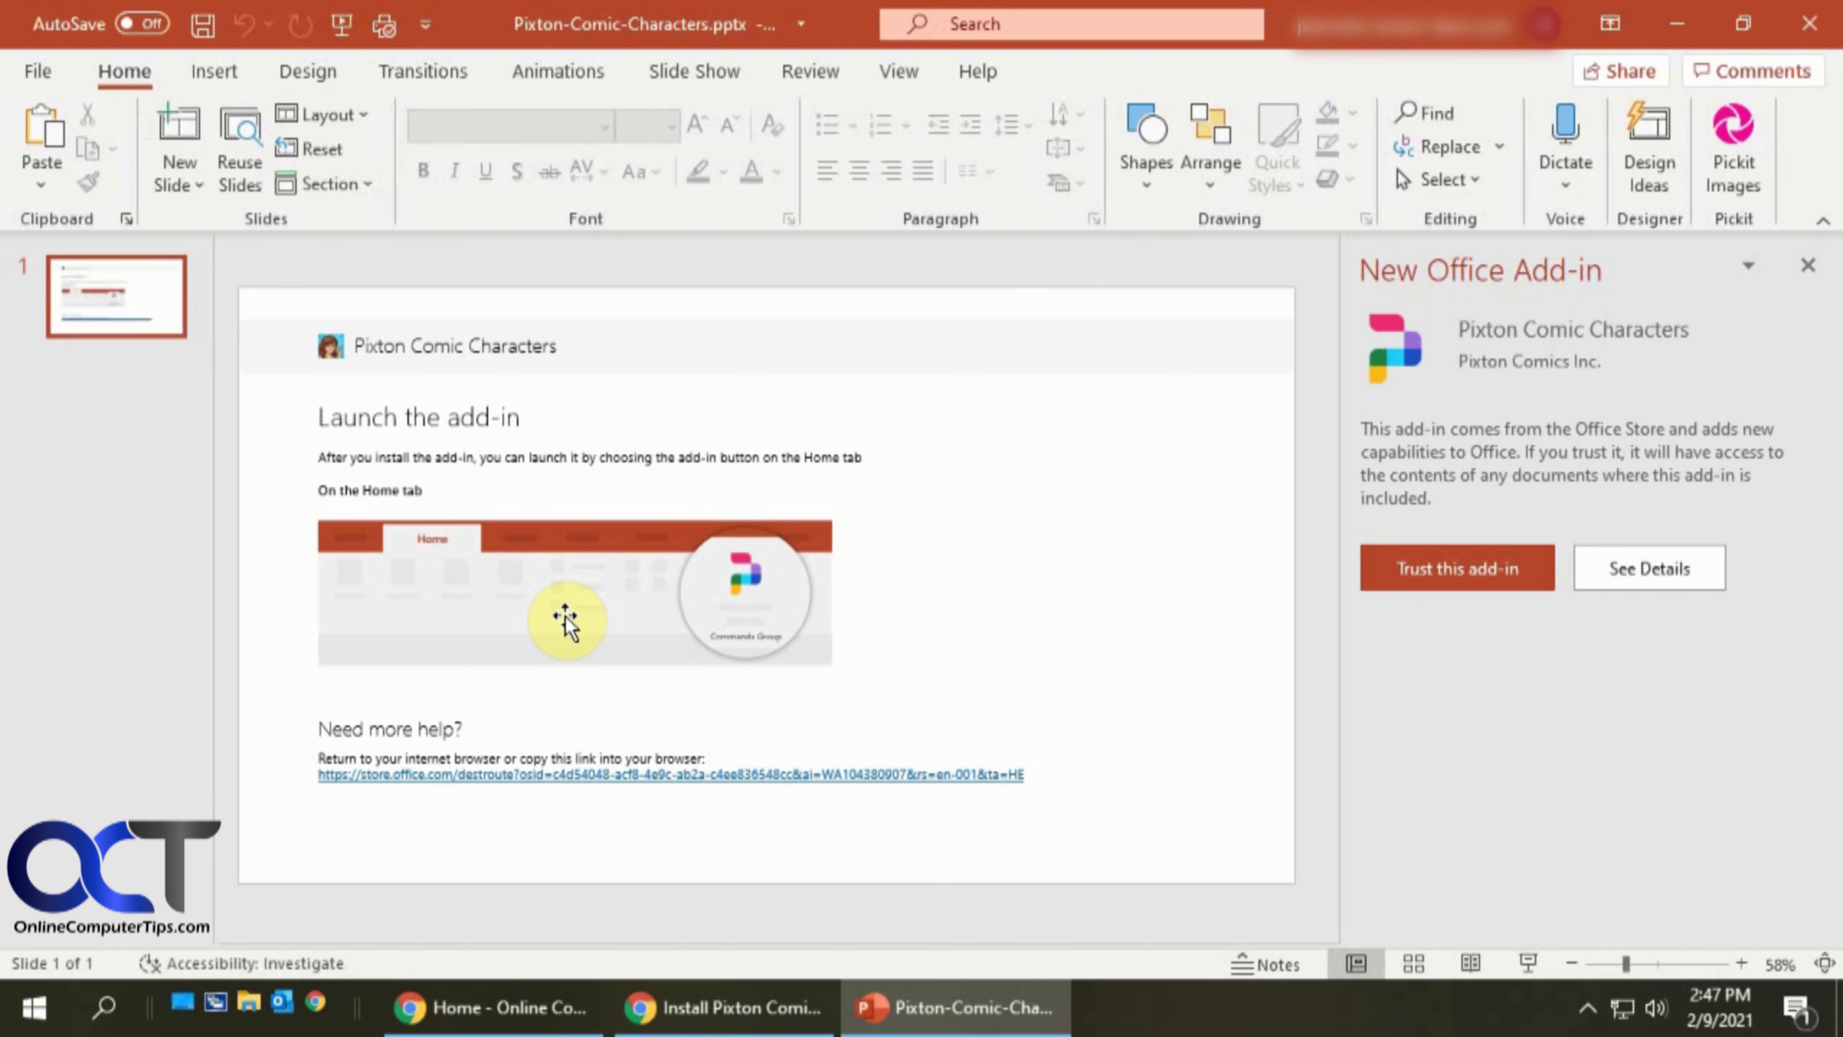
mouse_move(535, 560)
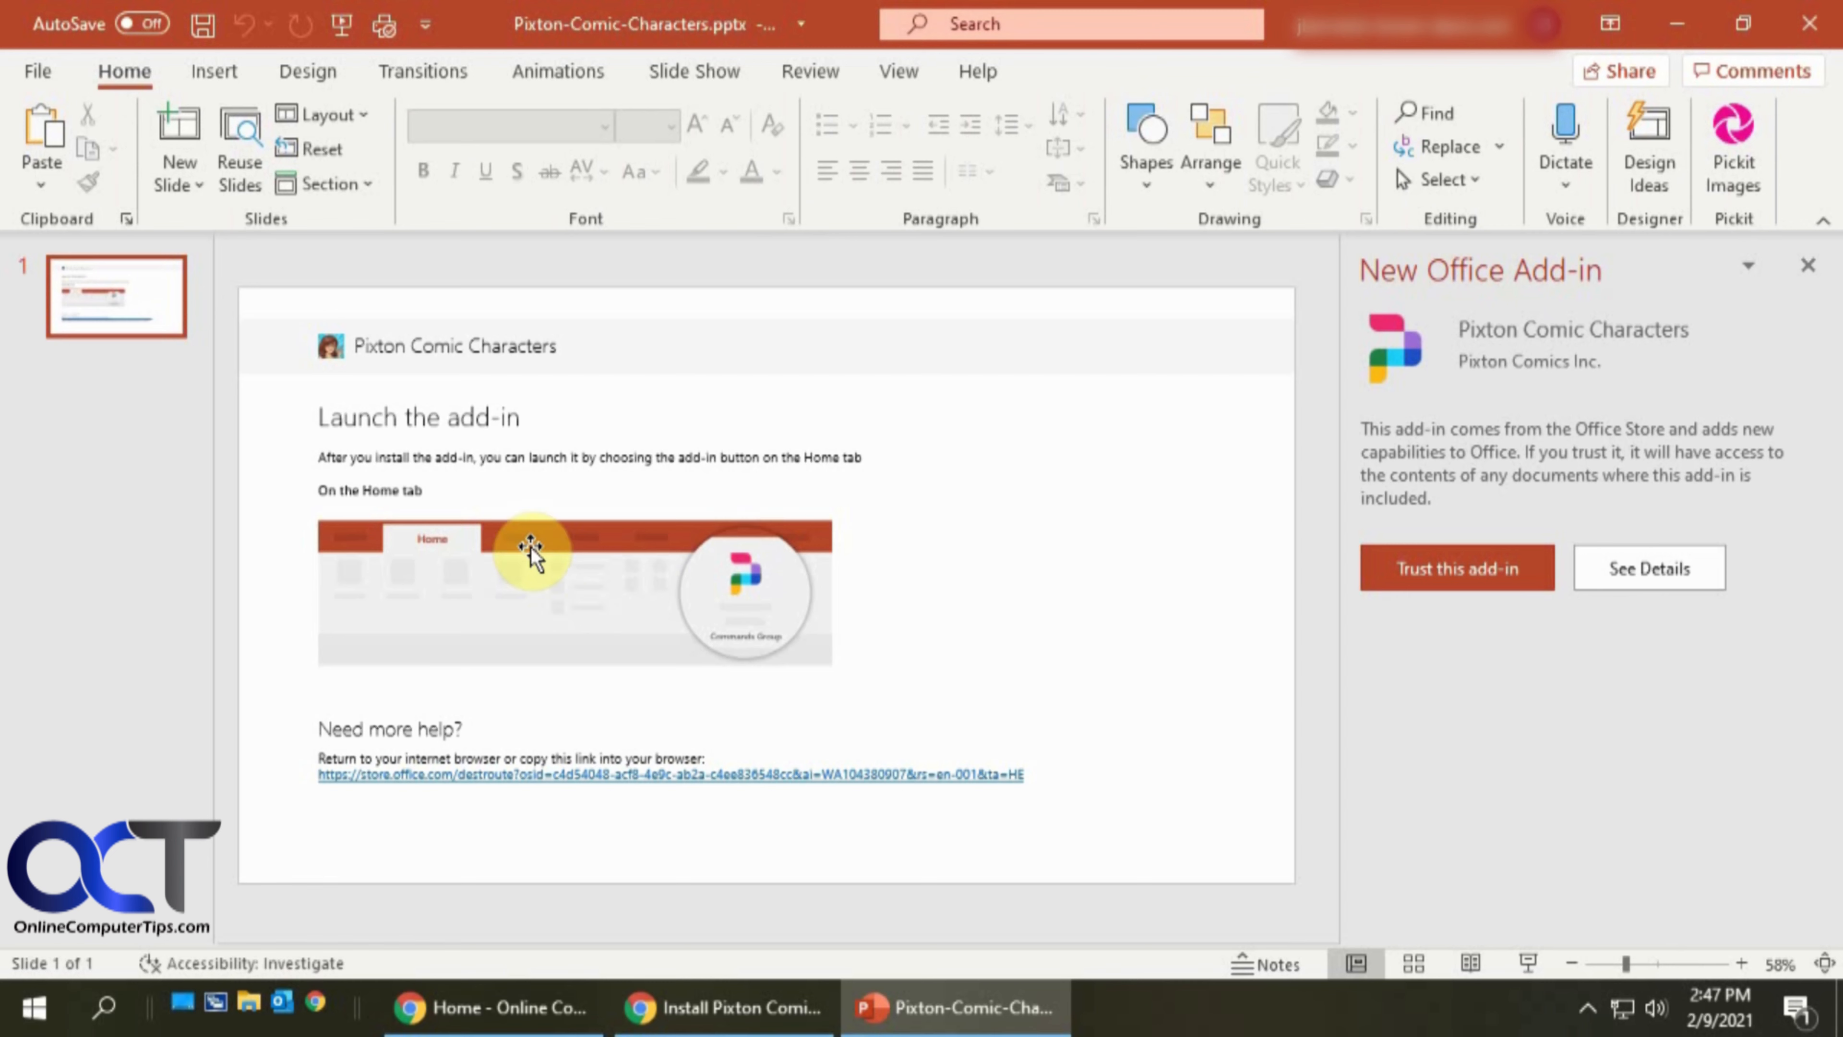
mouse_move(504, 439)
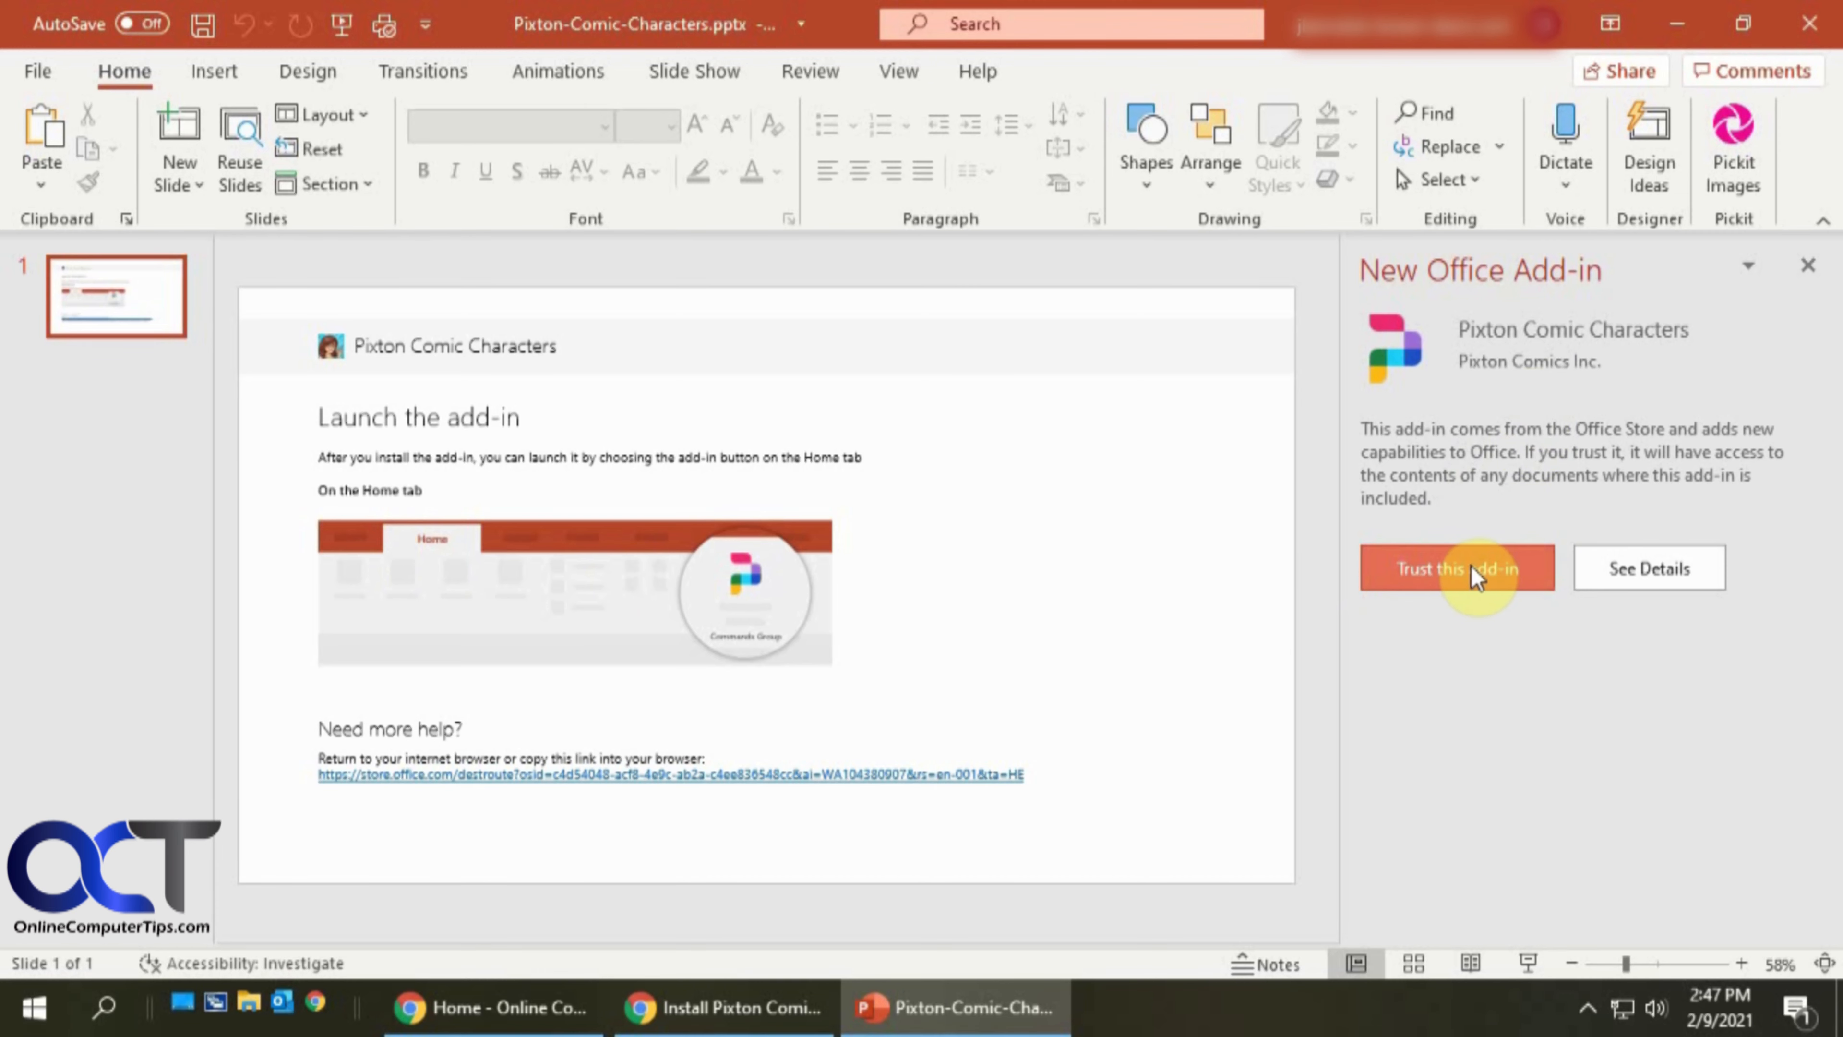
Trust the Pixton add-in, then add a blank second slide via the slide context menu.
left_click(1469, 574)
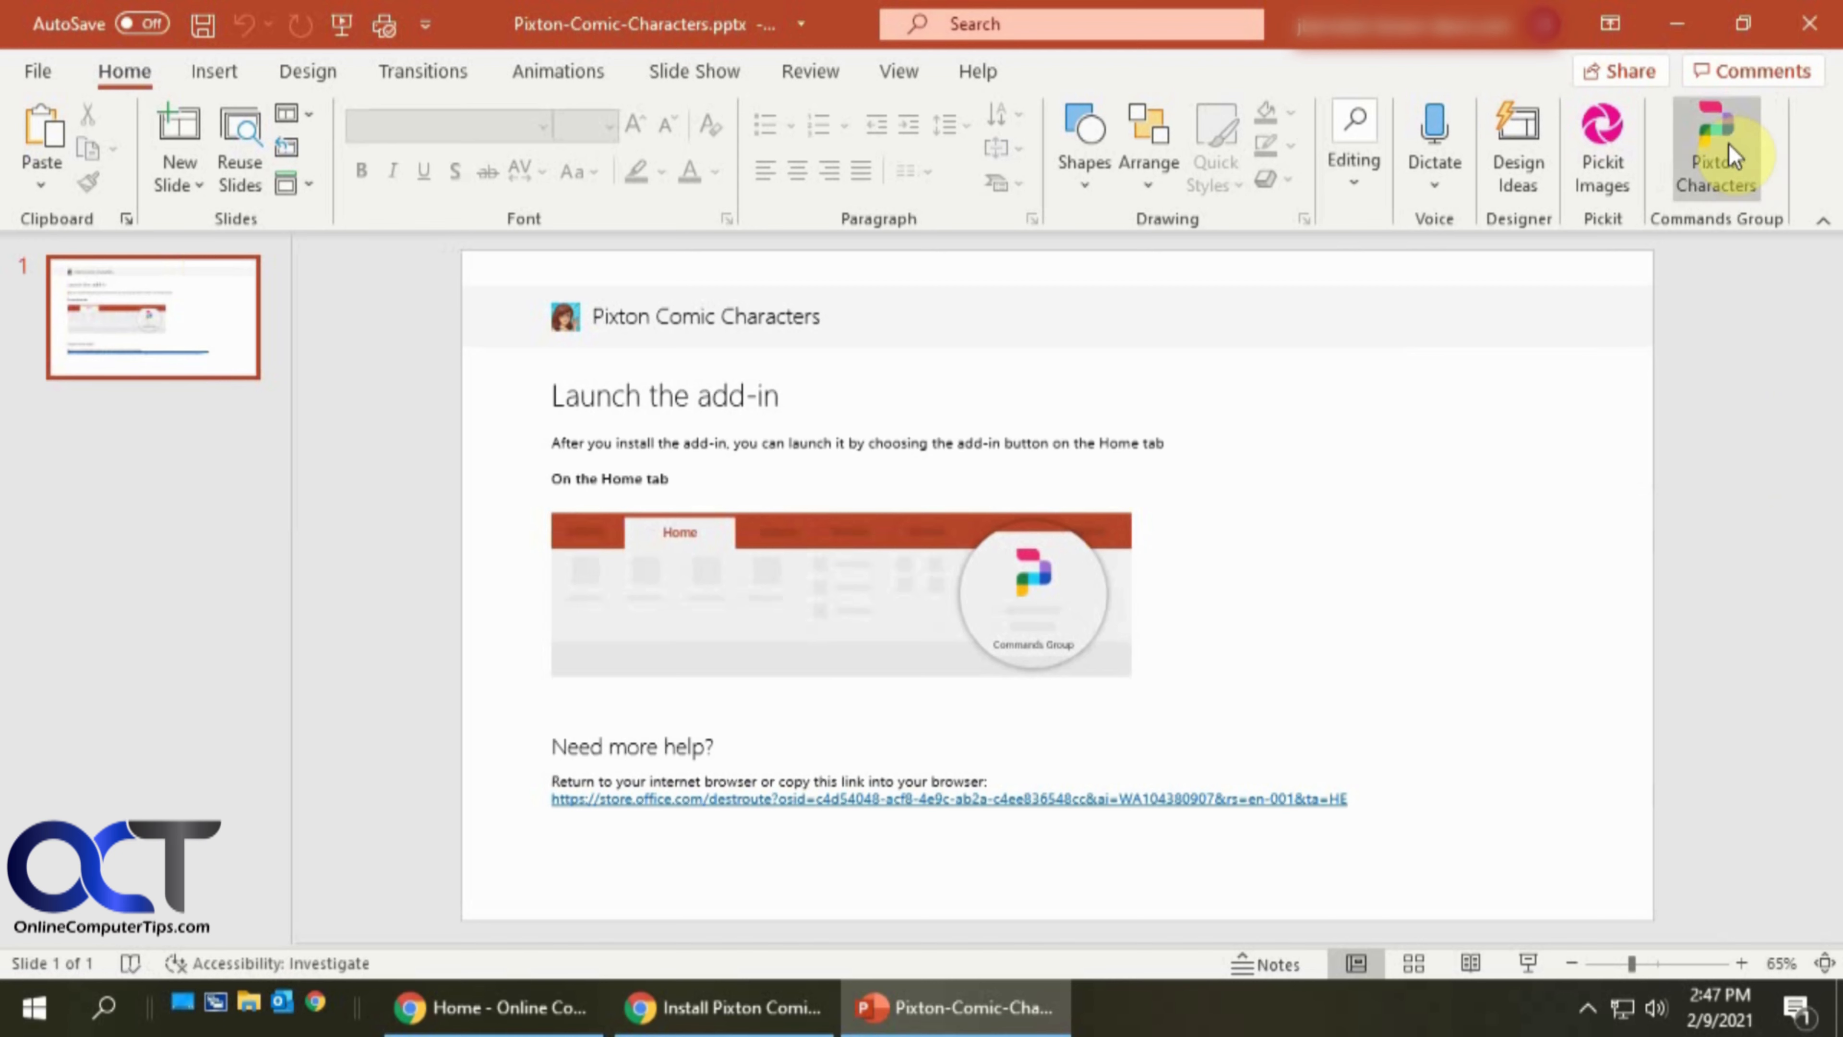
mouse_move(891, 613)
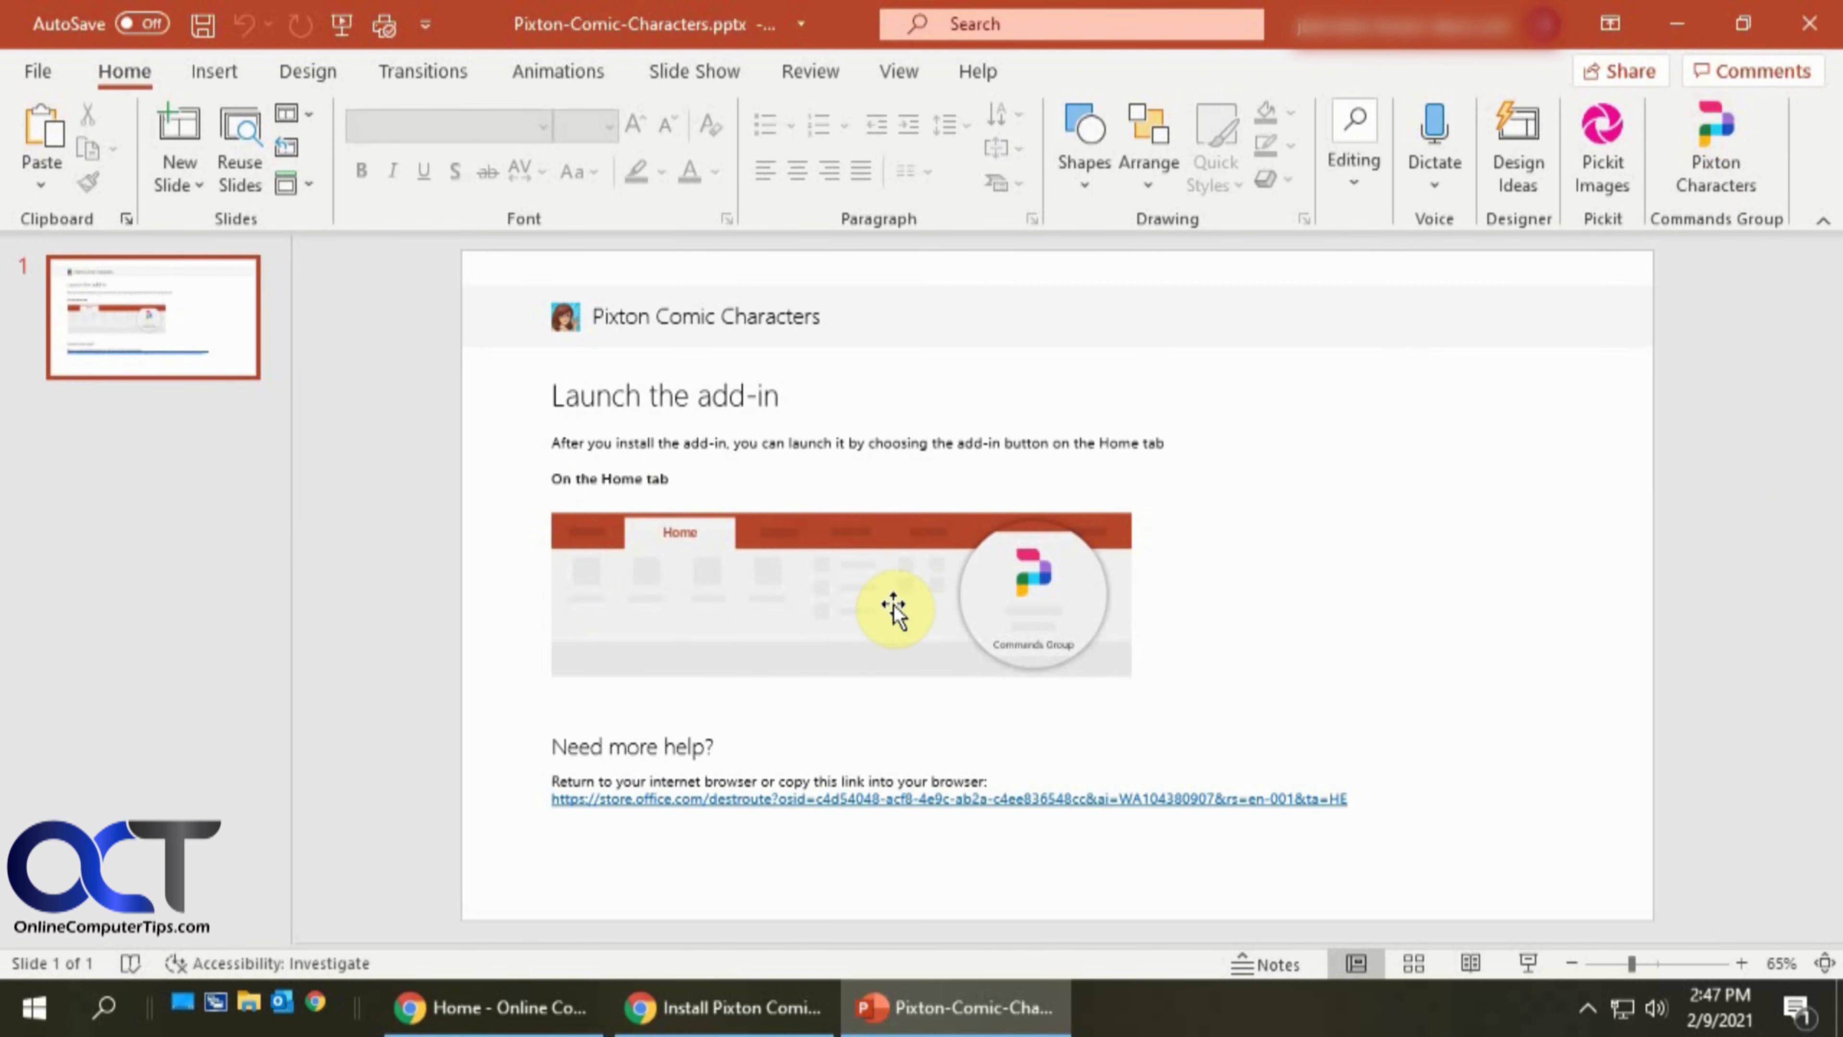
right_click(154, 320)
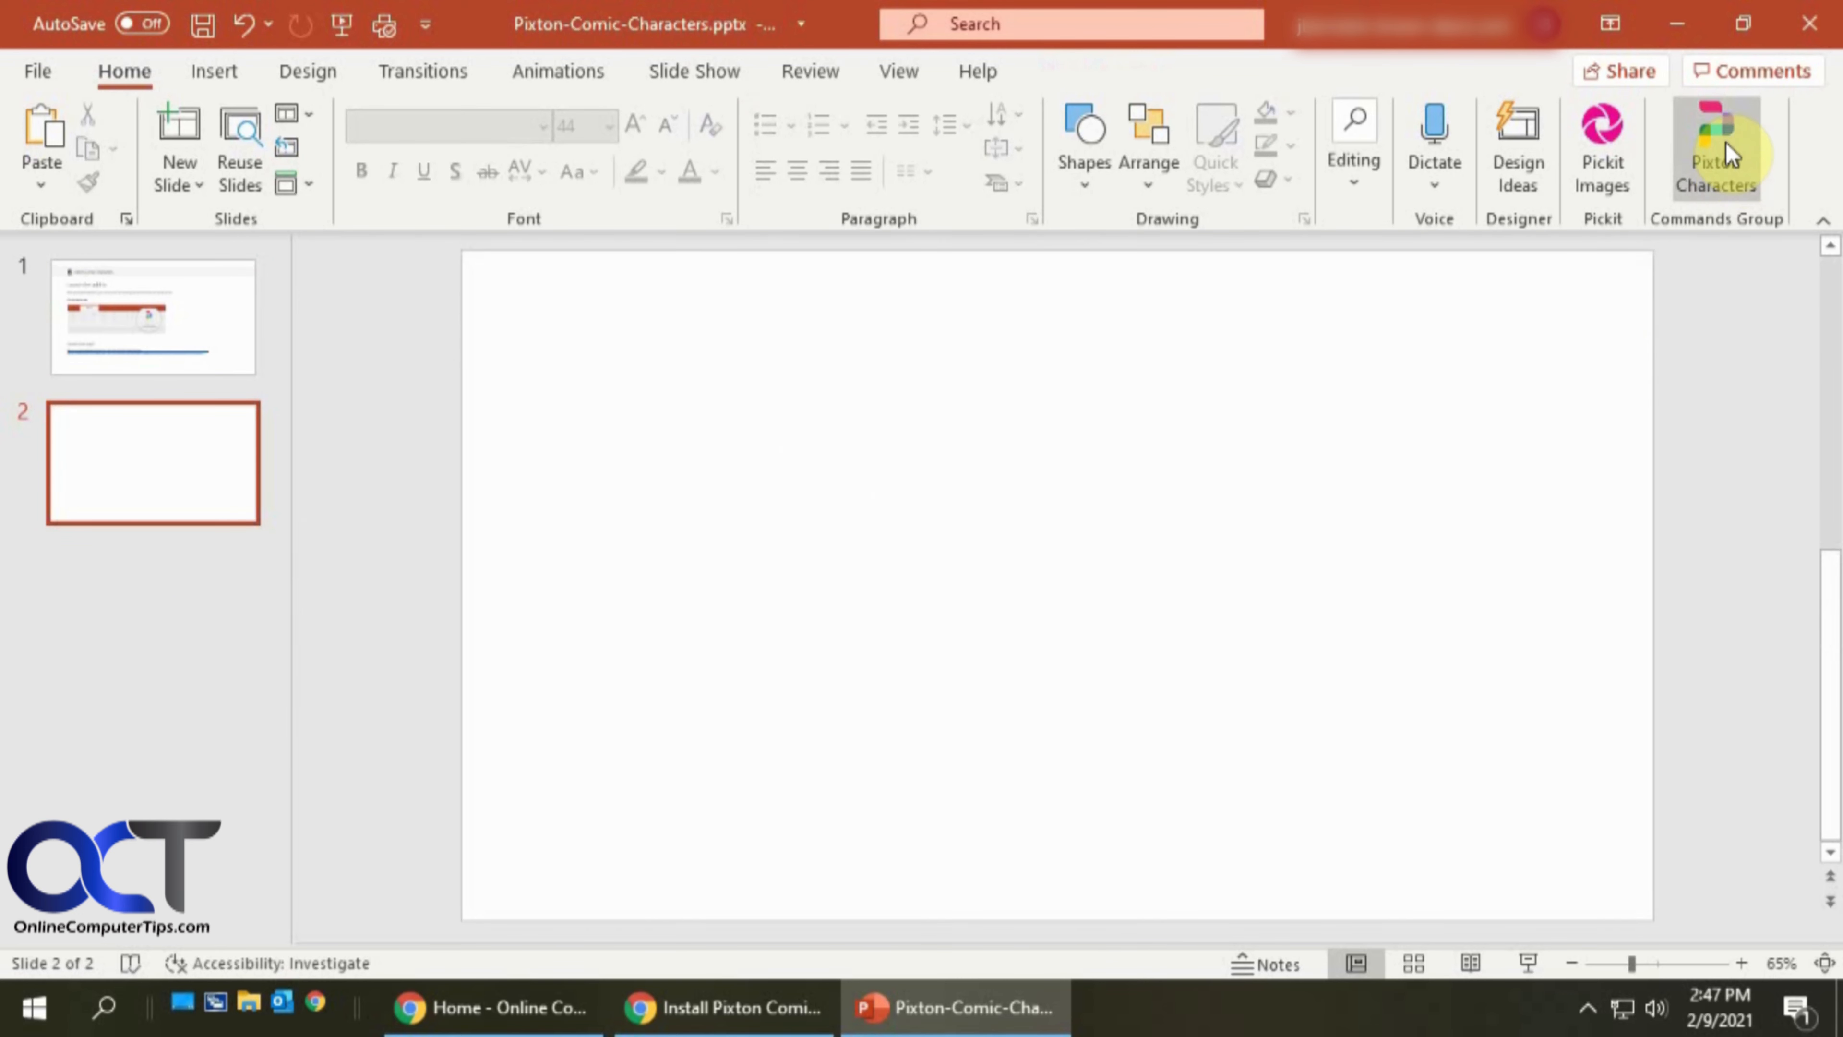
Start a new Pixton character and choose its skin colour and a bearded hairstyle.
left_click(1716, 154)
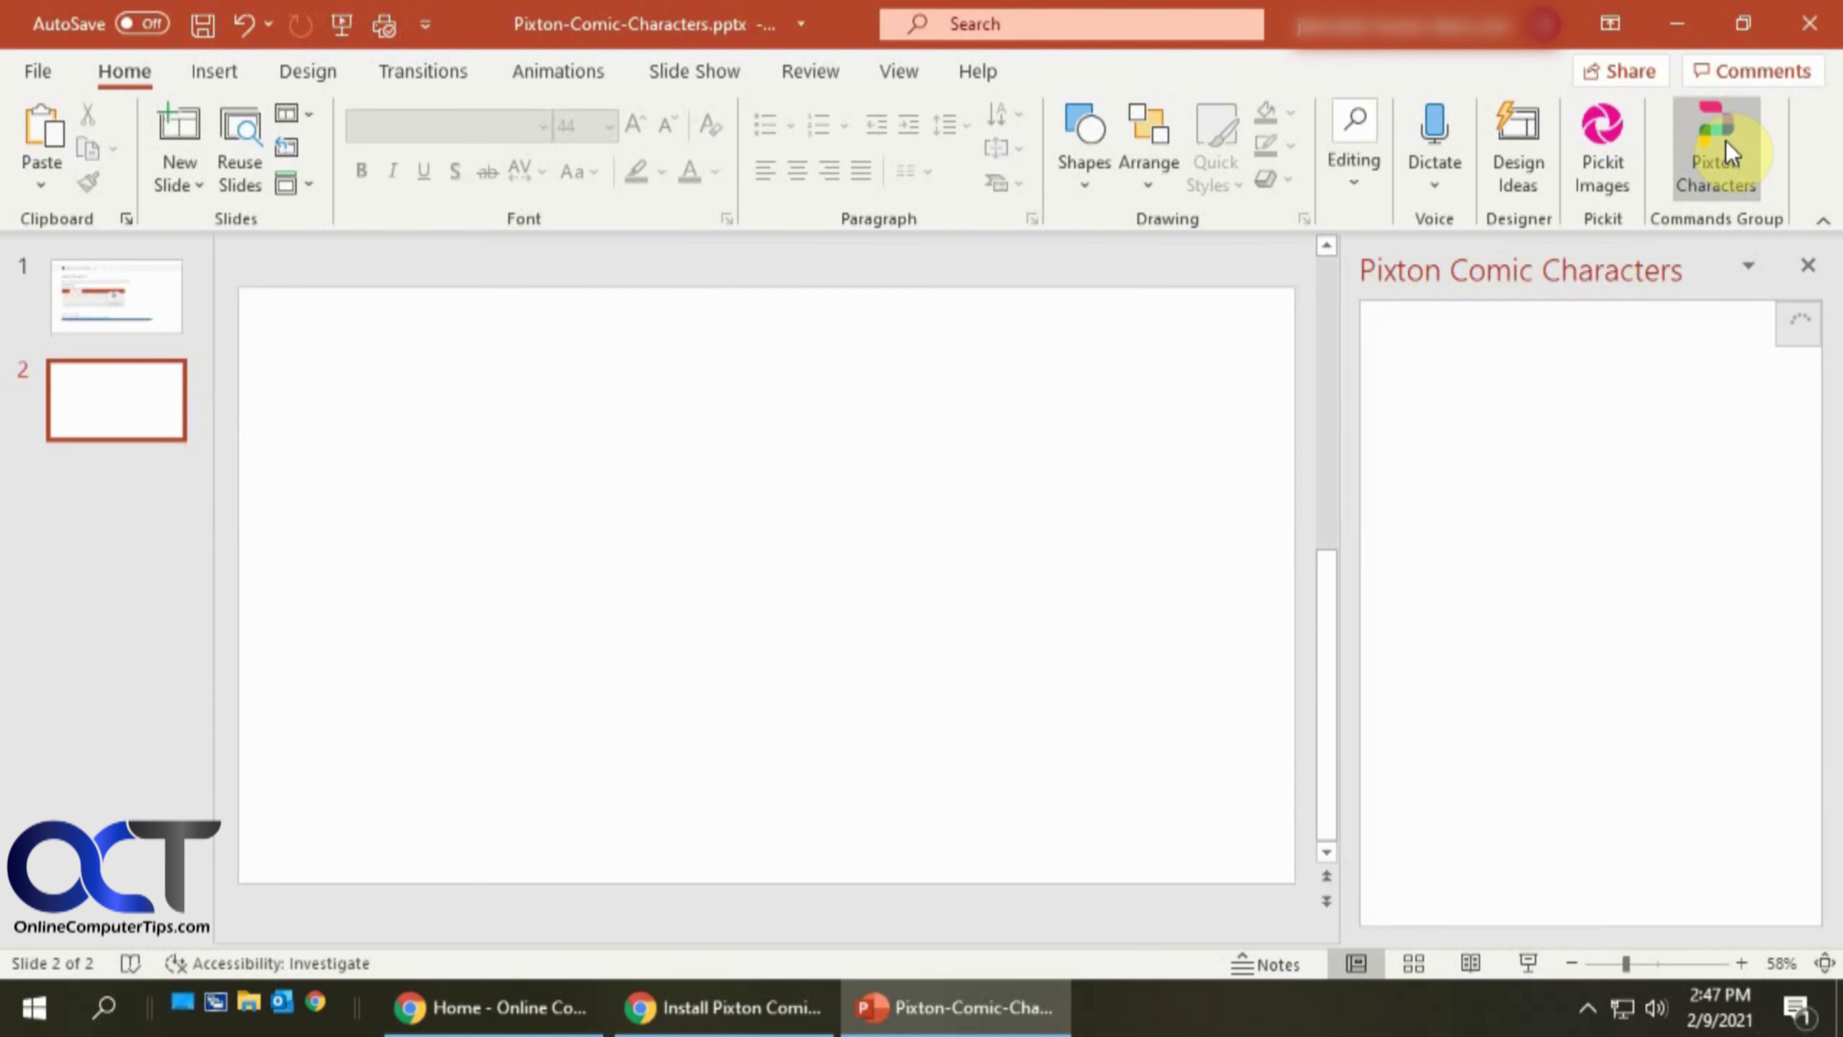
left_click(1717, 144)
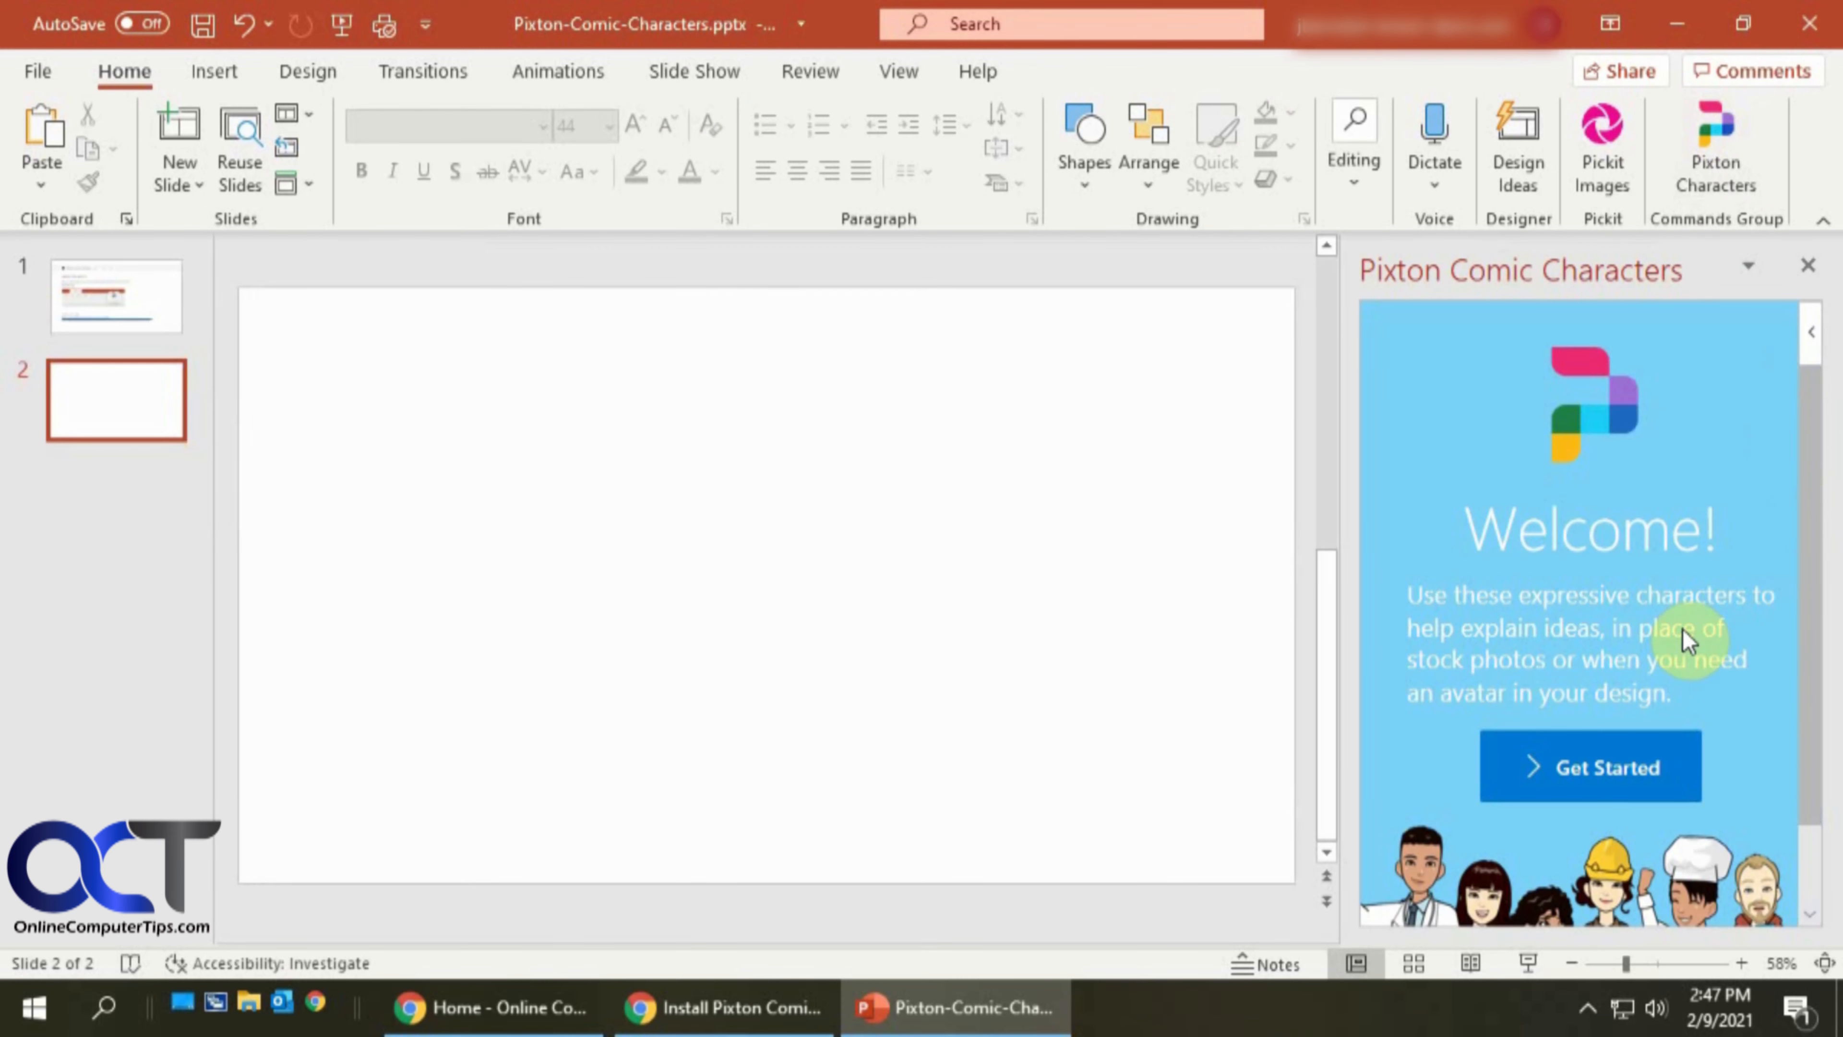
left_click(1588, 767)
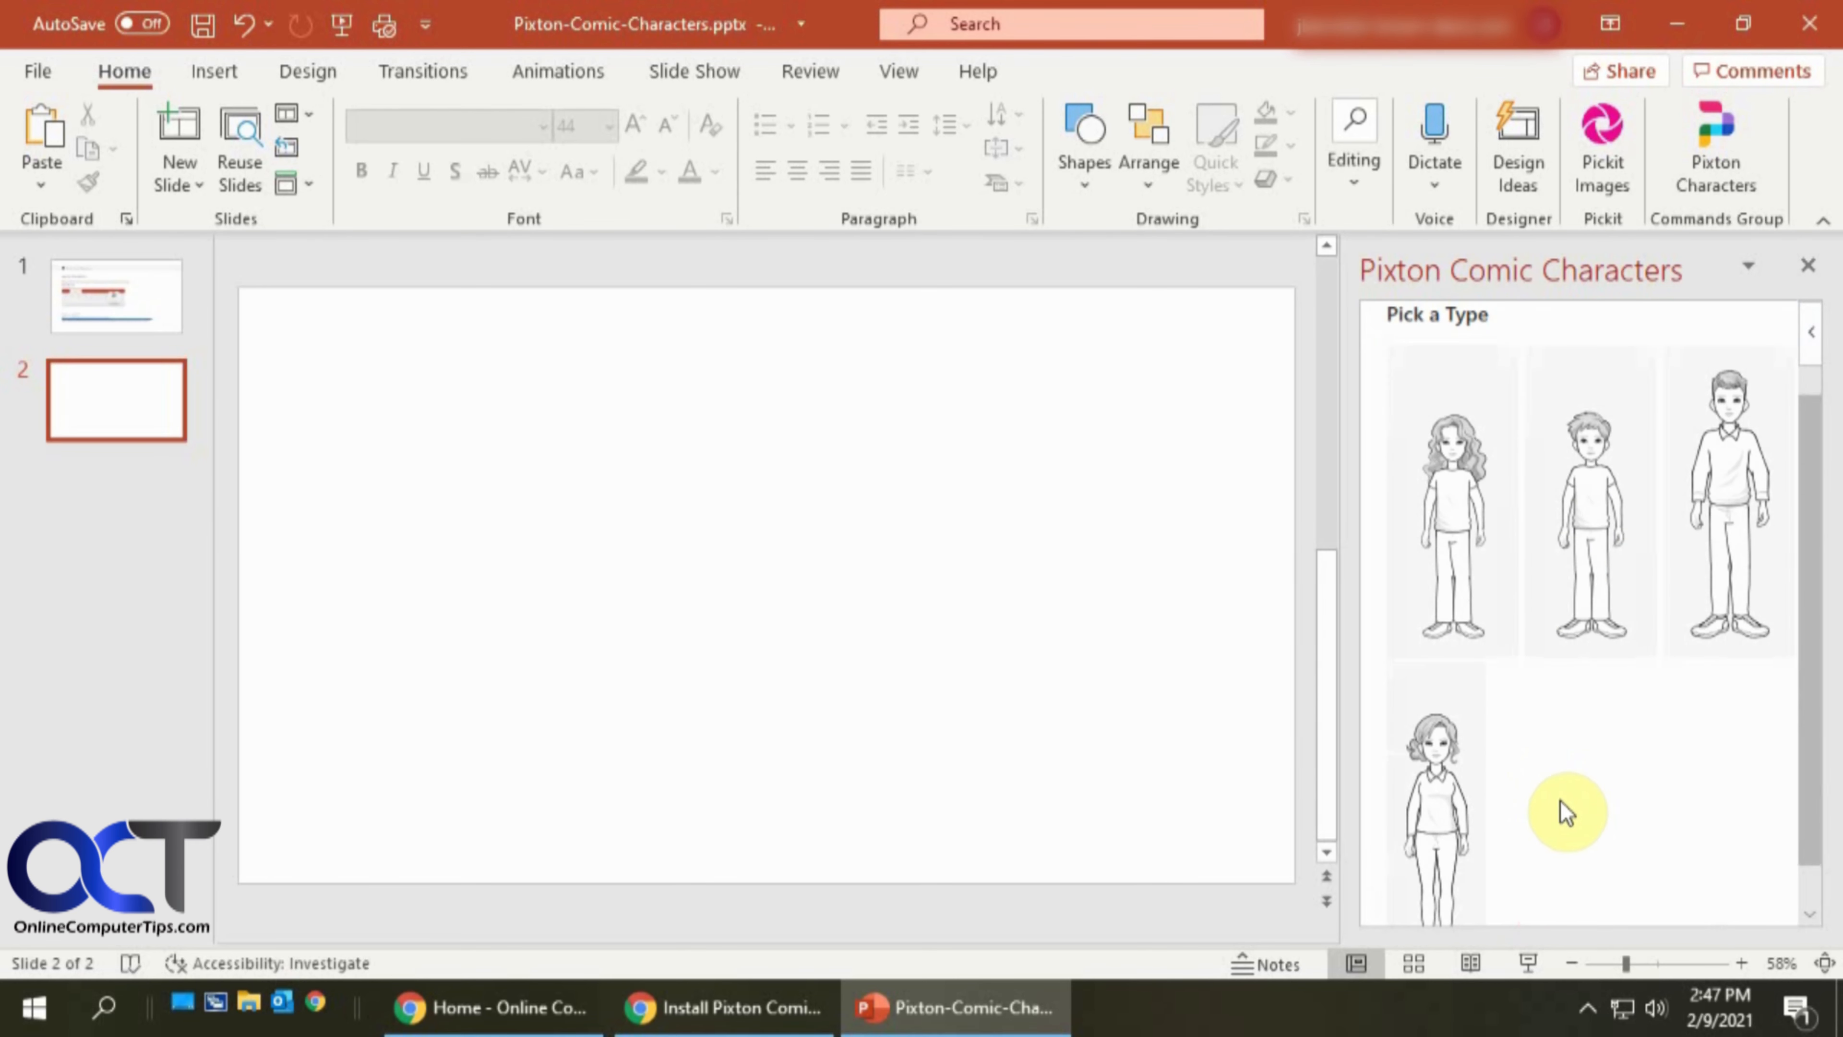
mouse_move(1607, 714)
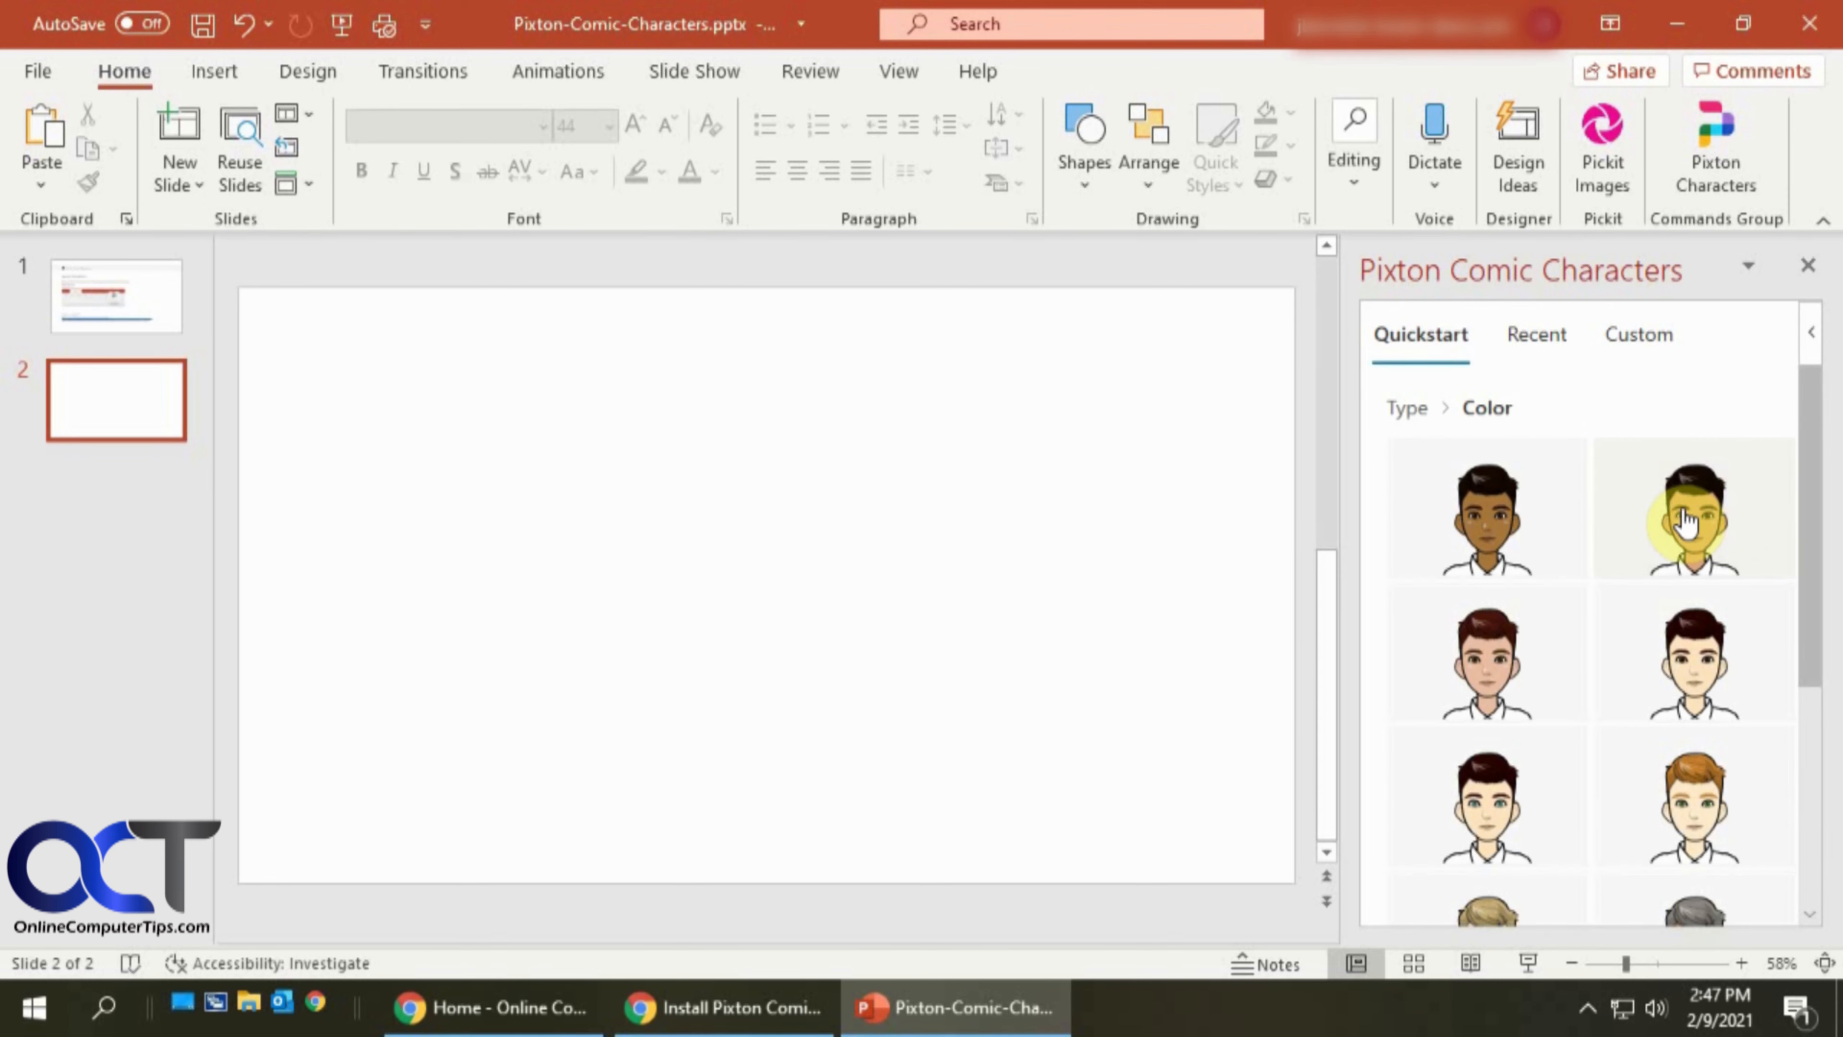
scroll("down", 3)
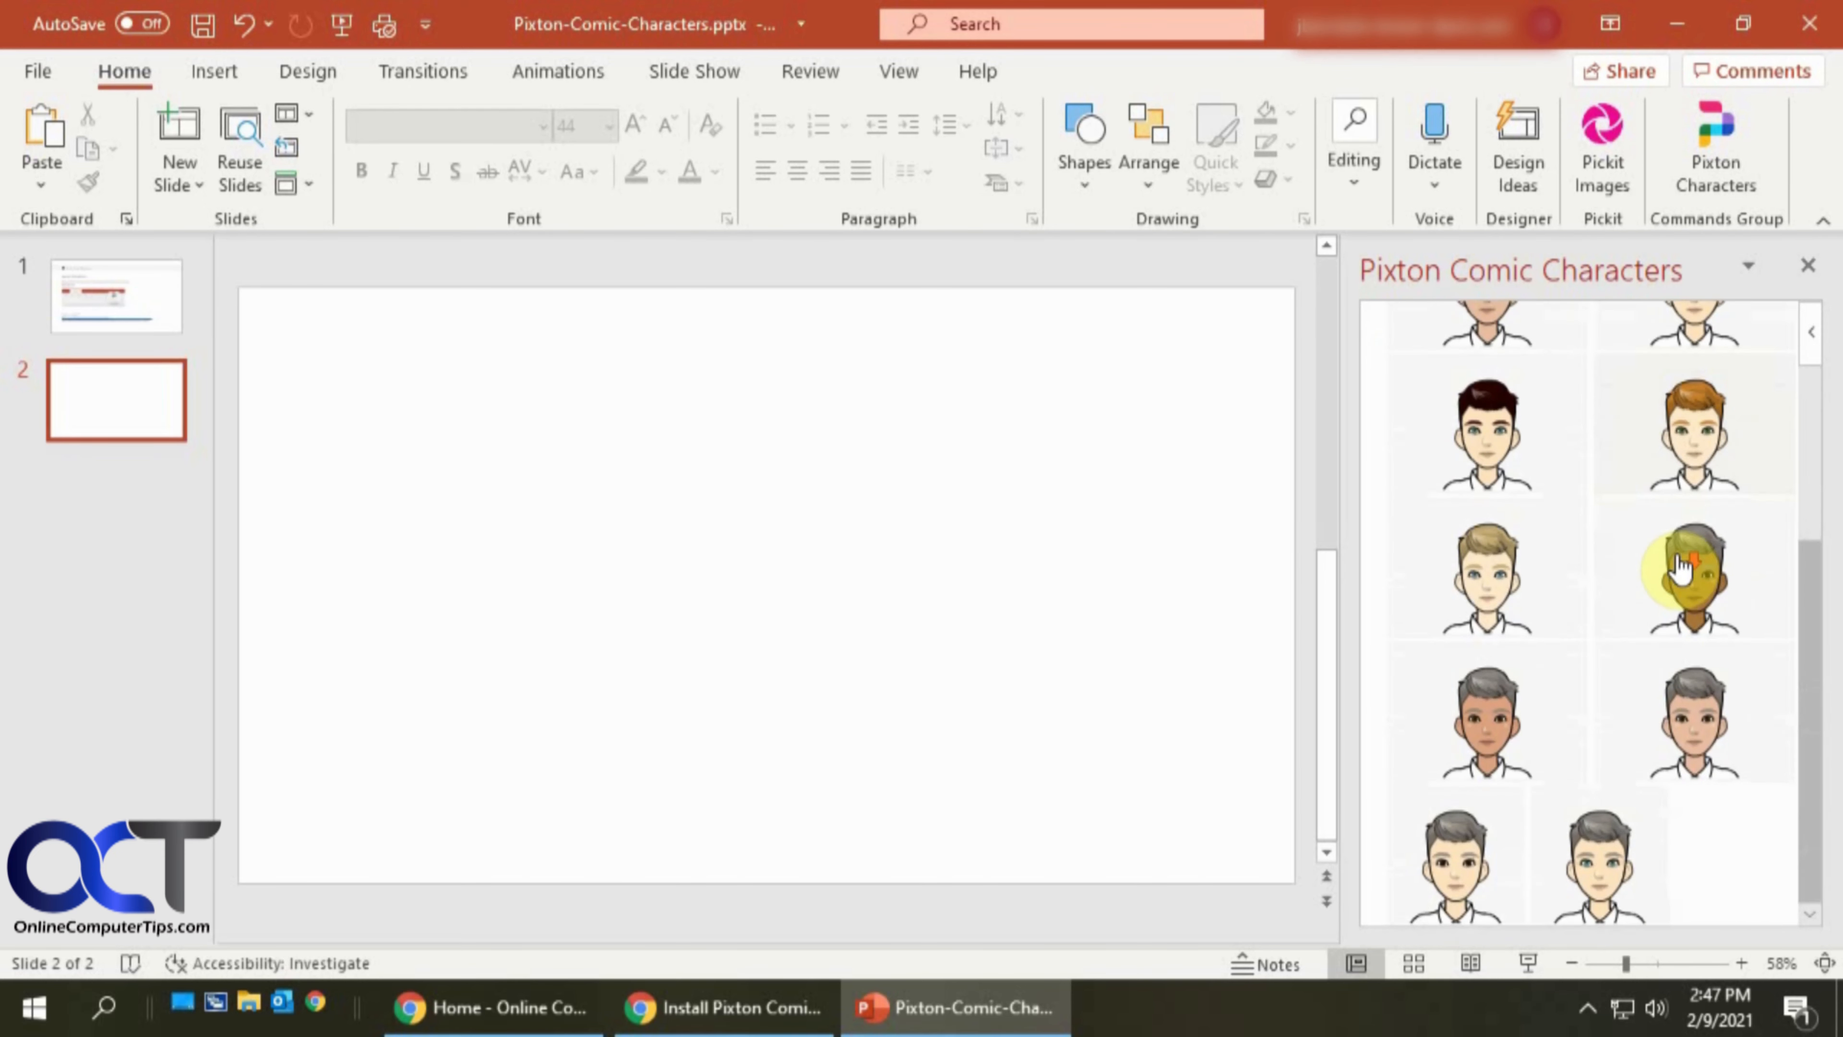
left_click(1683, 570)
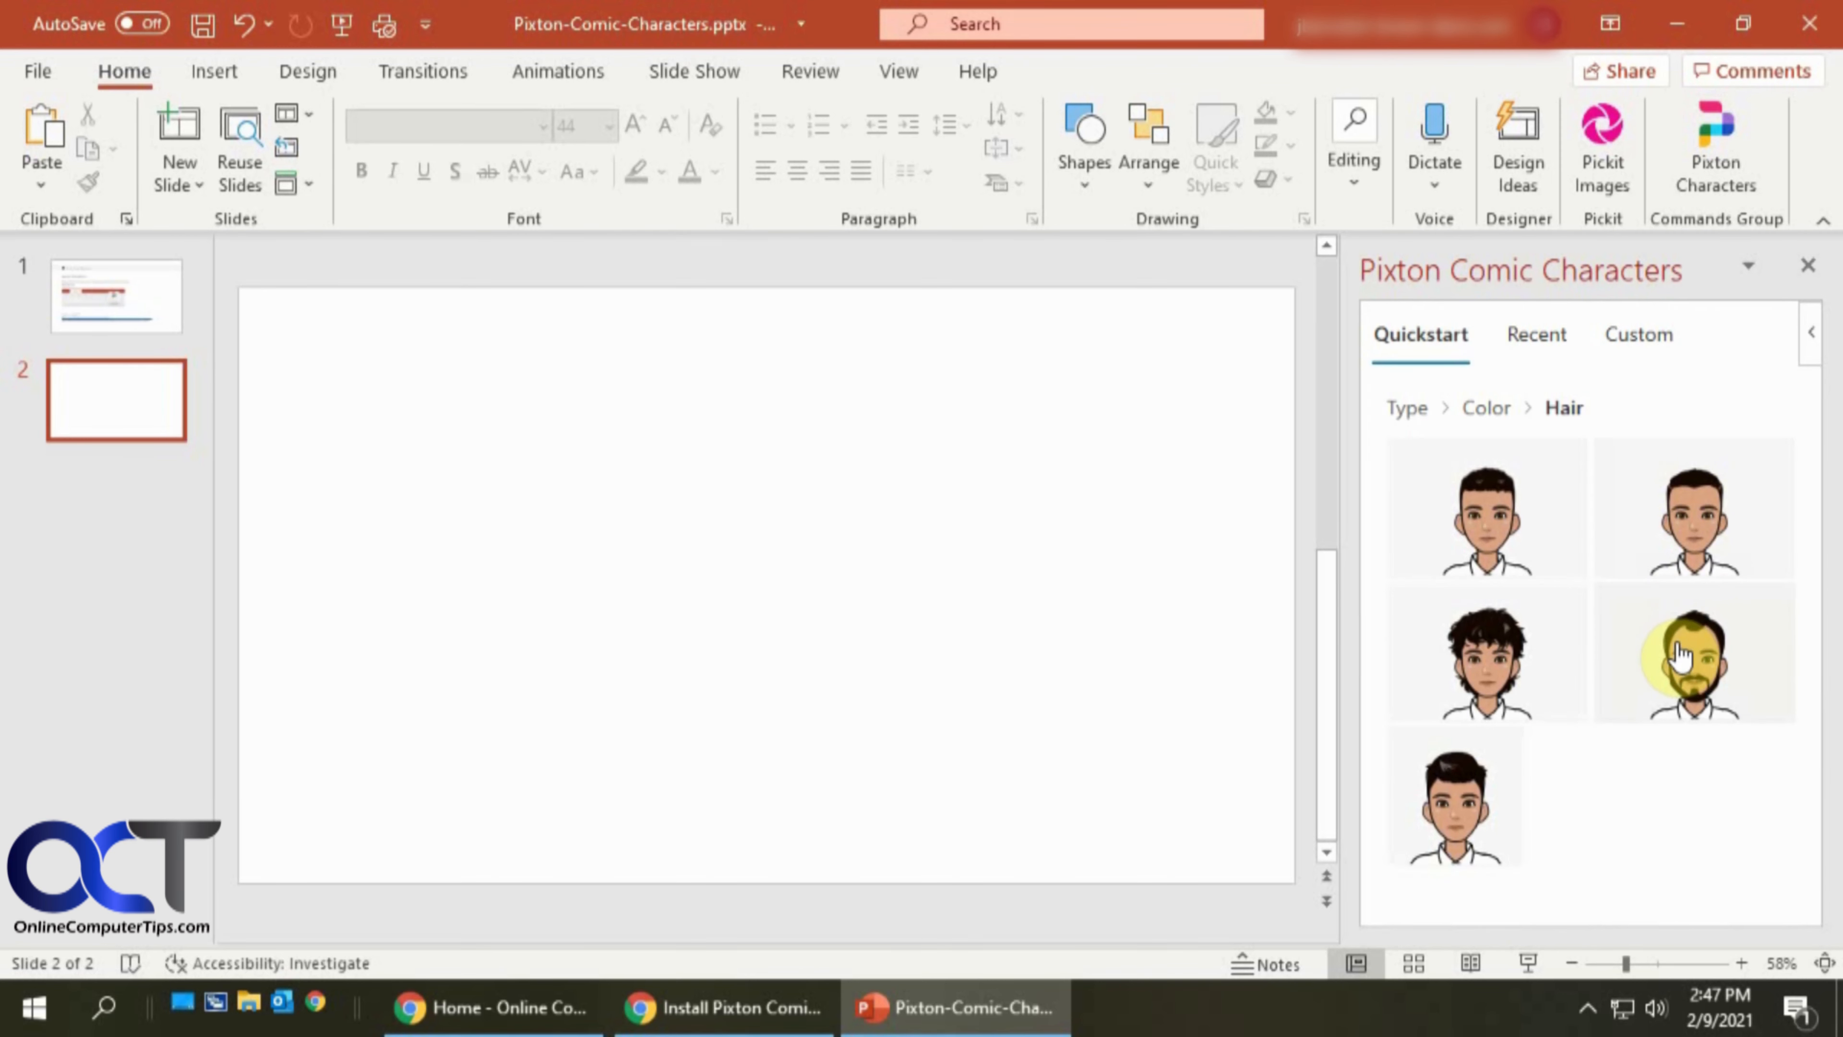
left_click(1683, 664)
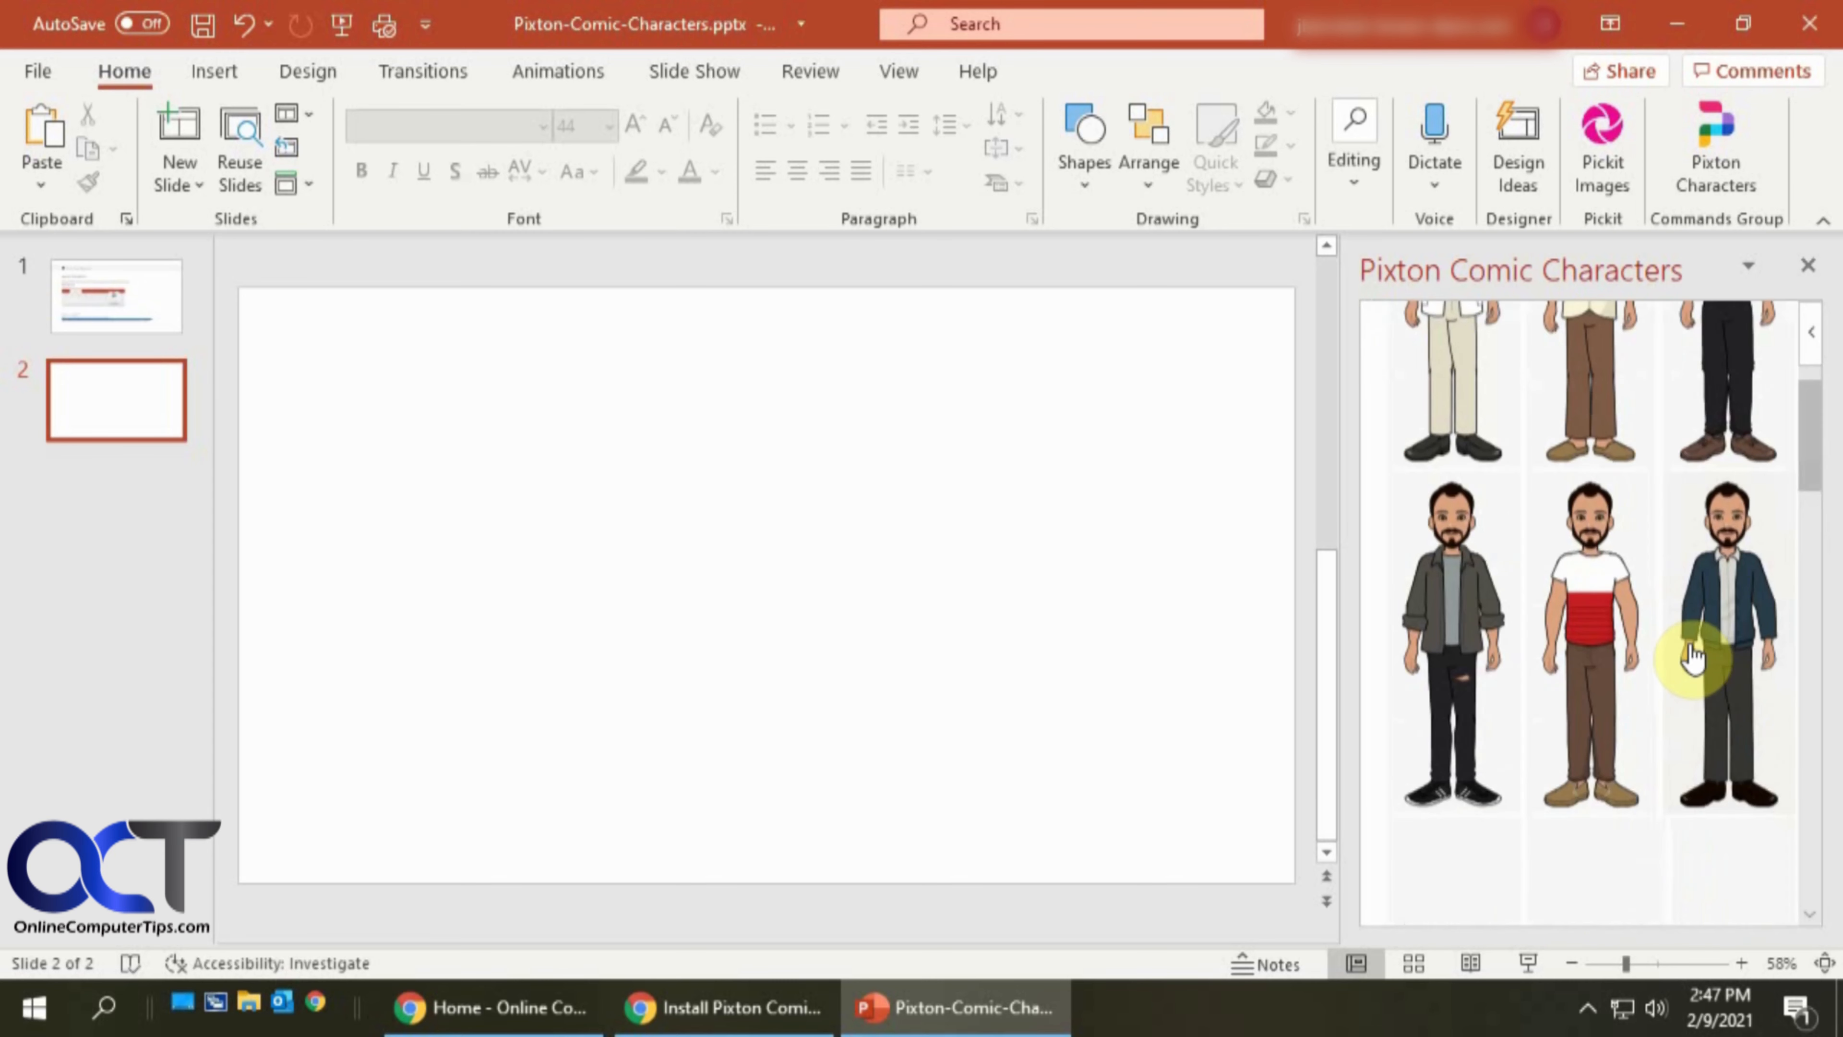
Insert the astronaut pose with outstretched arms onto slide 2.
scroll("down", 3)
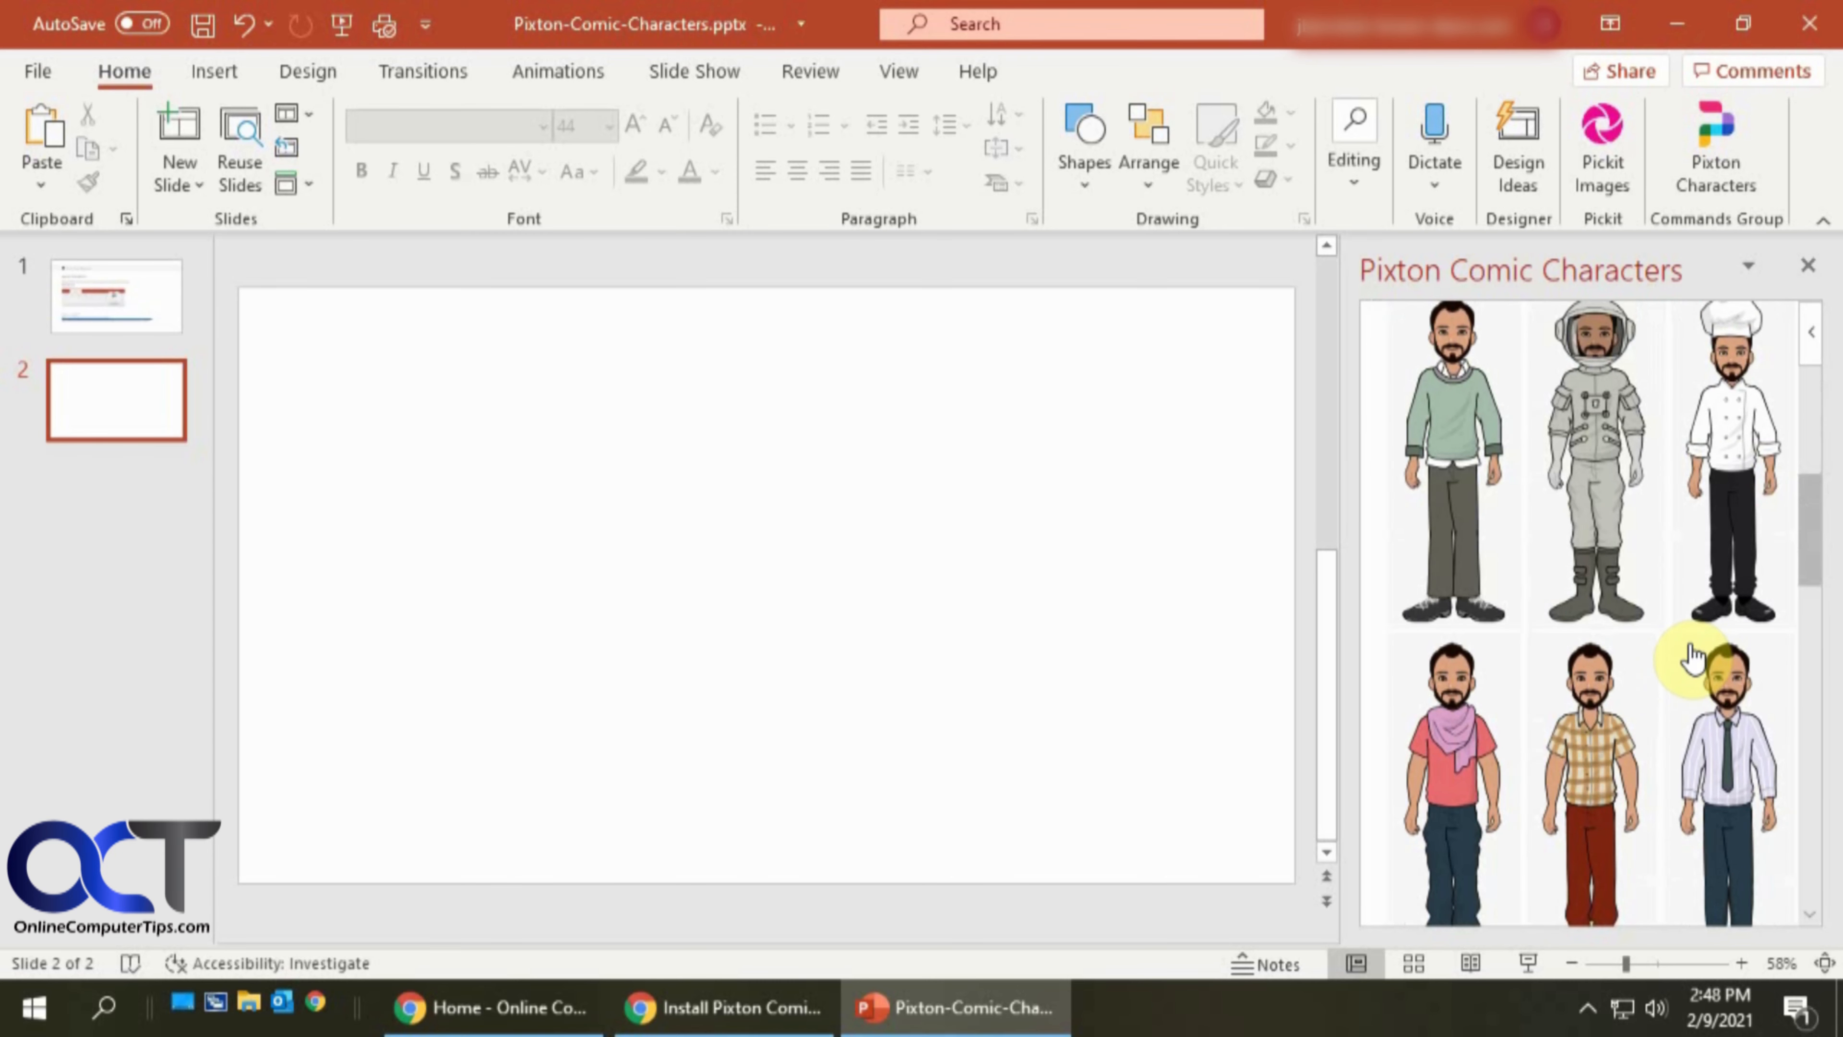
mouse_move(1586, 471)
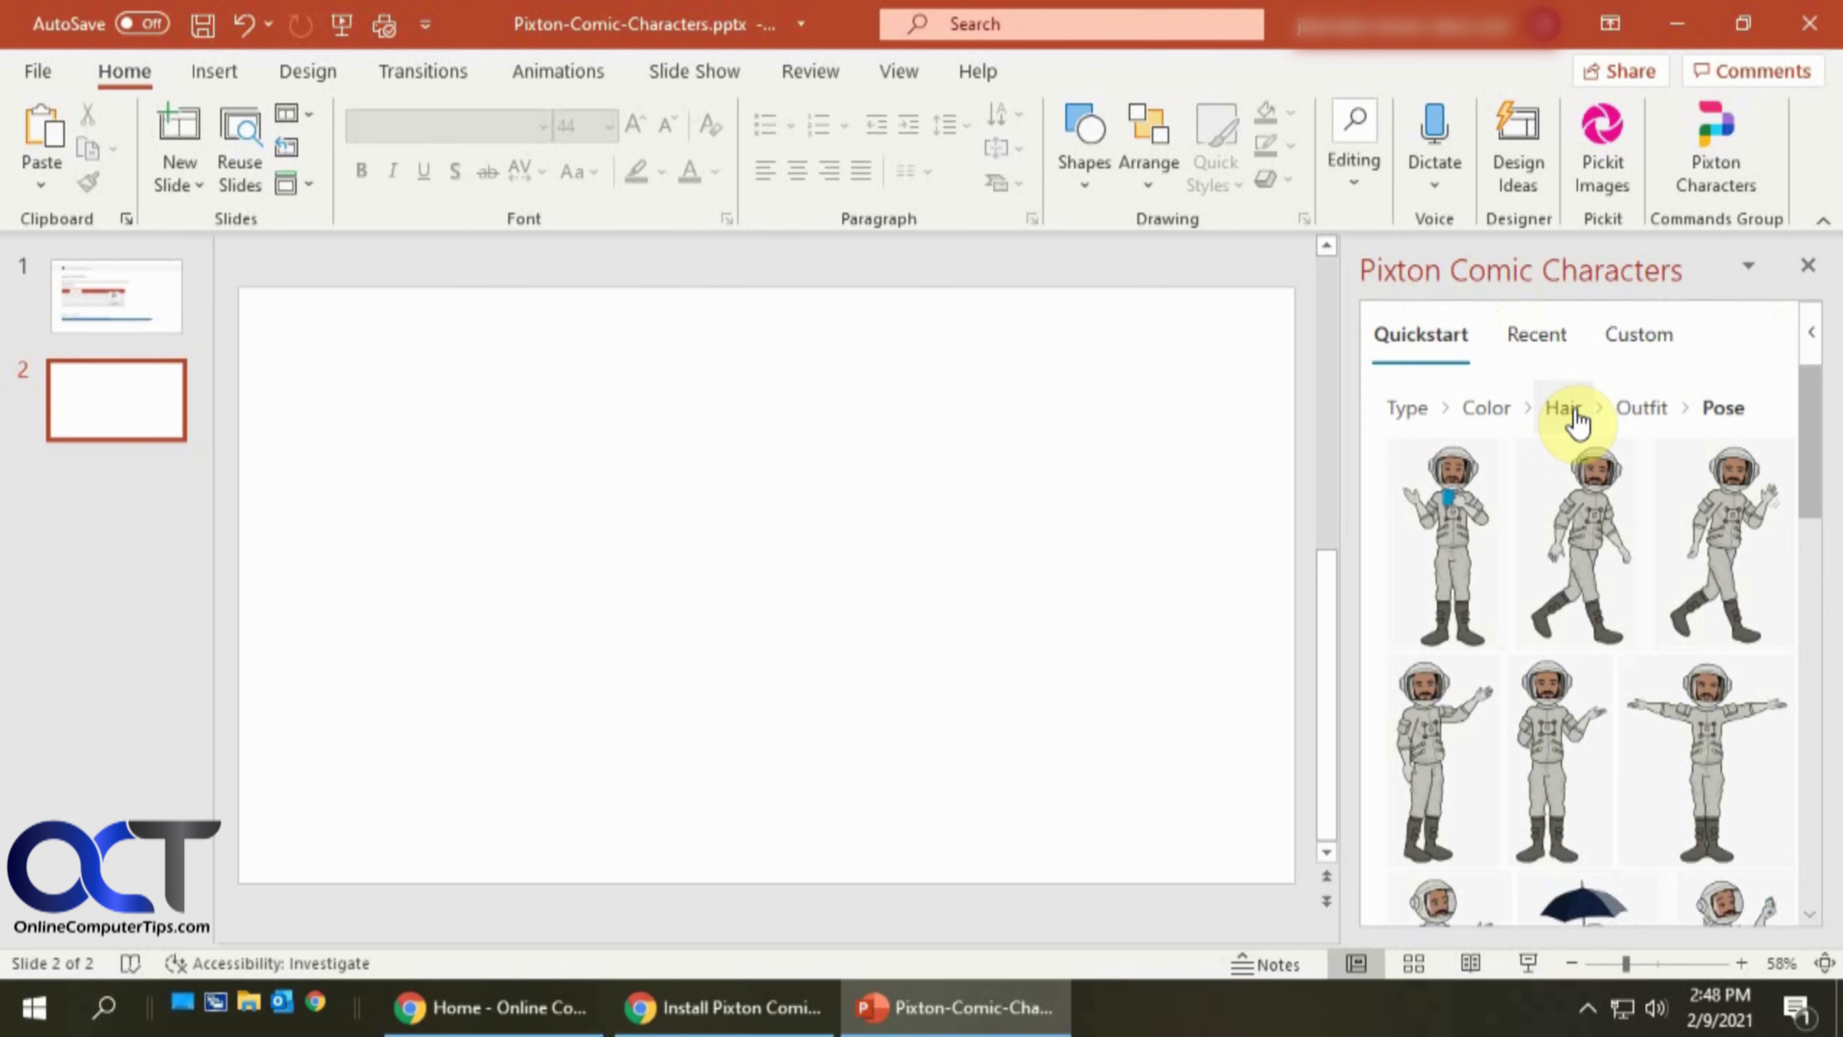
scroll("down", 3)
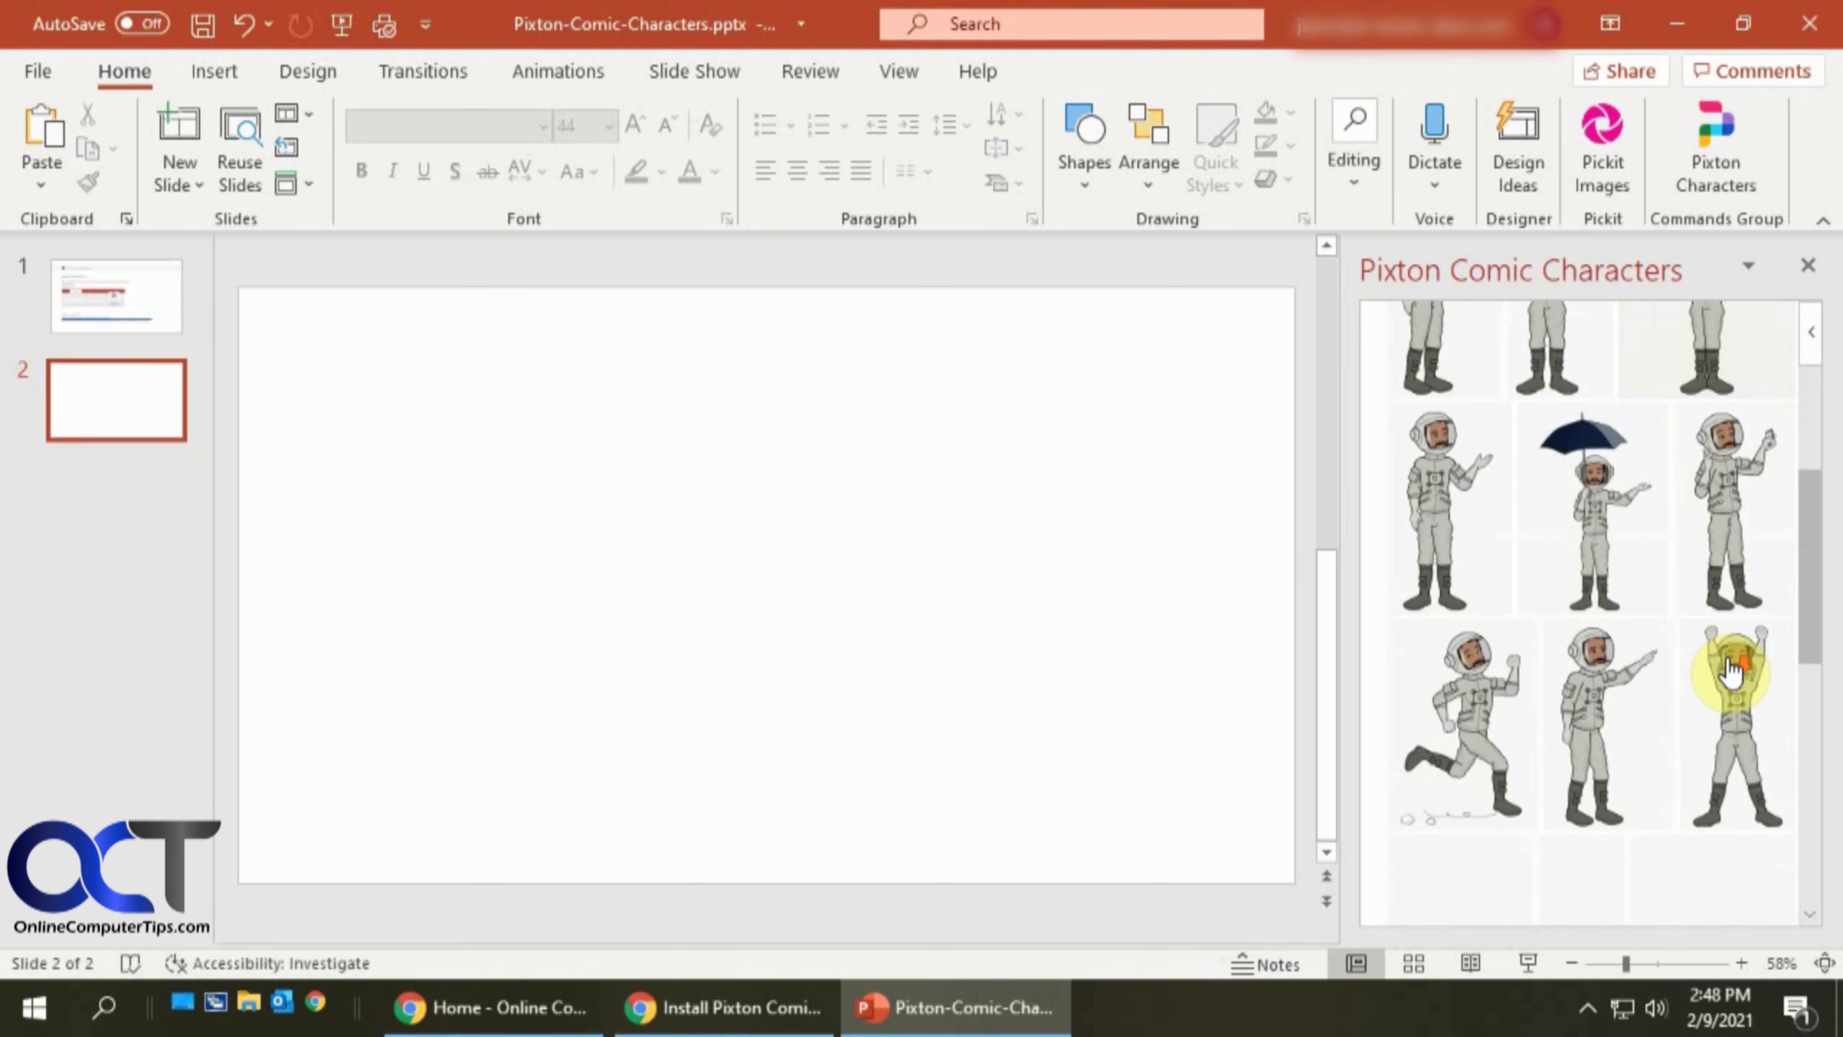
scroll("down", 3)
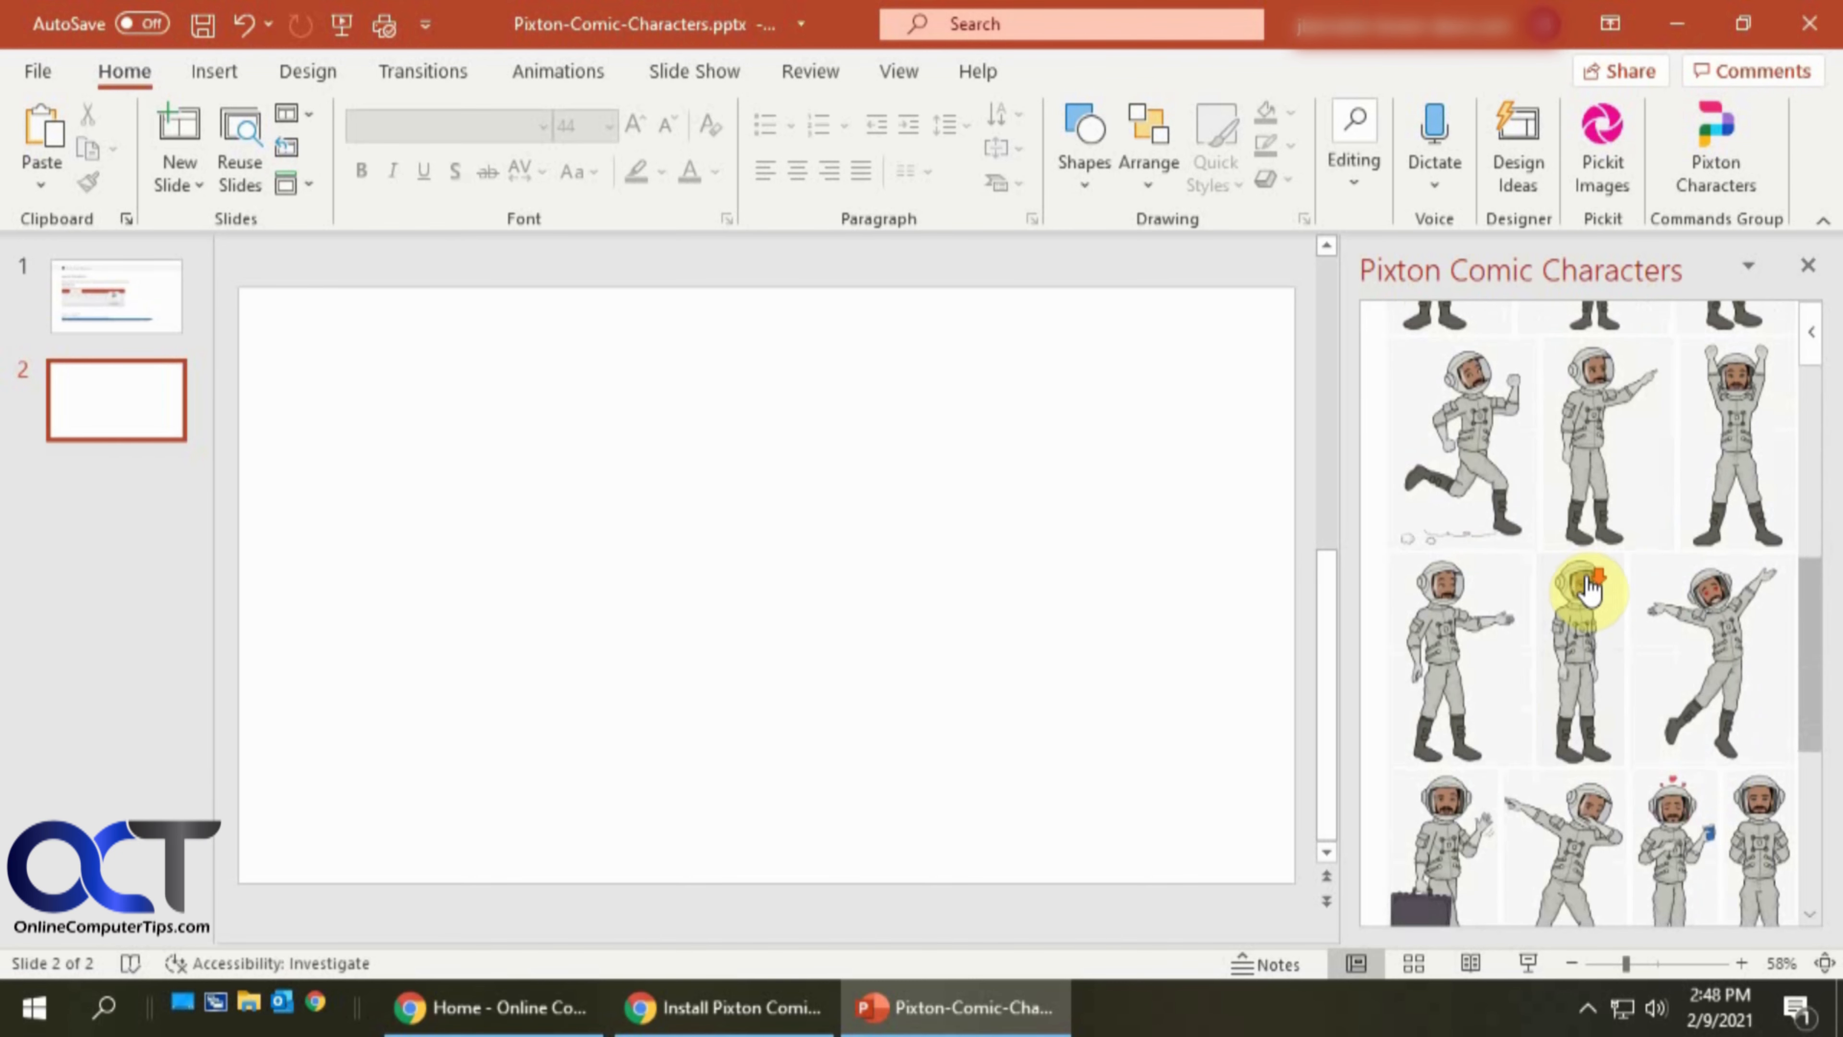
scroll("down", 3)
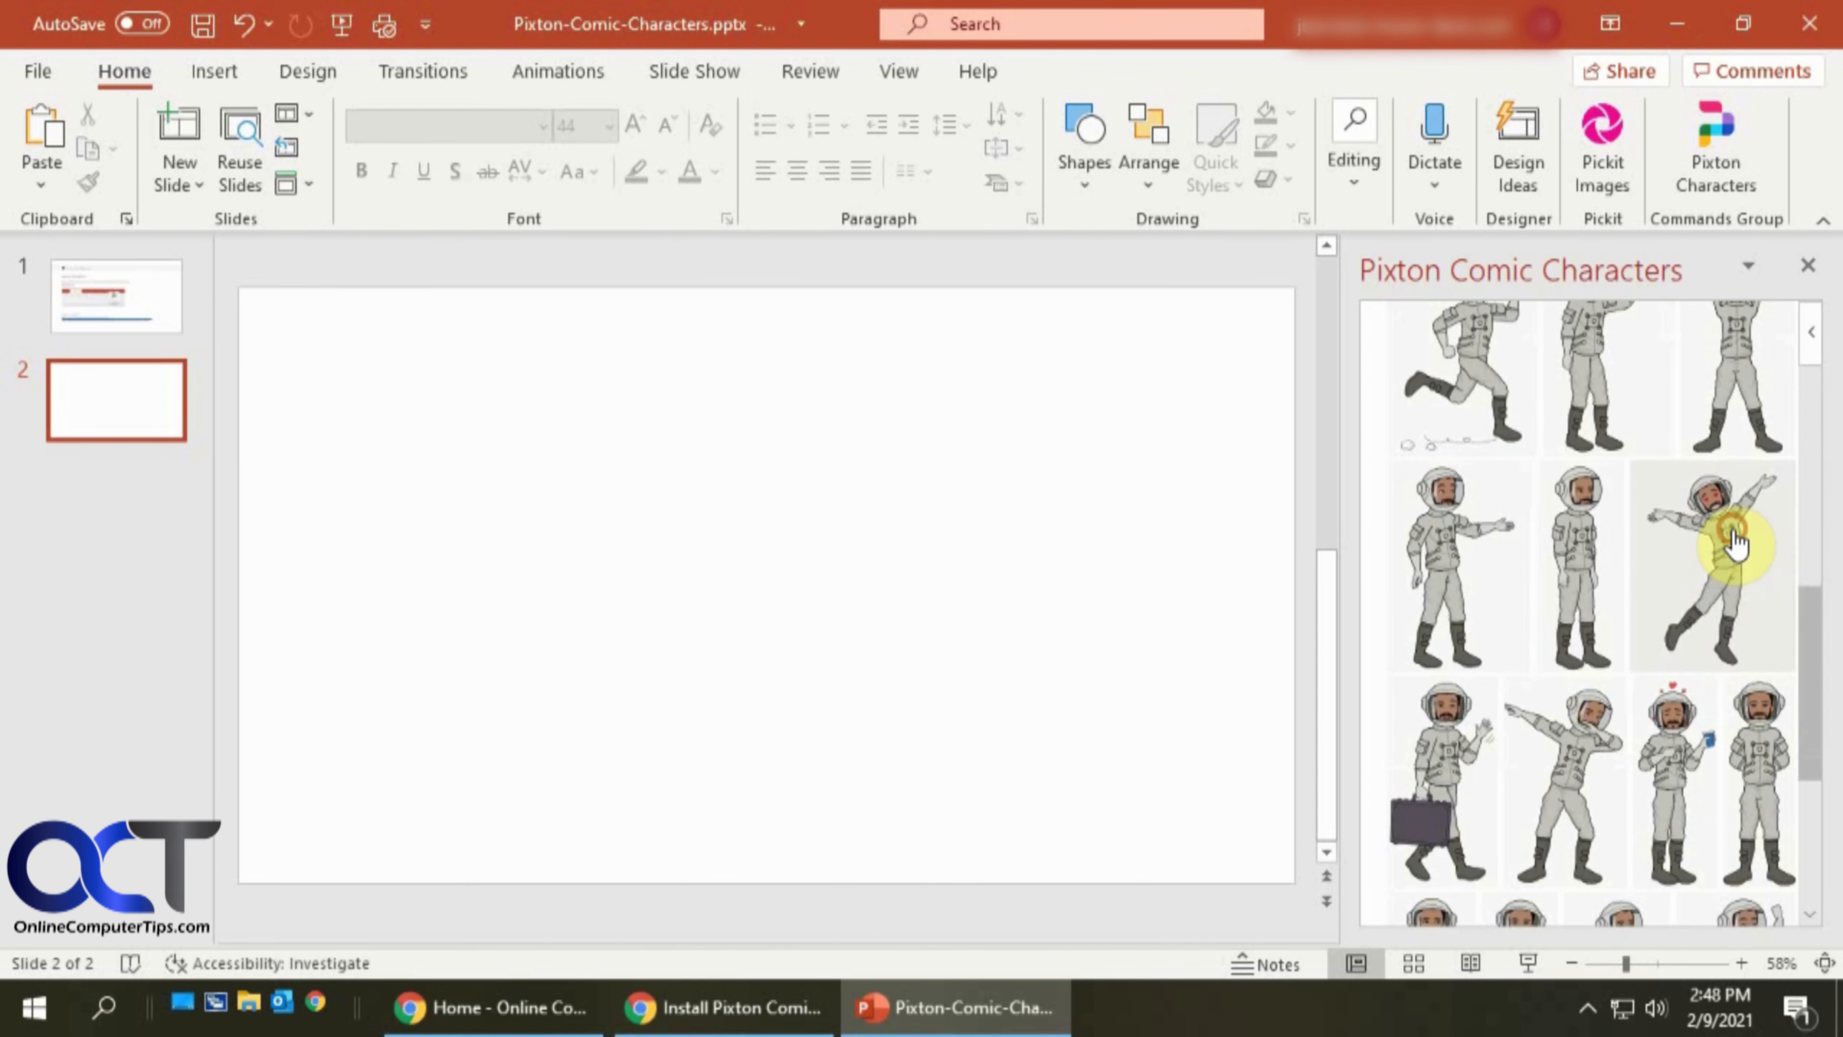
left_click(1730, 535)
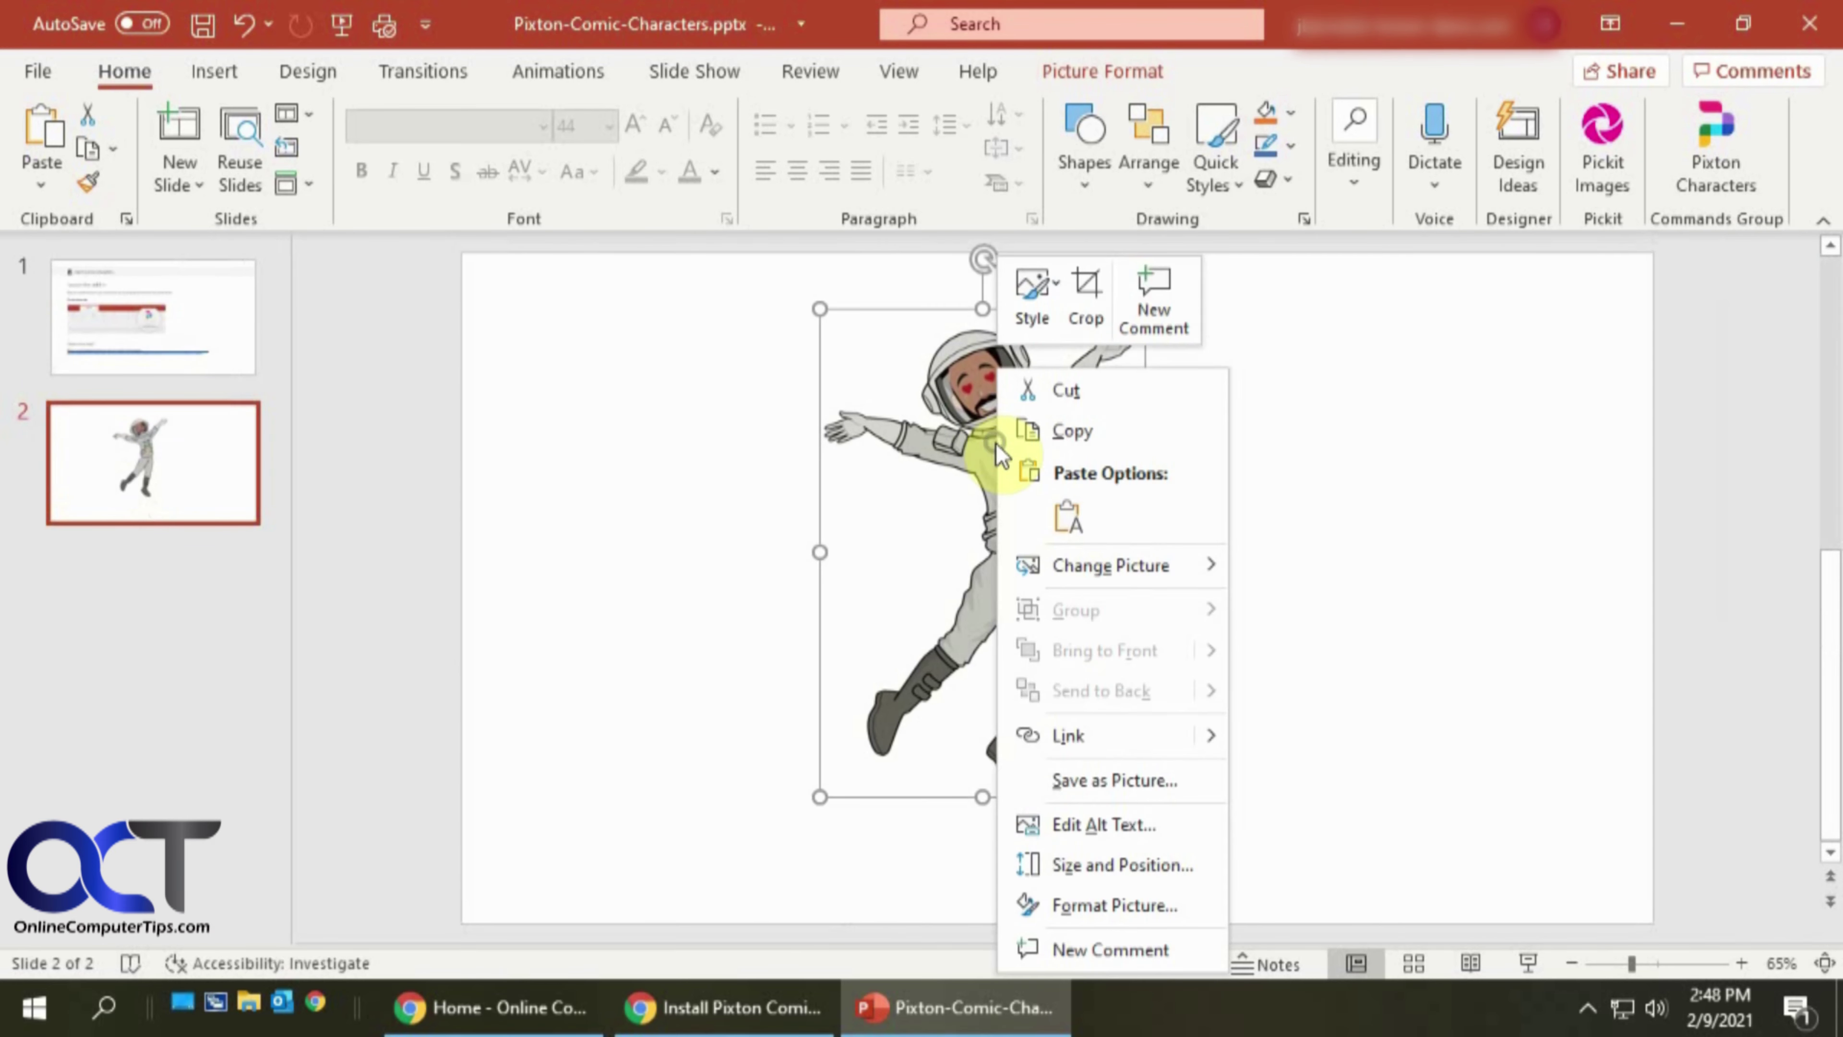
Give the astronaut picture an outer shadow preset in Format Picture.
left_click(1113, 904)
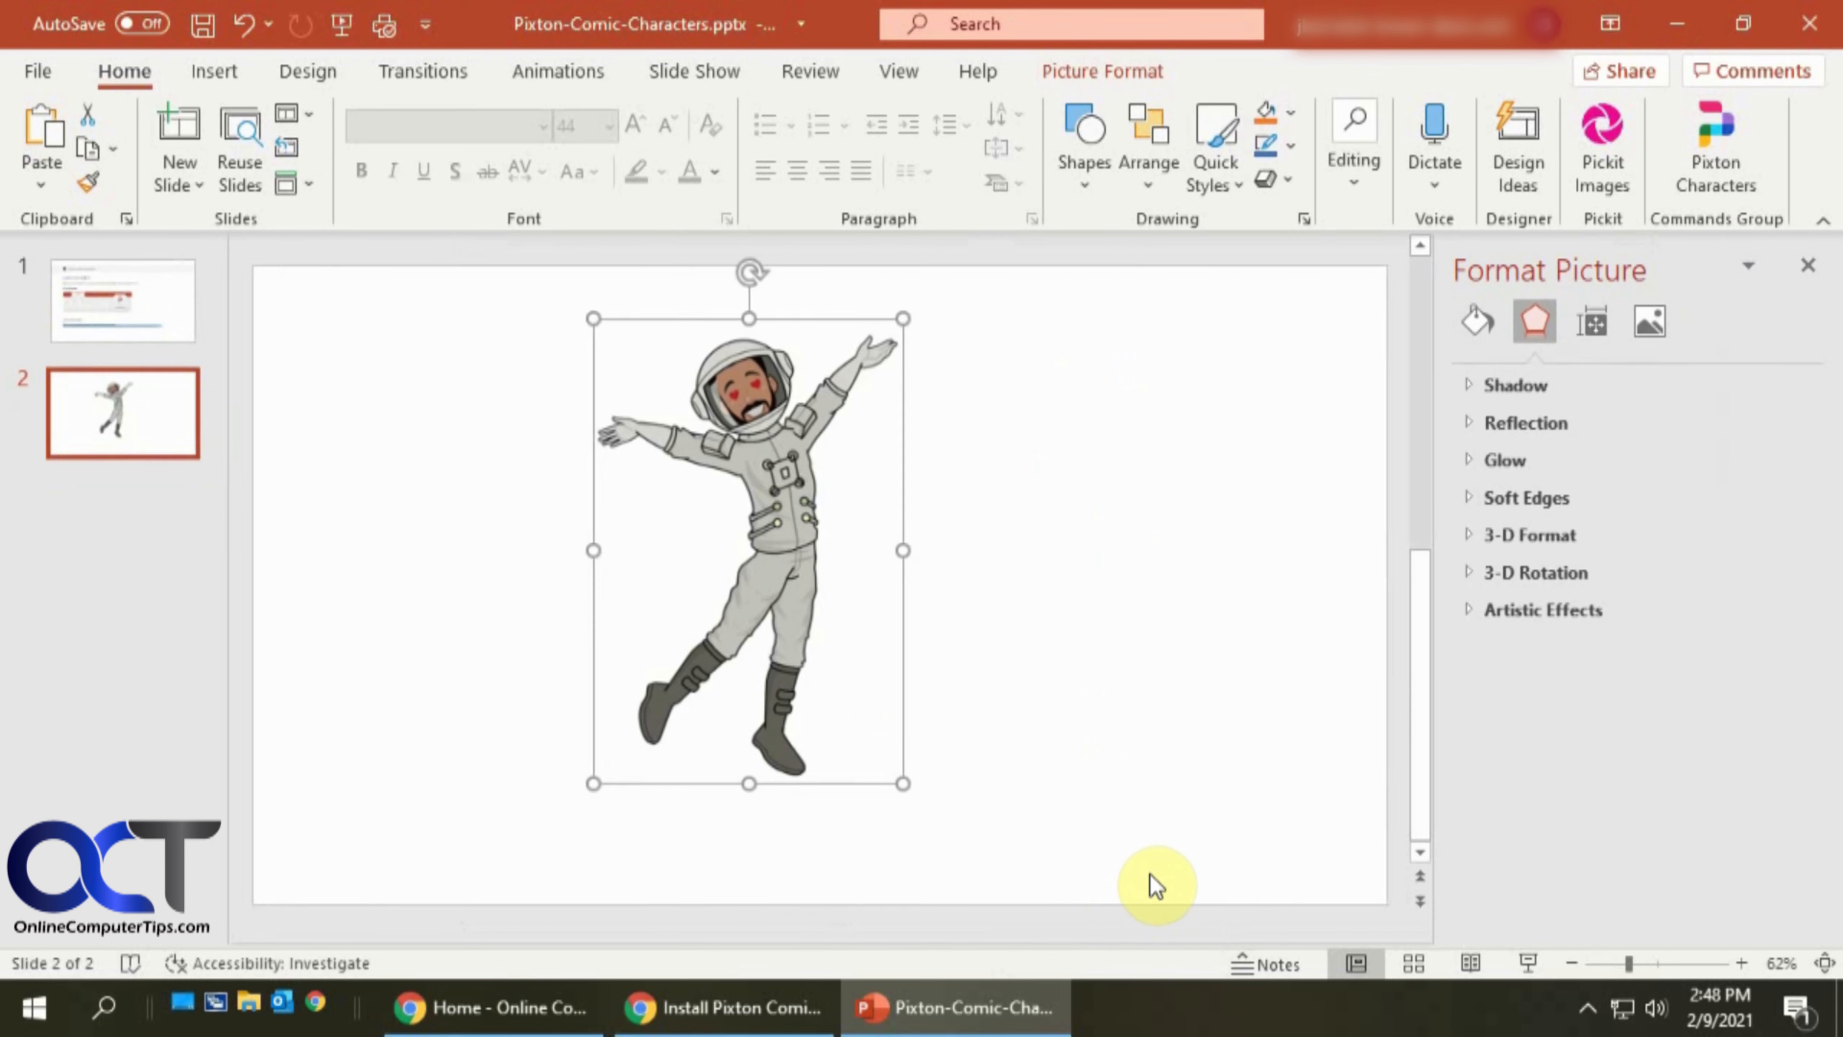
left_click(1484, 386)
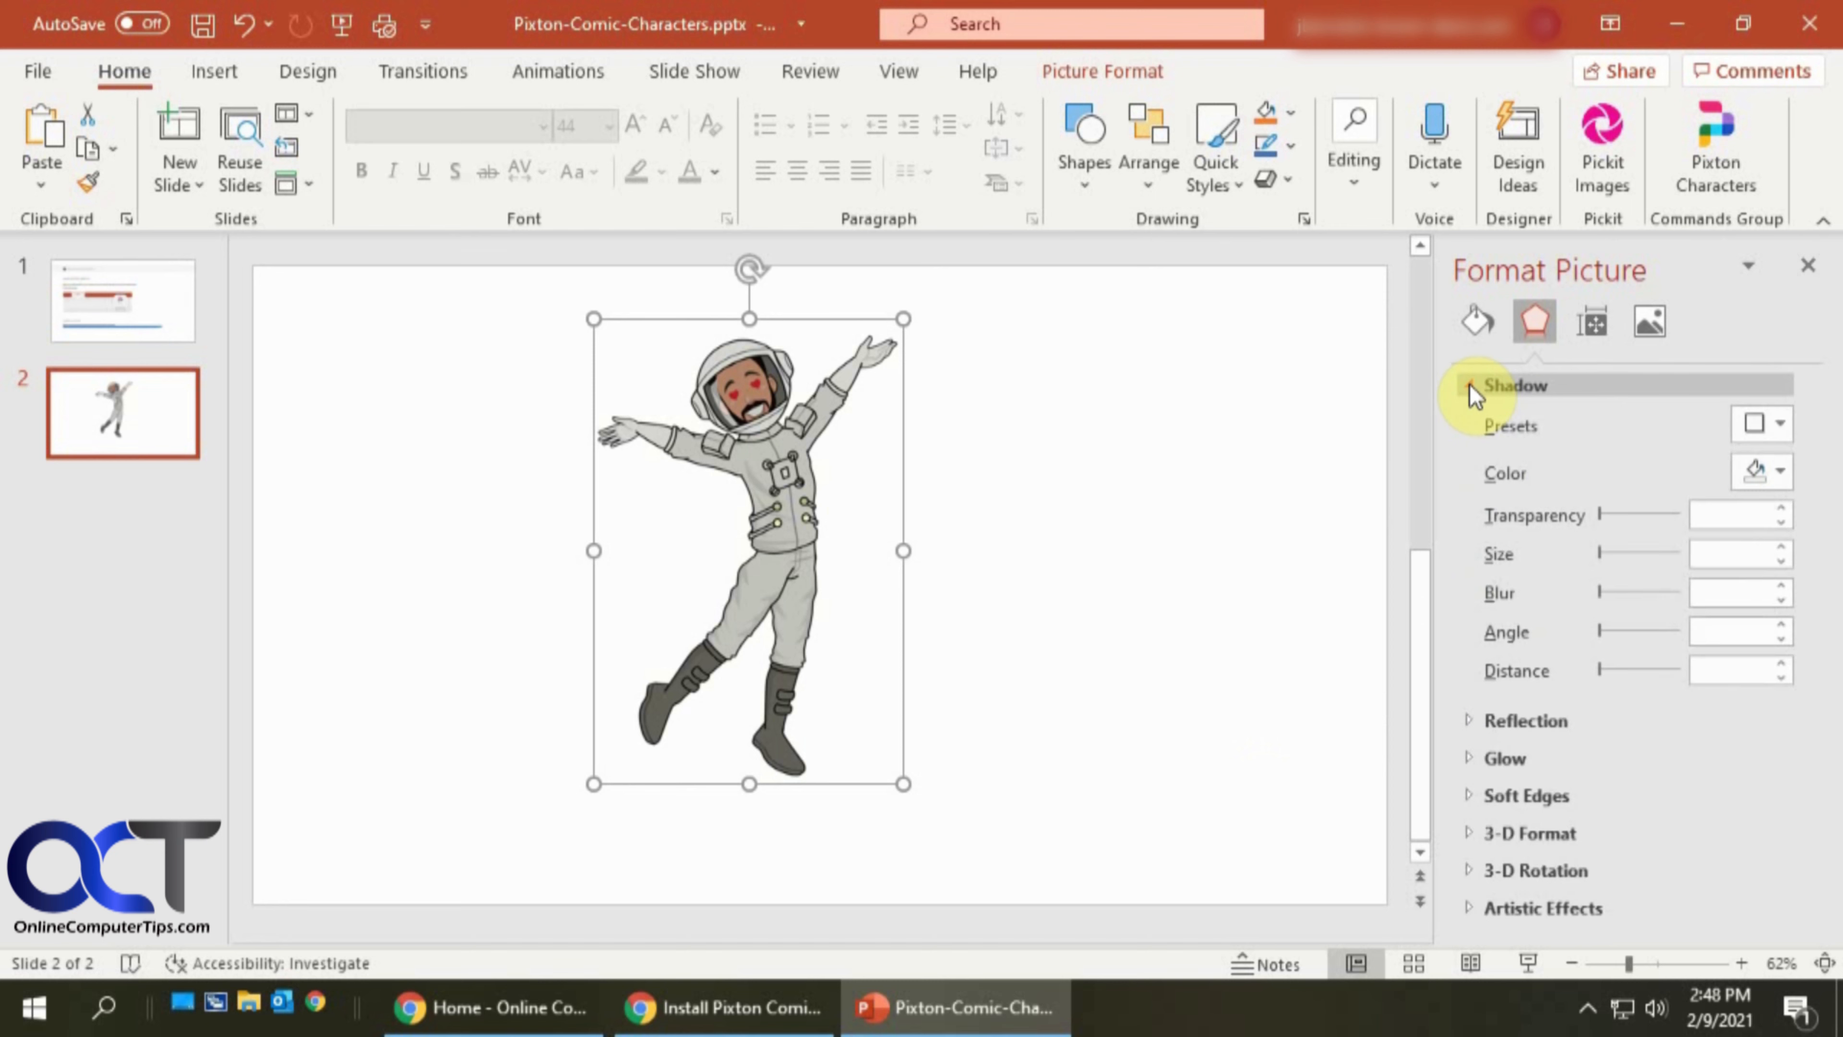
left_click(1777, 423)
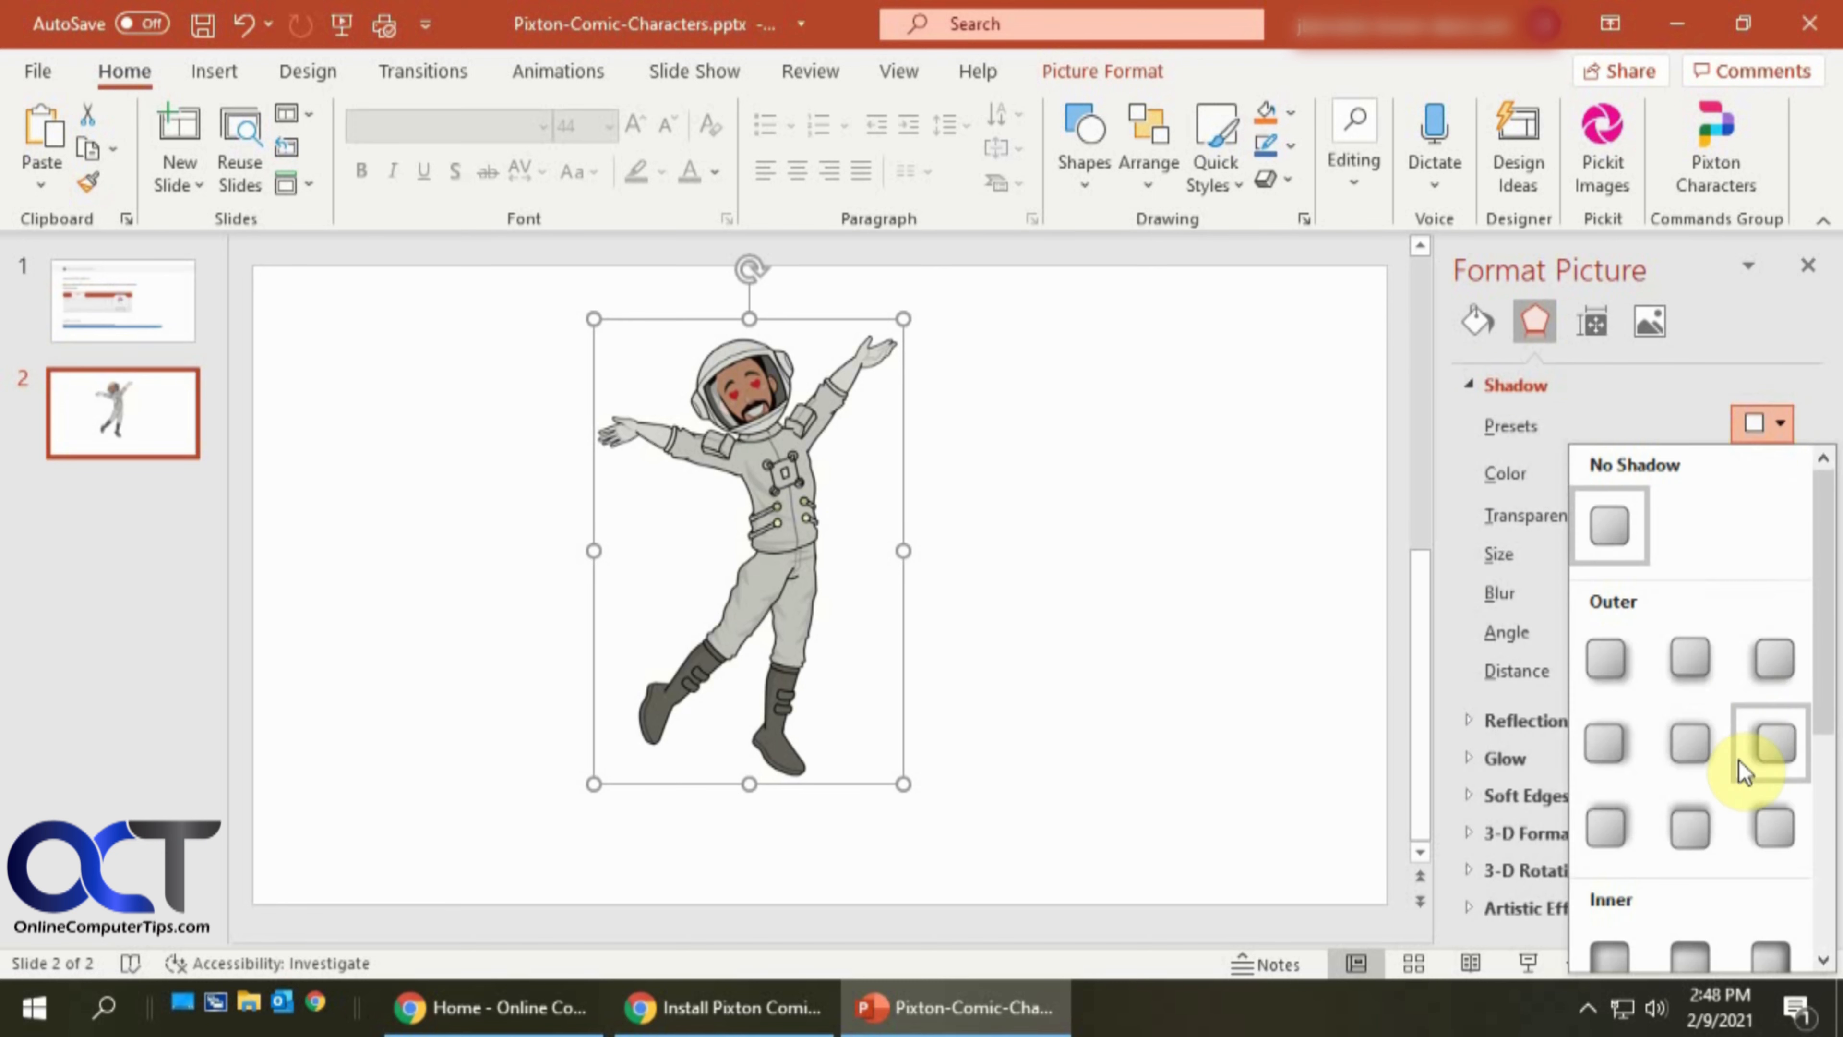
left_click(1776, 743)
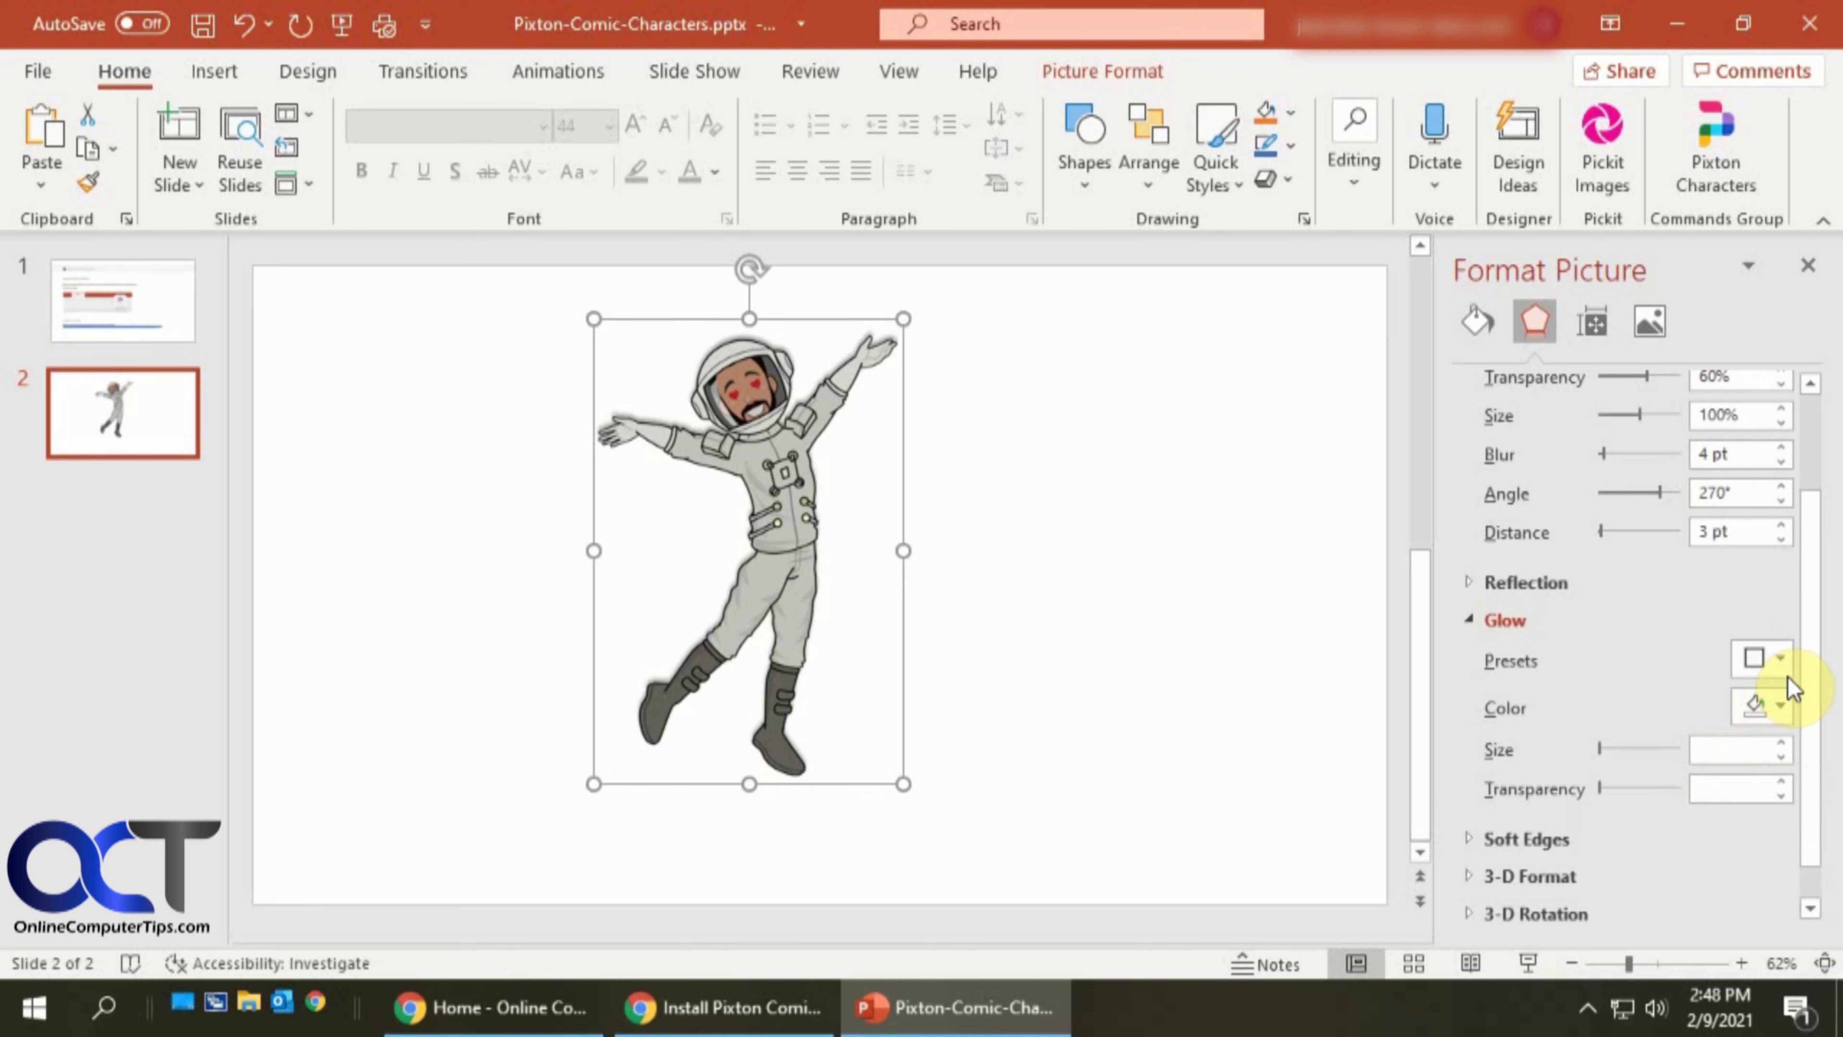
Apply a yellow glow to the astronaut and raise its size to 20 pt.
left_click(1782, 667)
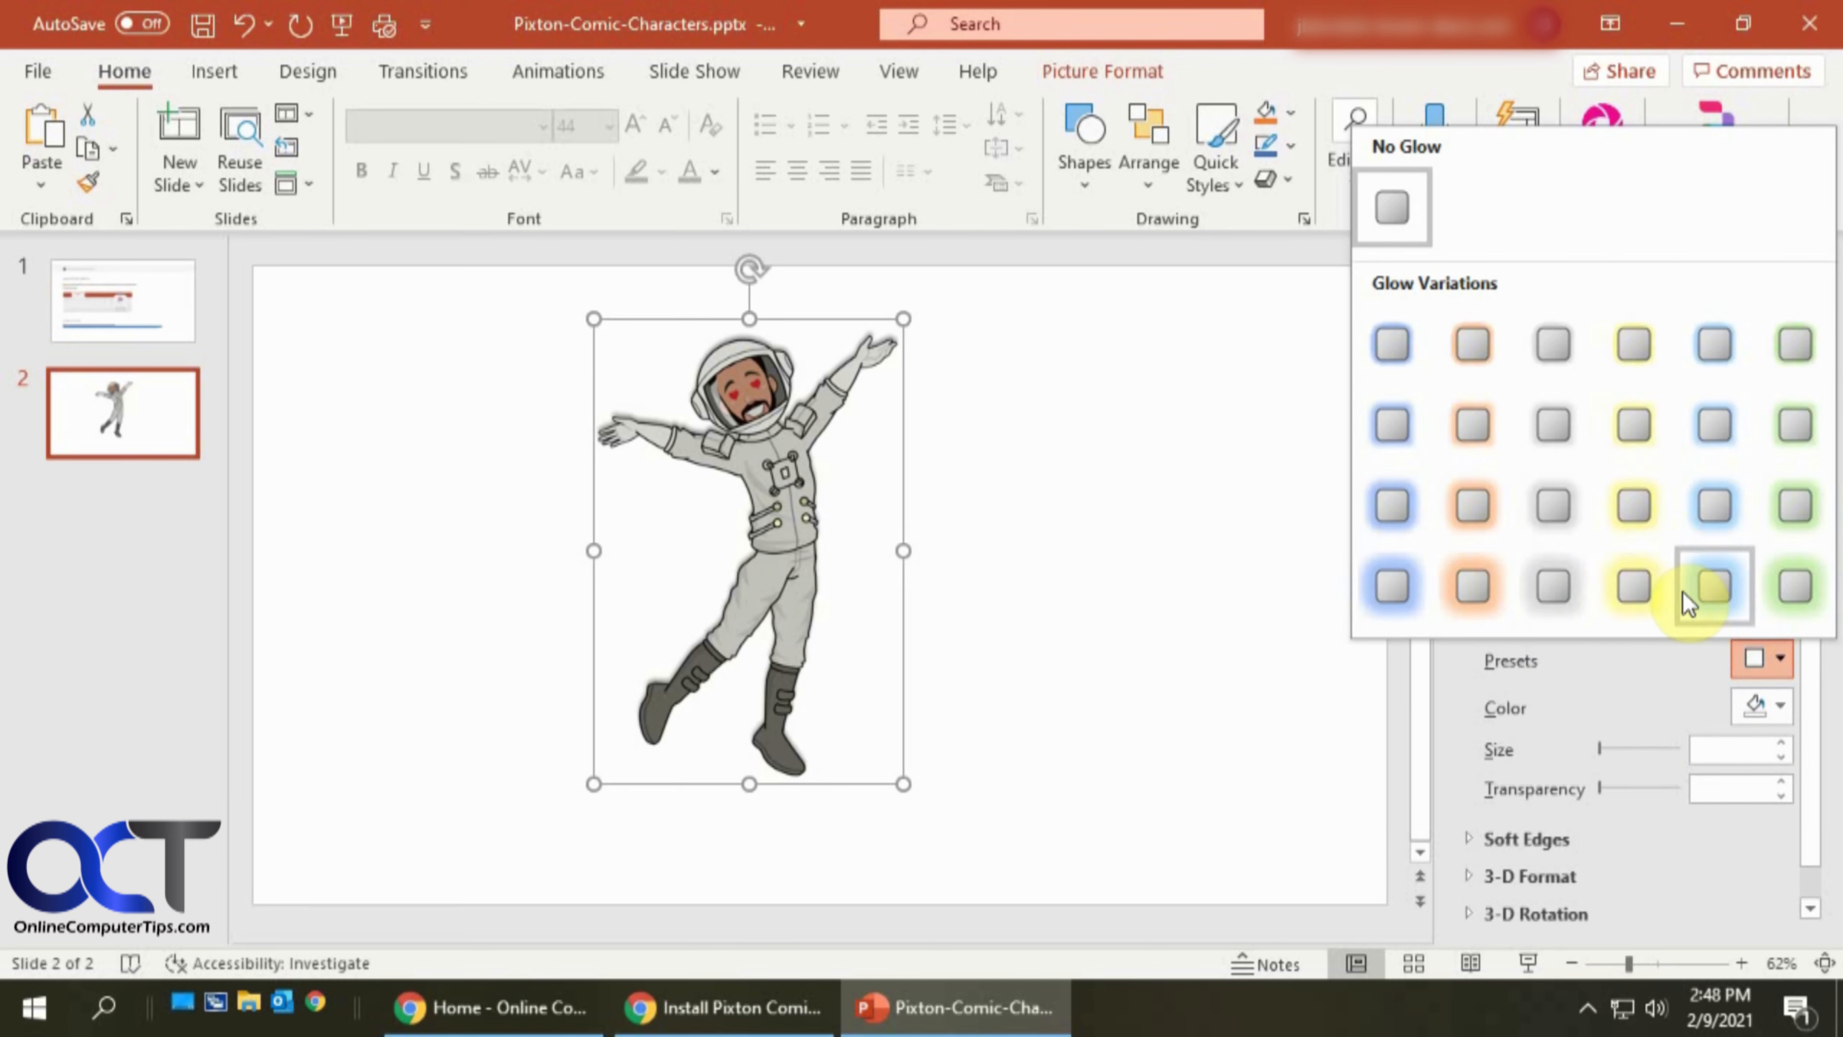
left_click(1712, 586)
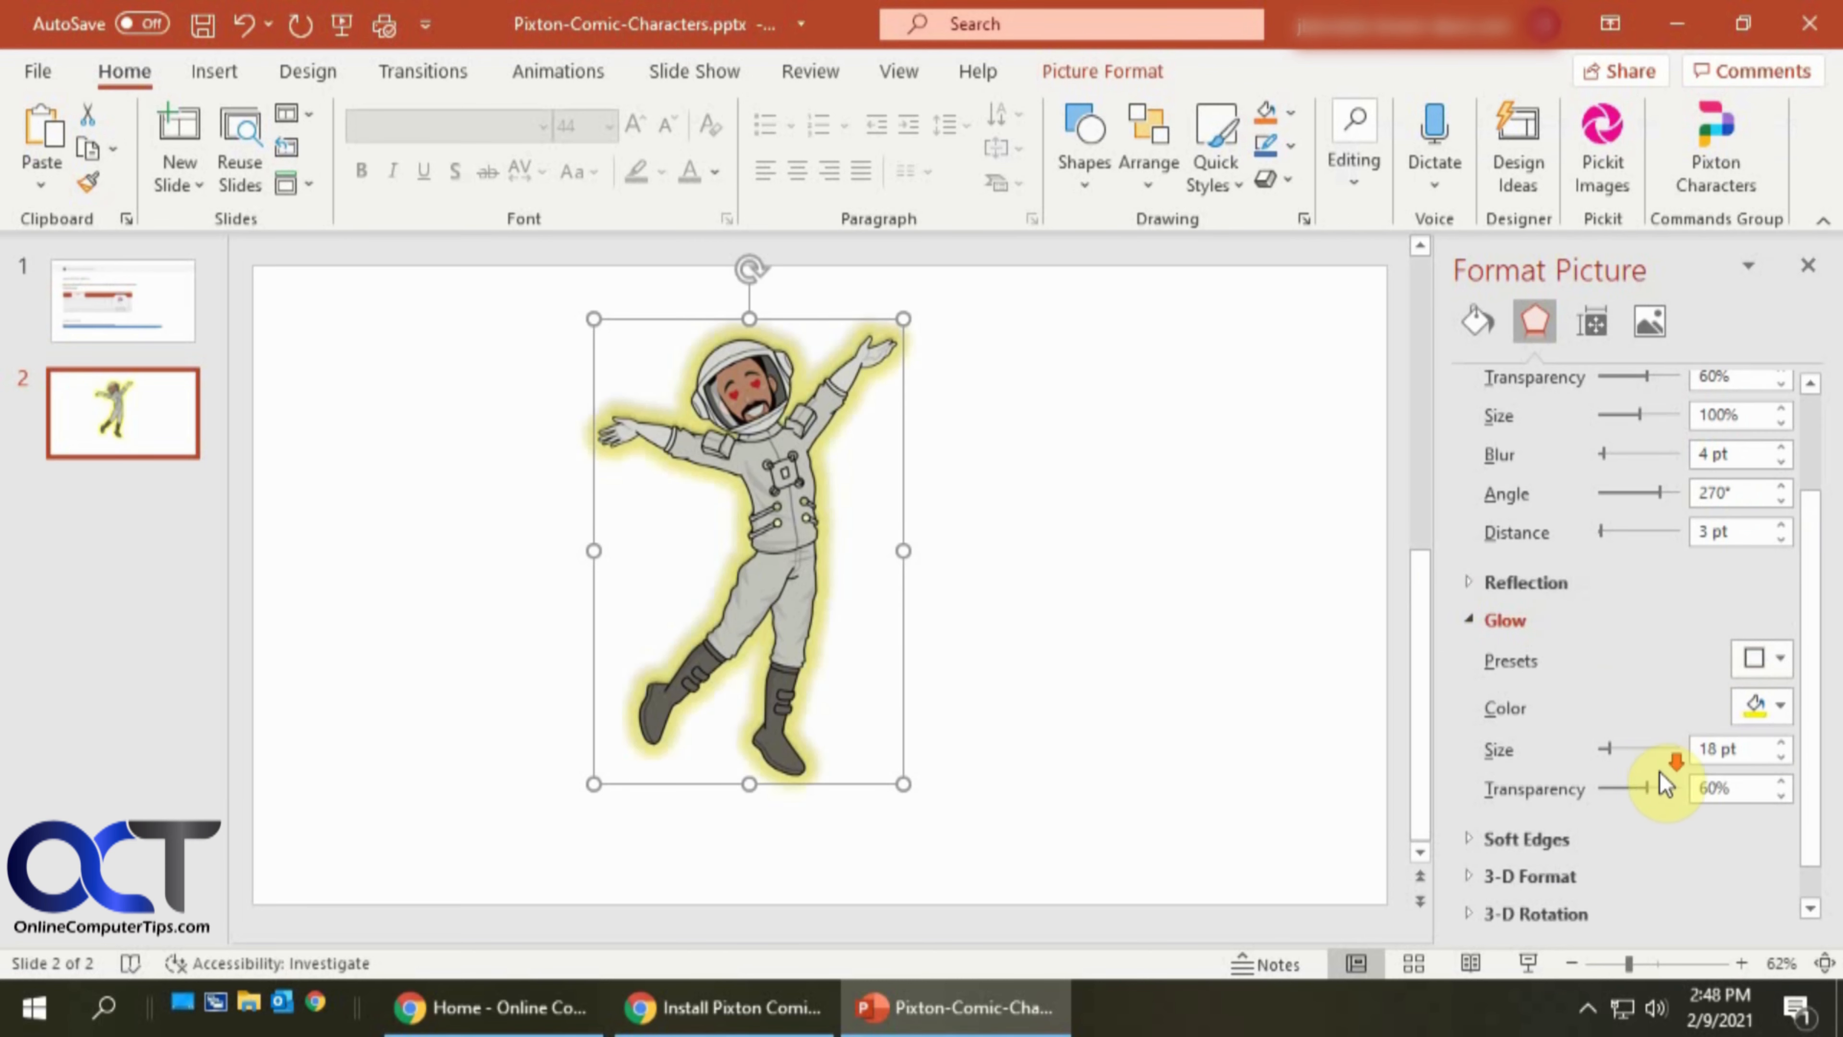
scroll("down", 3)
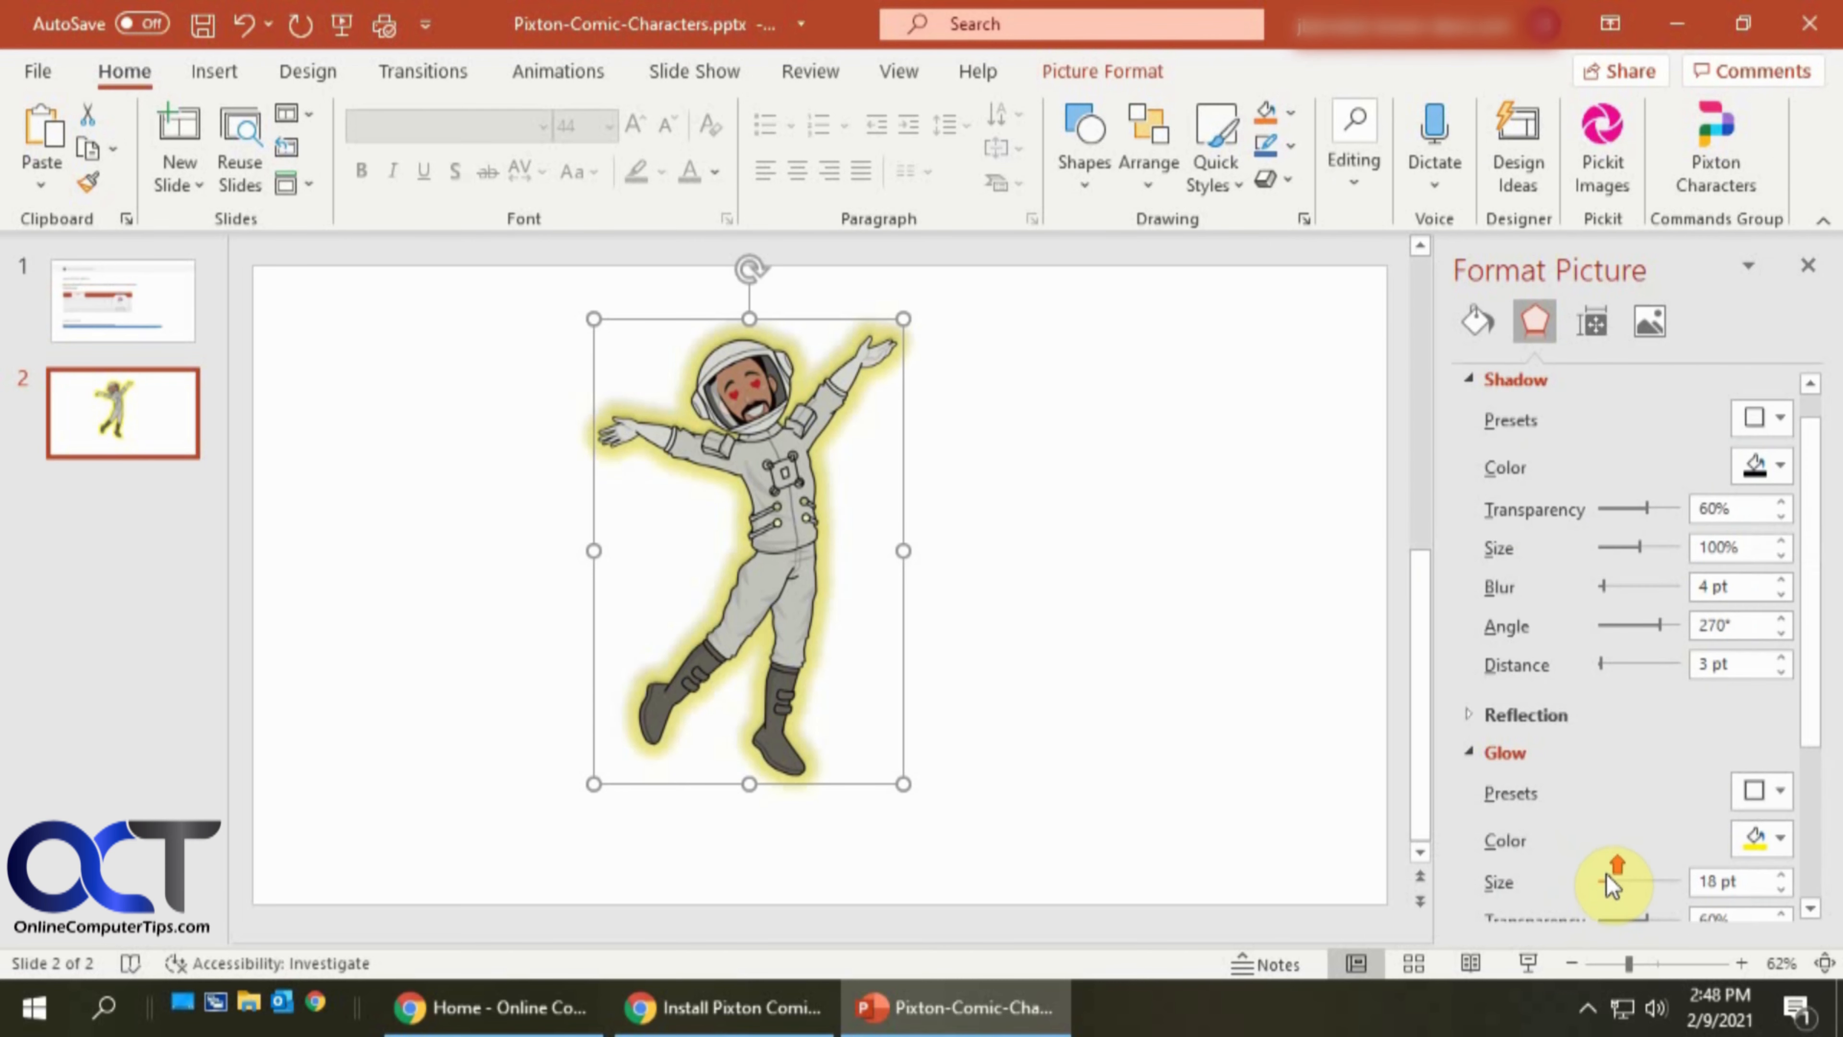
left_click(1782, 875)
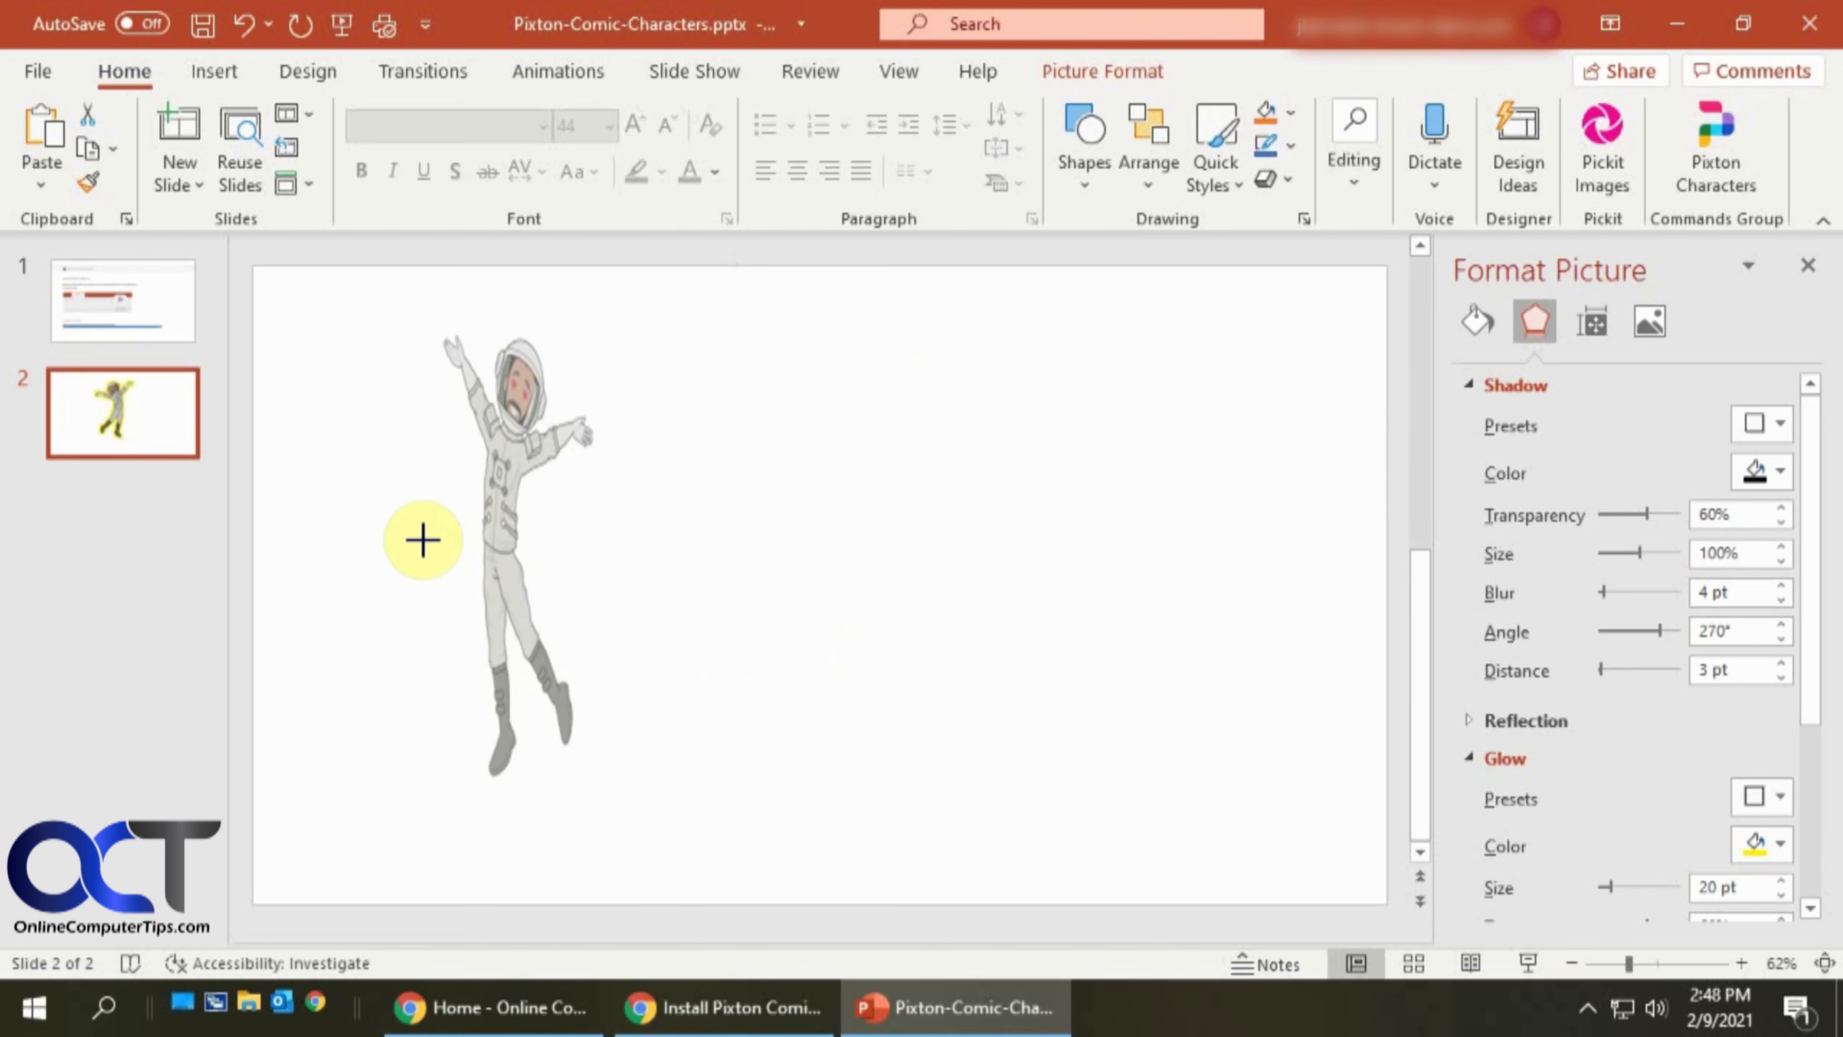
Widen the astronaut on the slide's left side and return to the Pixton welcome pane.
left_click(425, 541)
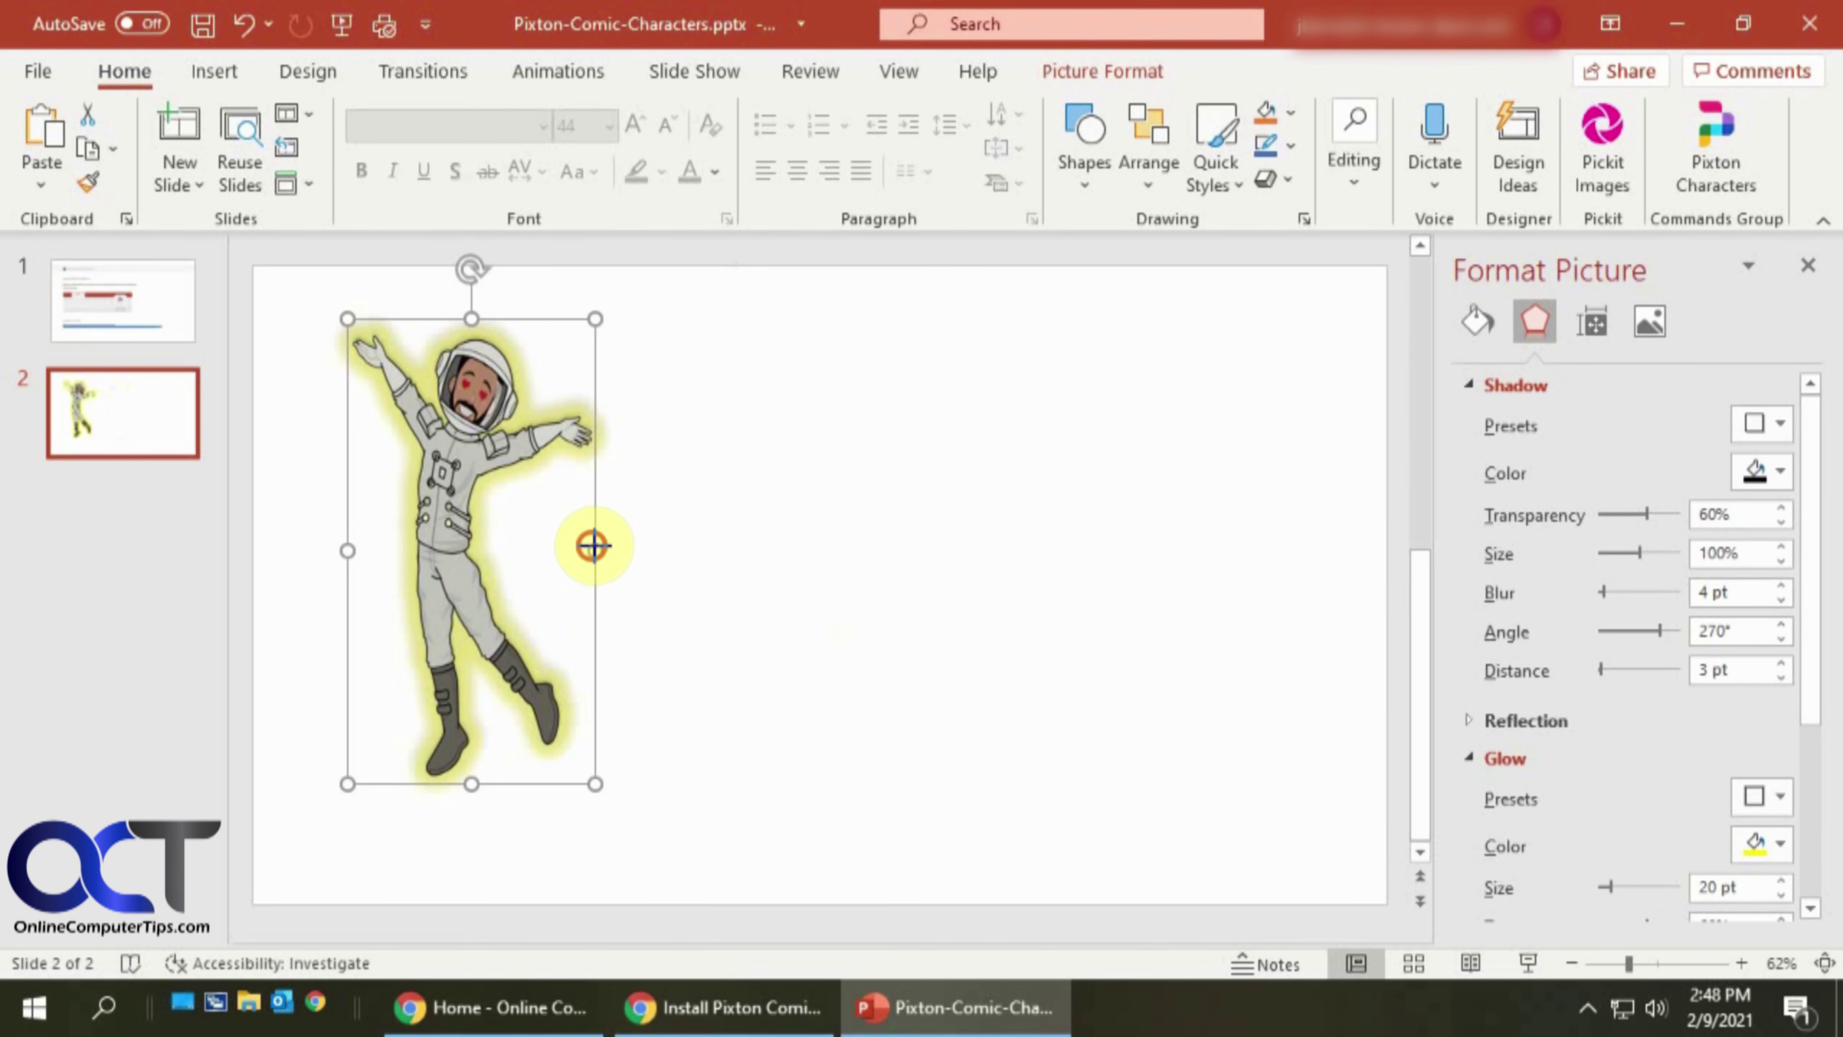
left_click_drag(594, 544, 666, 549)
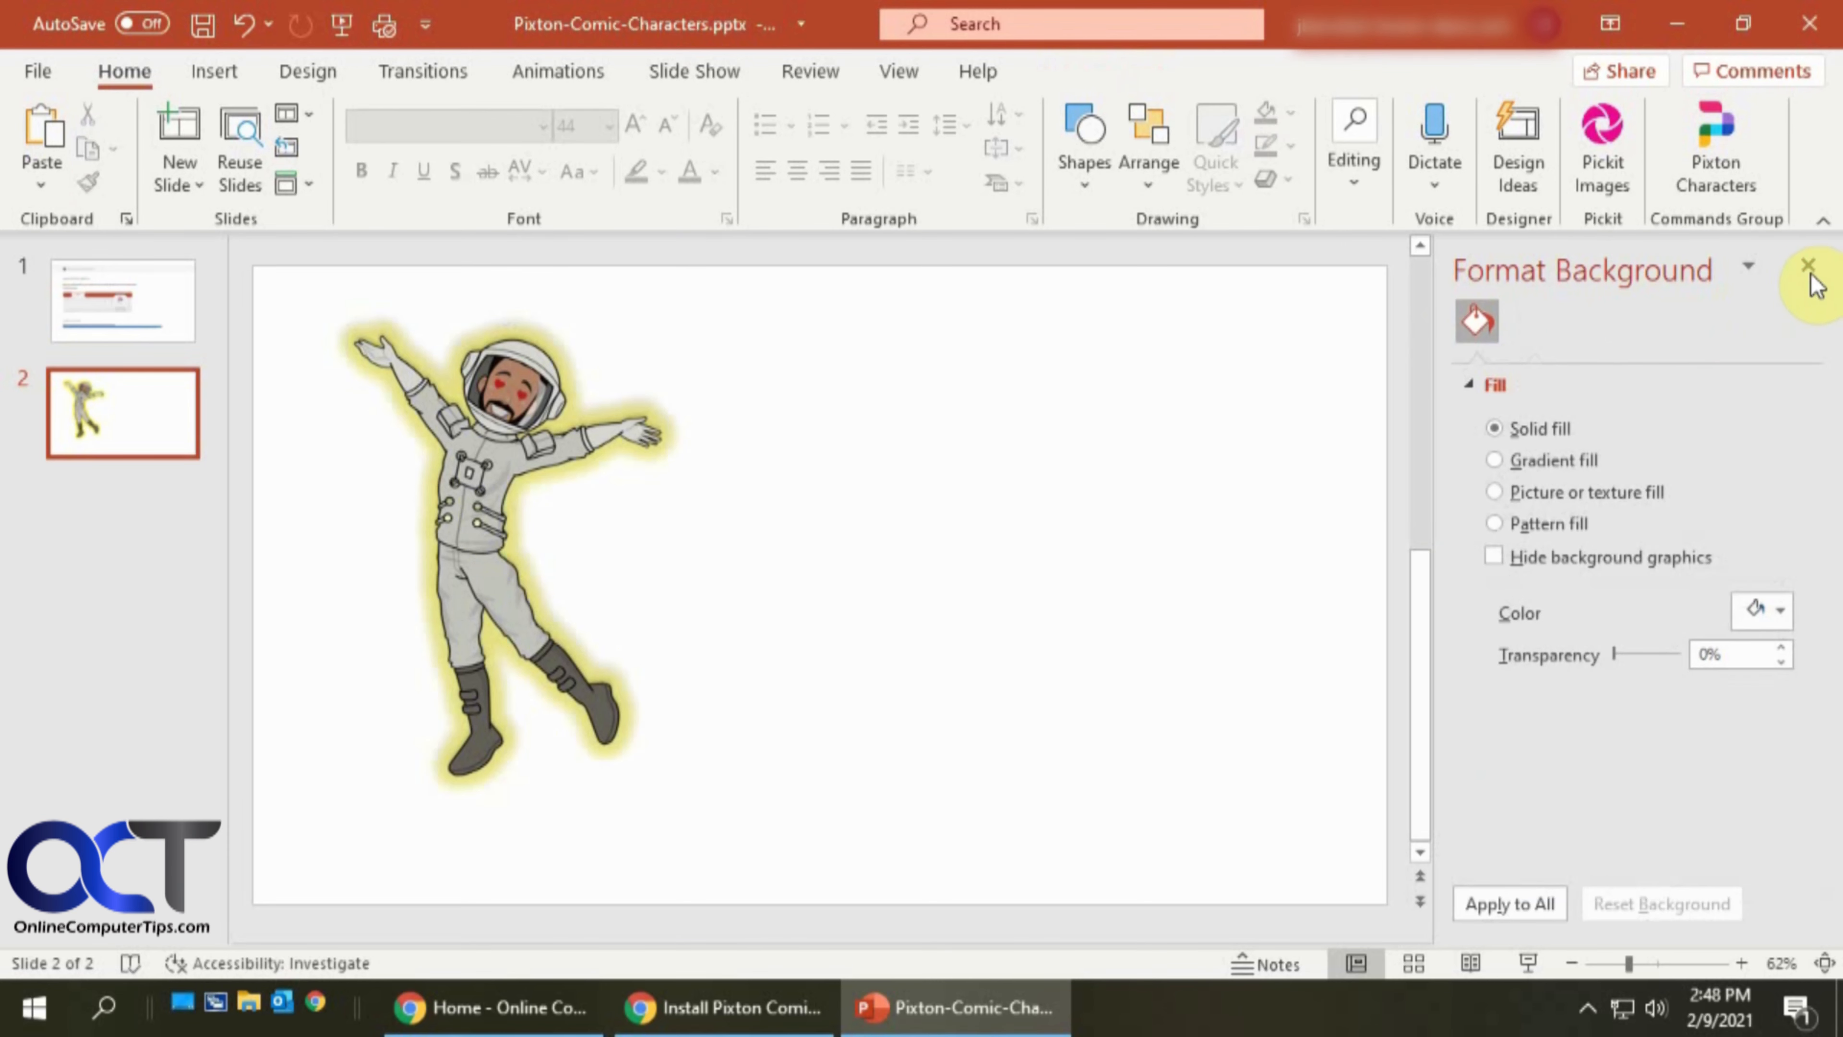
left_click(1717, 144)
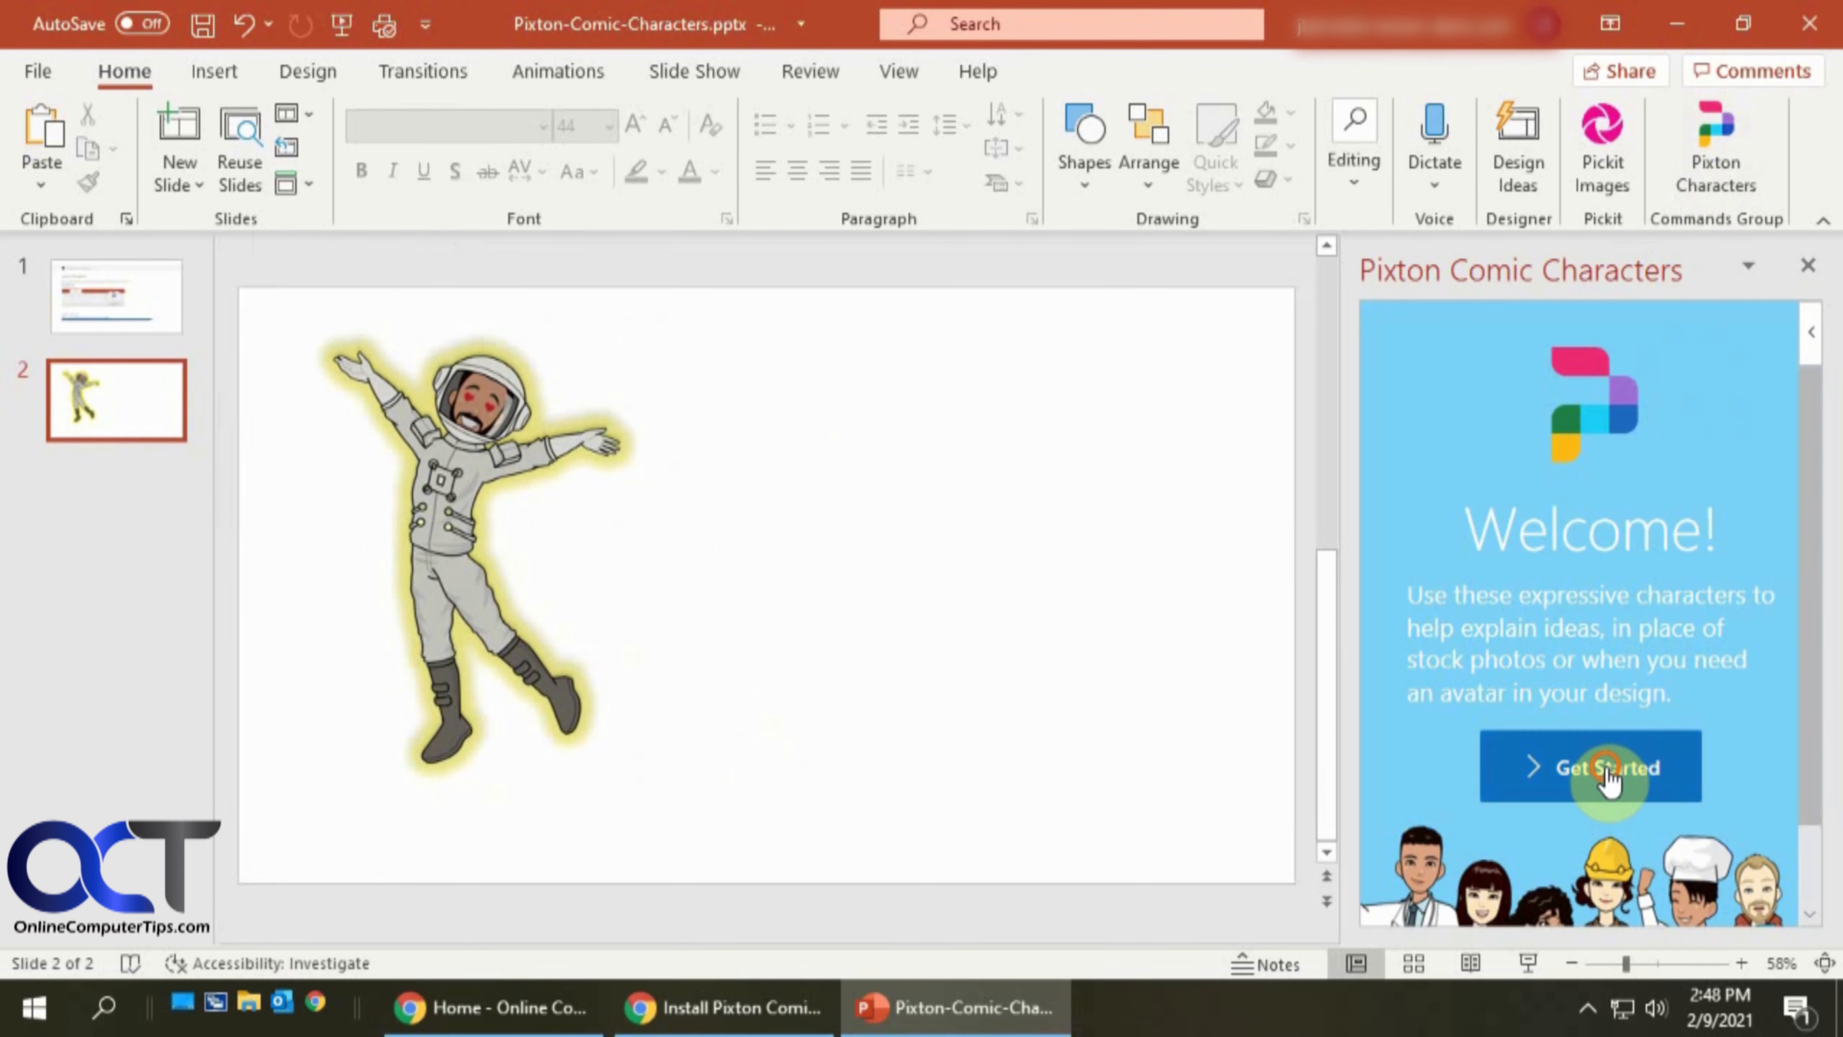
Build a woman character with a chosen hairstyle, blue outfit and outstretched-arms pose beside the astronaut.
left_click(1602, 773)
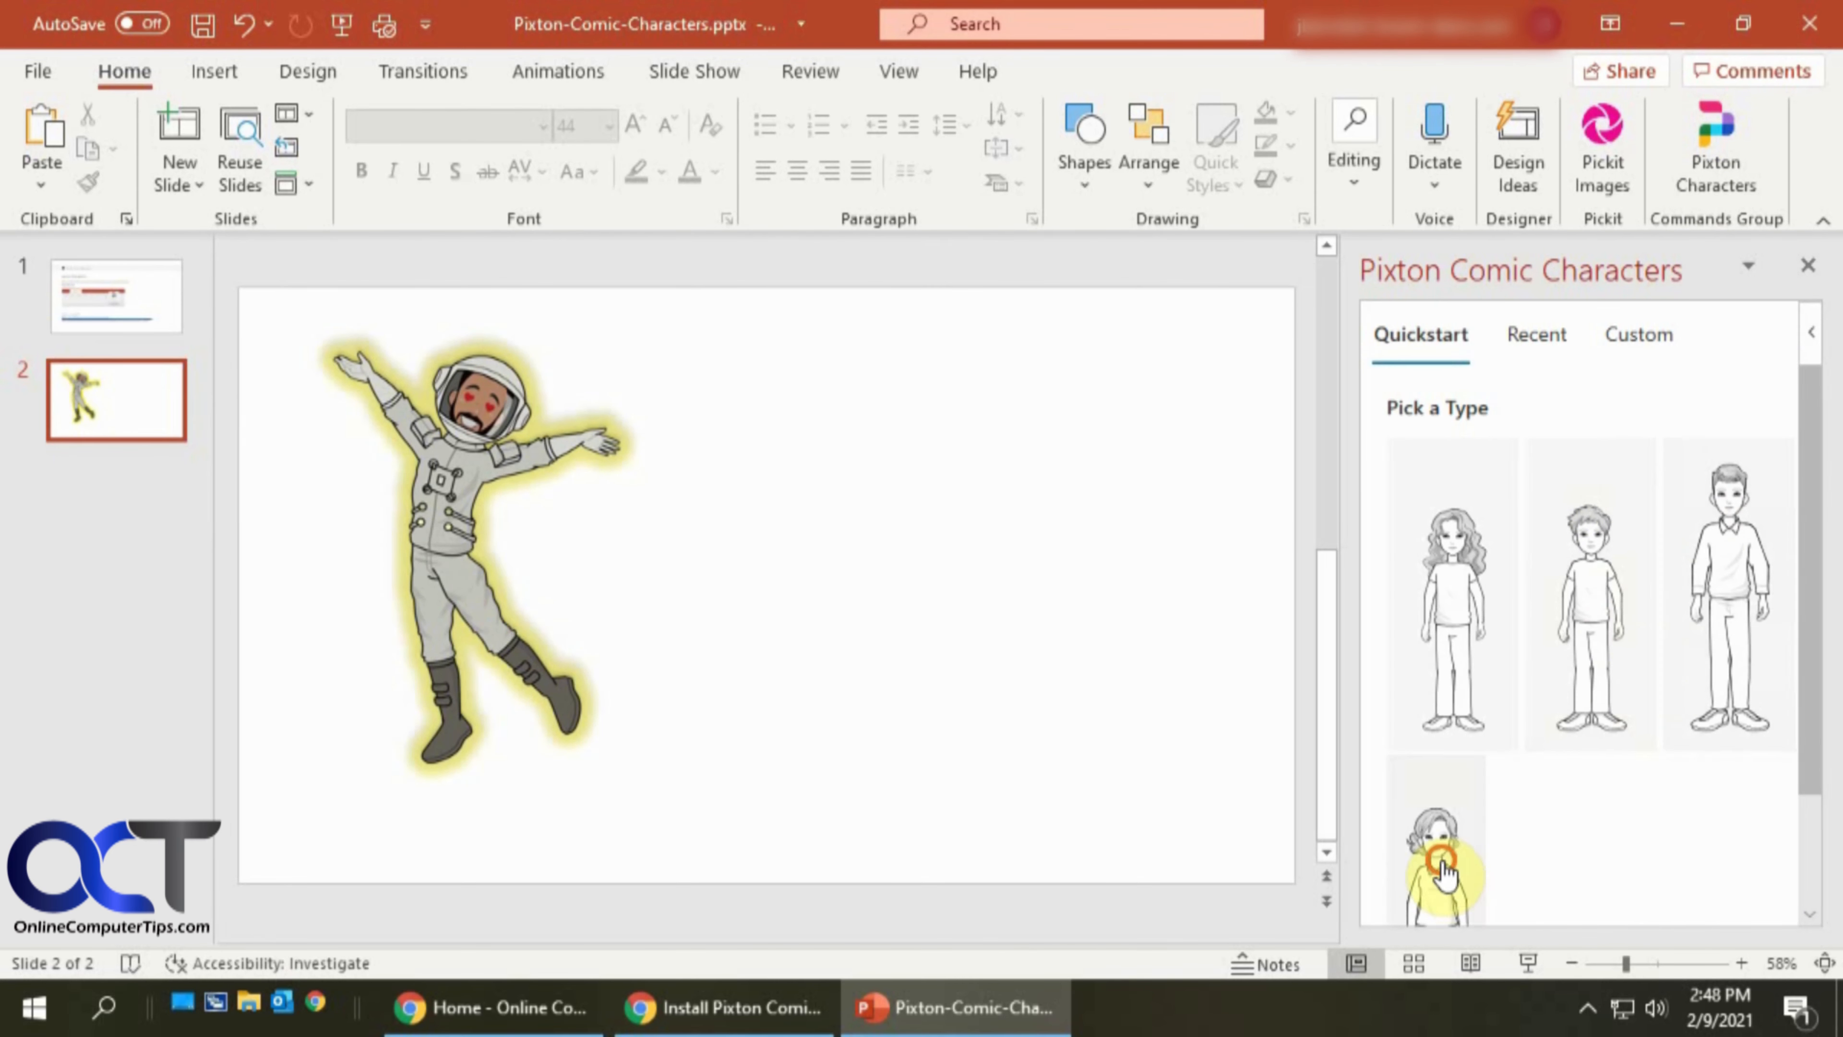
left_click(1438, 860)
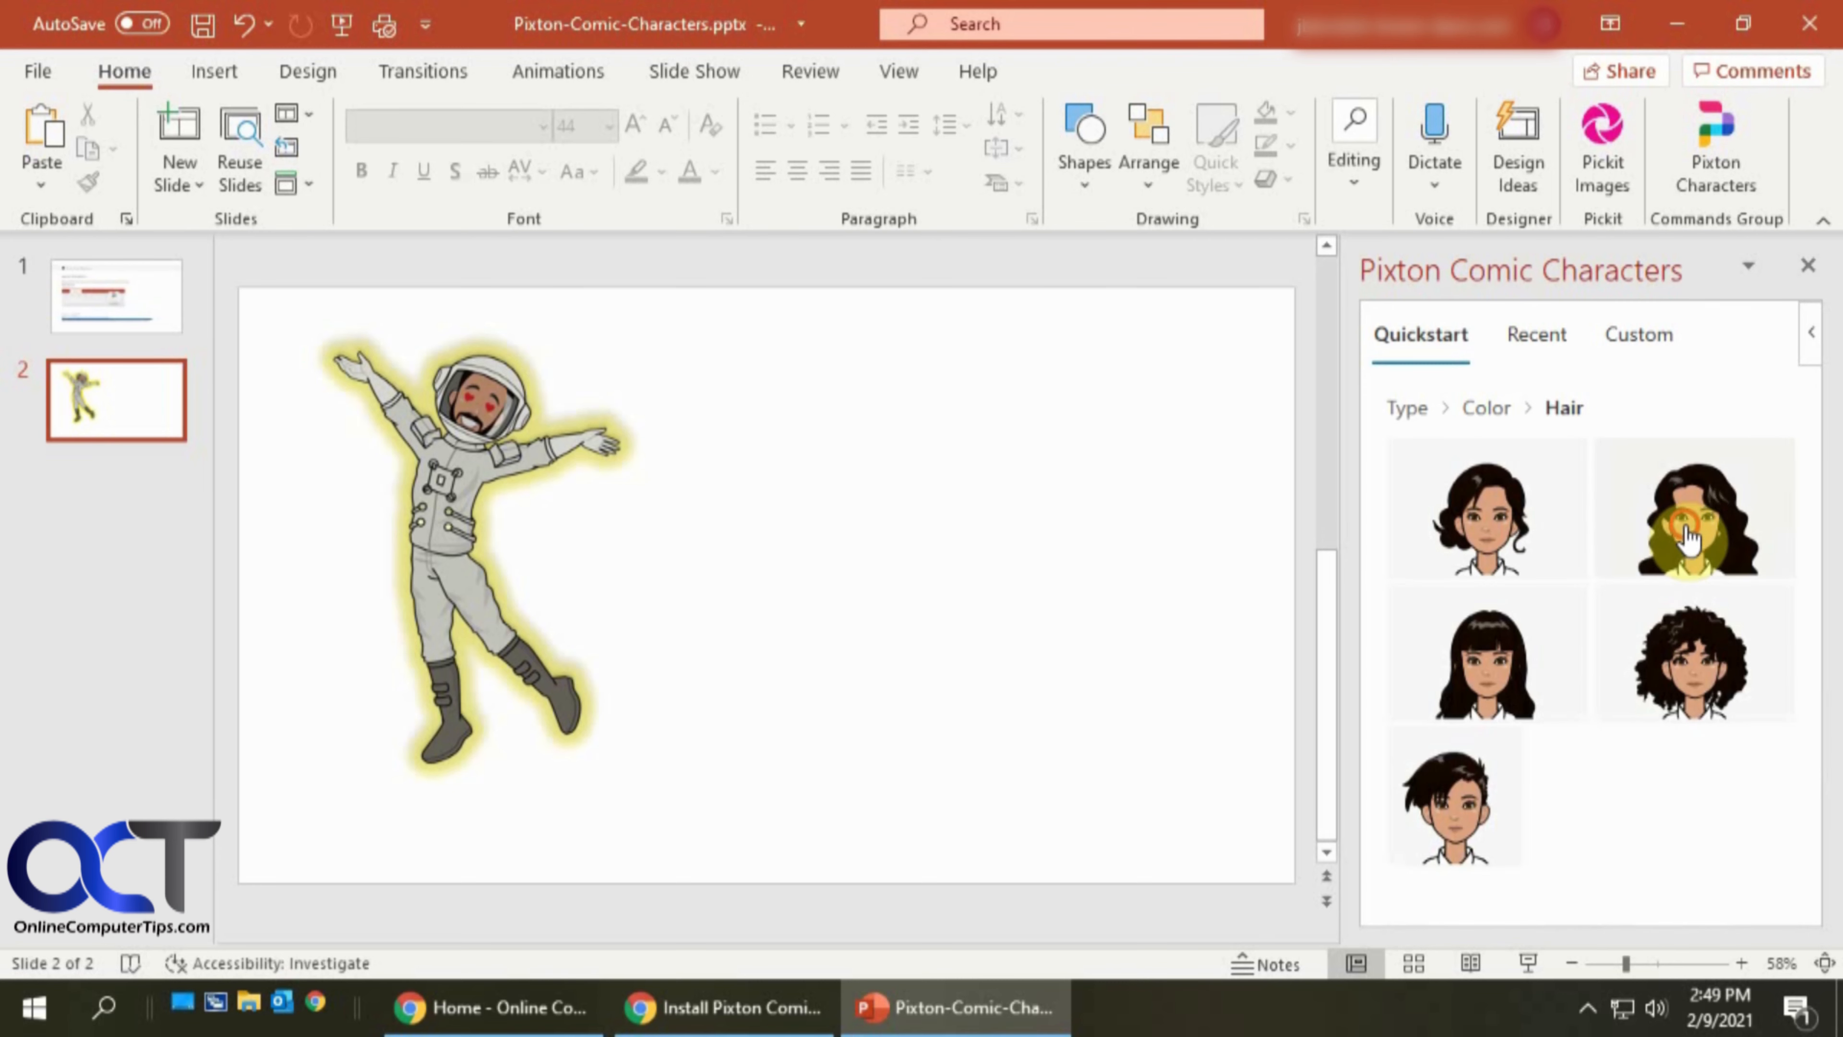
left_click(1681, 526)
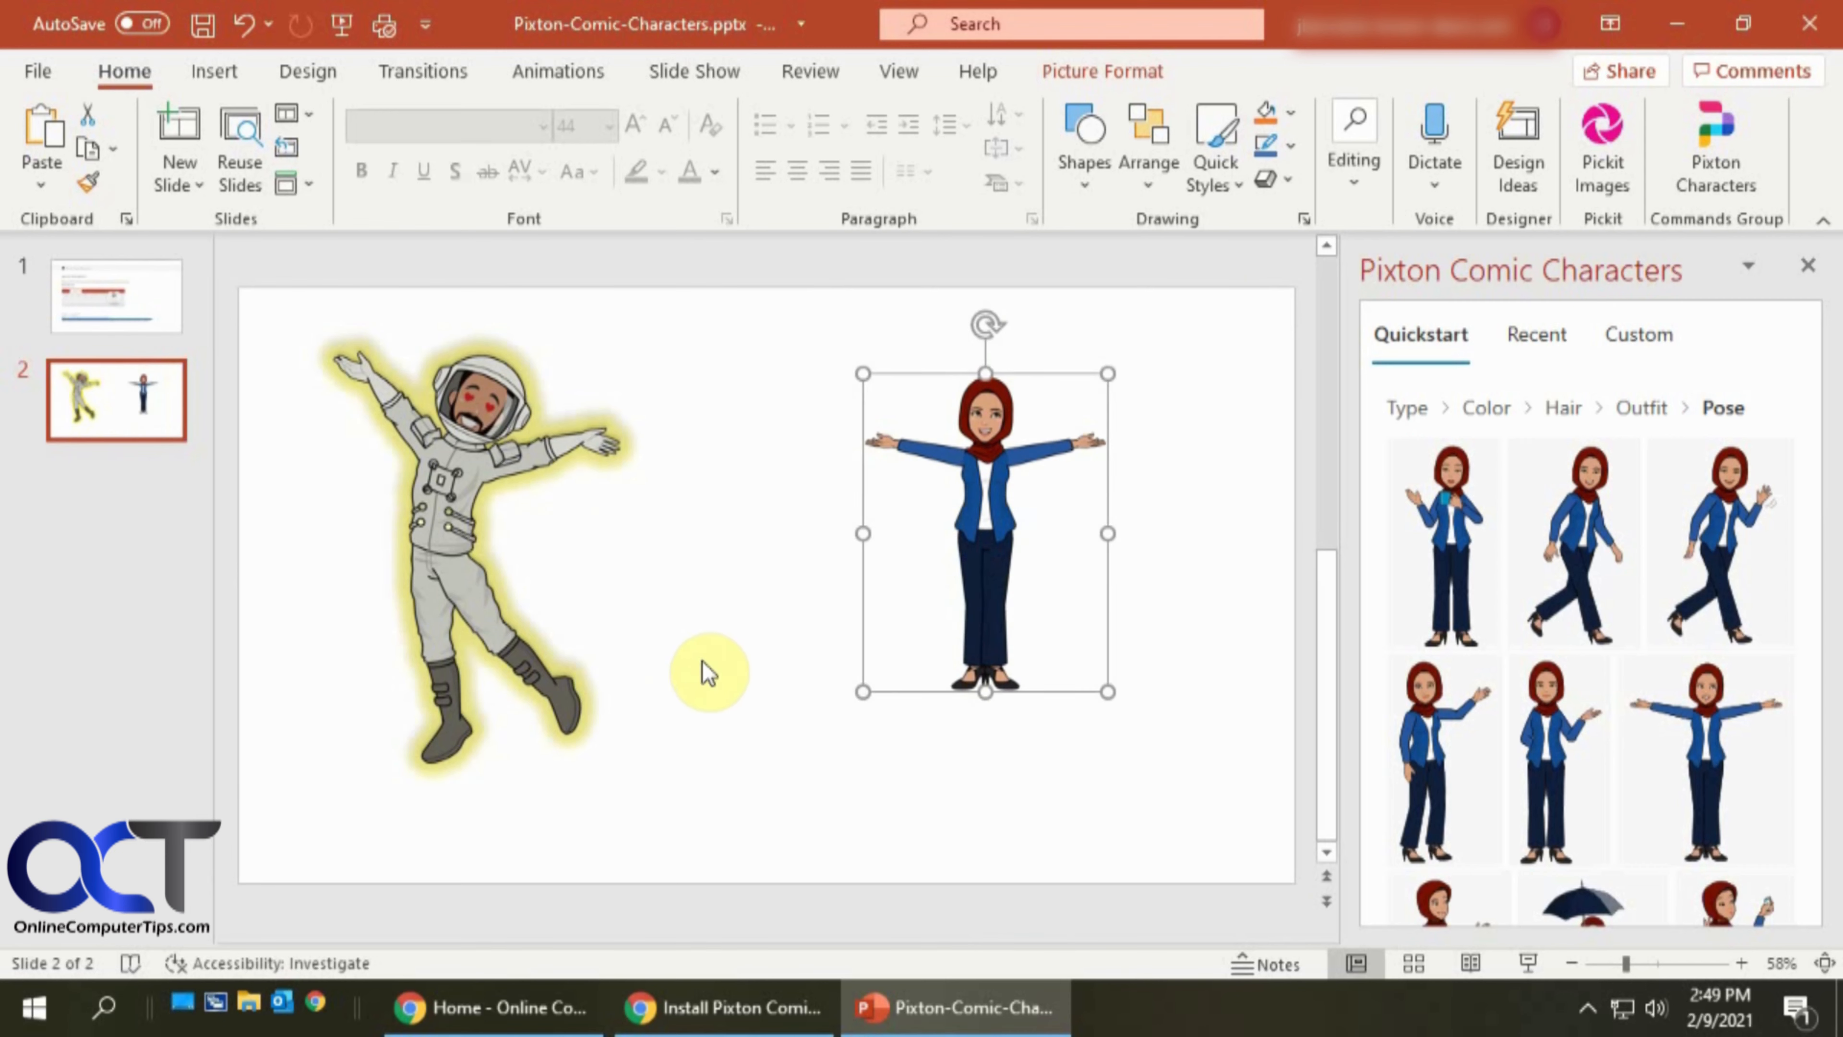
mouse_move(437, 528)
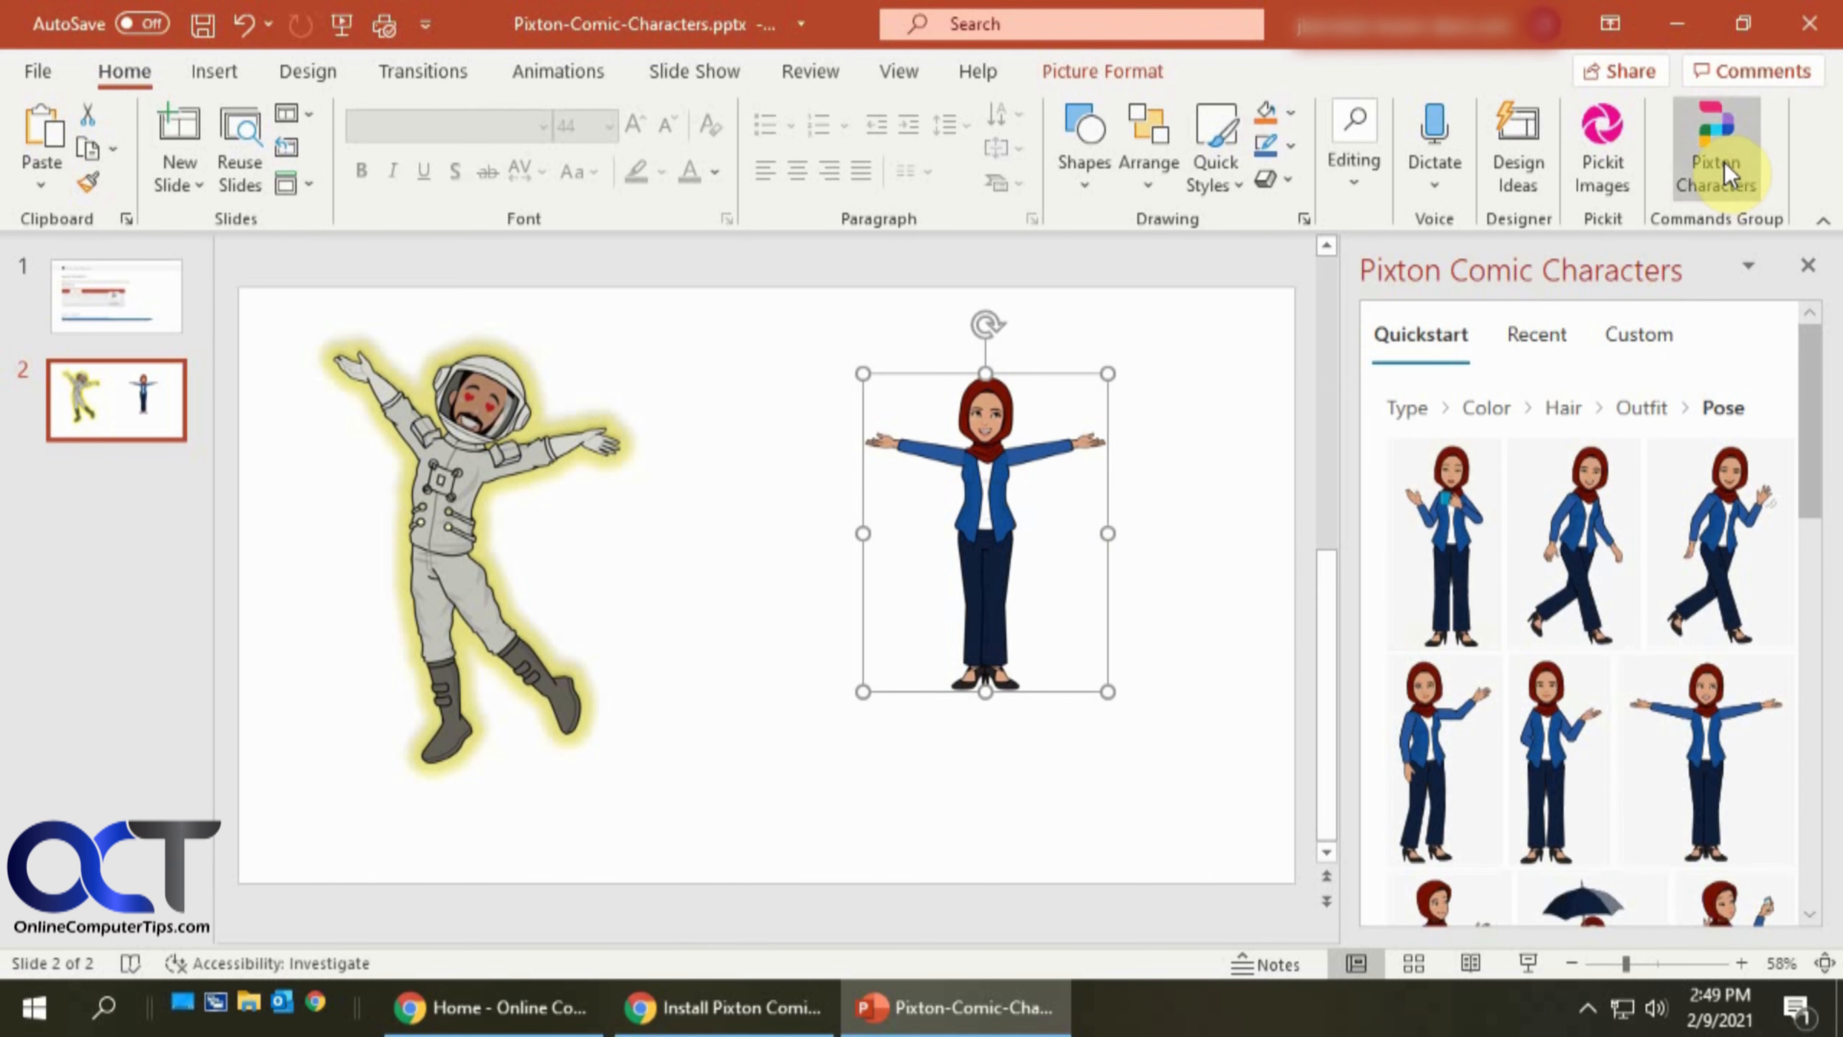
Show the Pixton add-in's ribbon options, including removing it.
right_click(1723, 175)
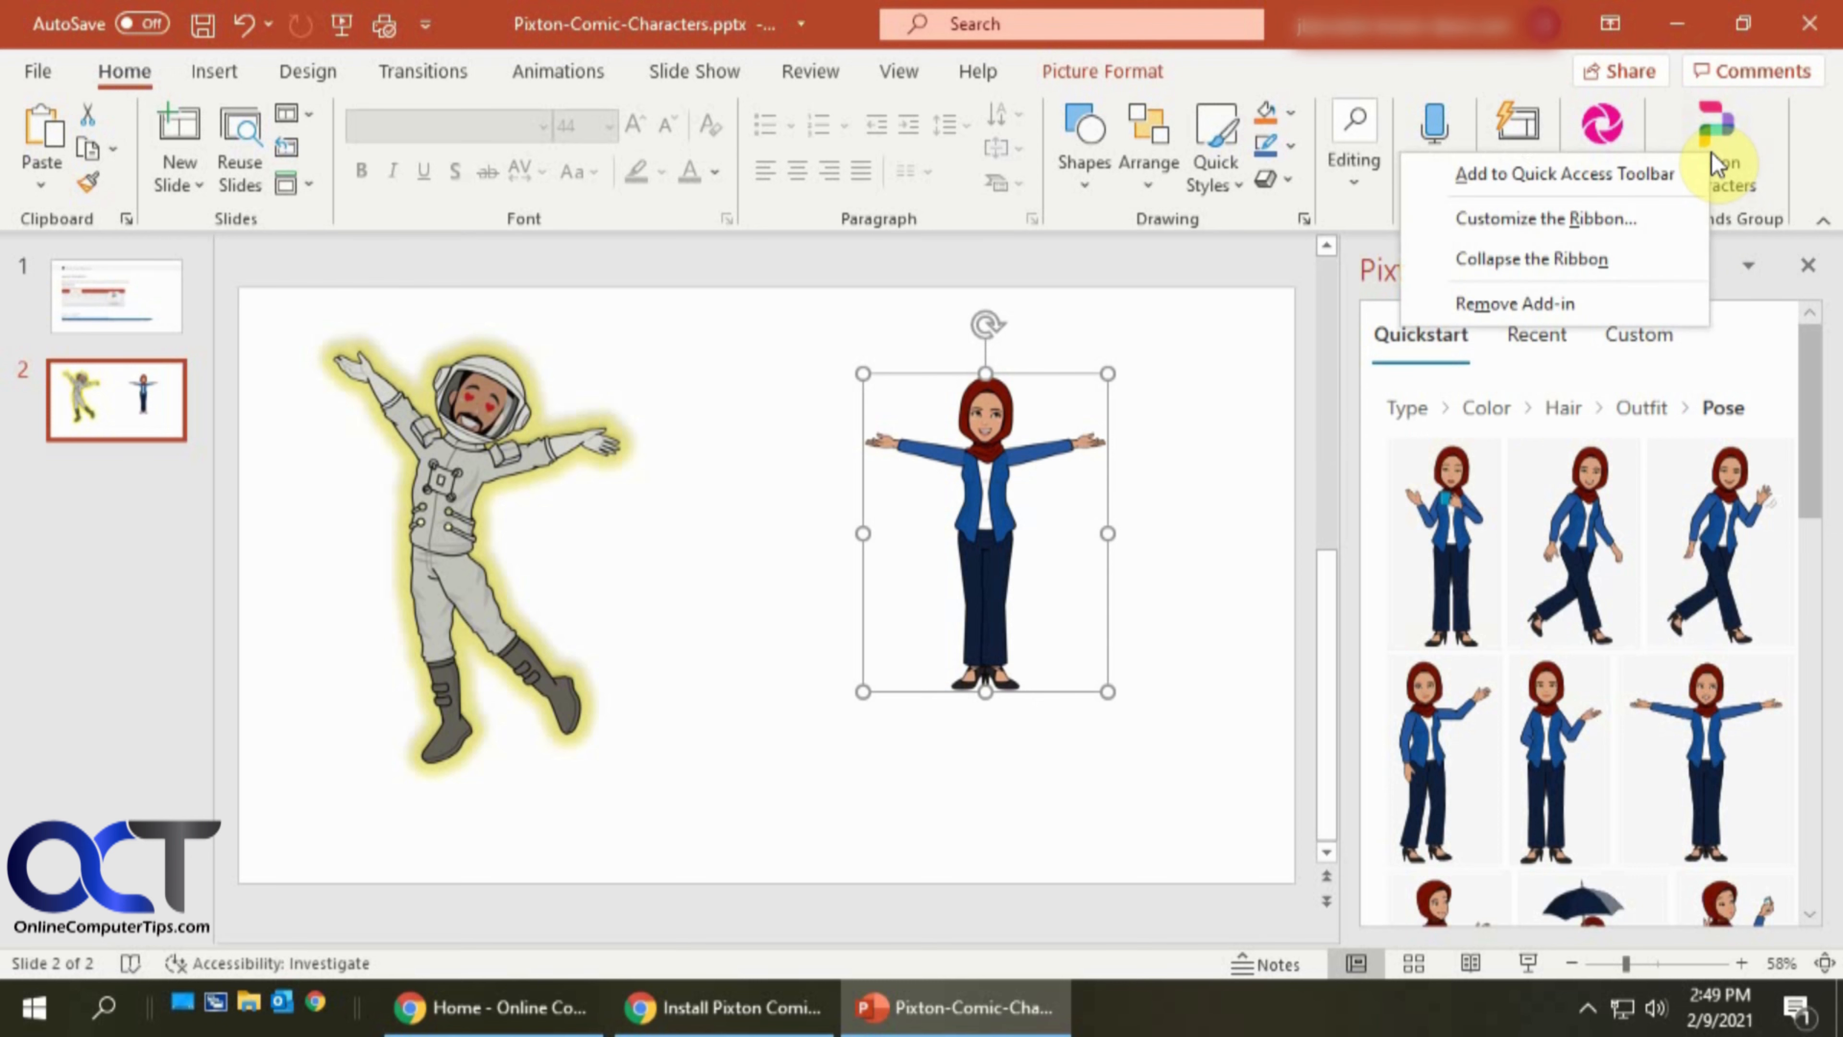
mouse_move(1198, 494)
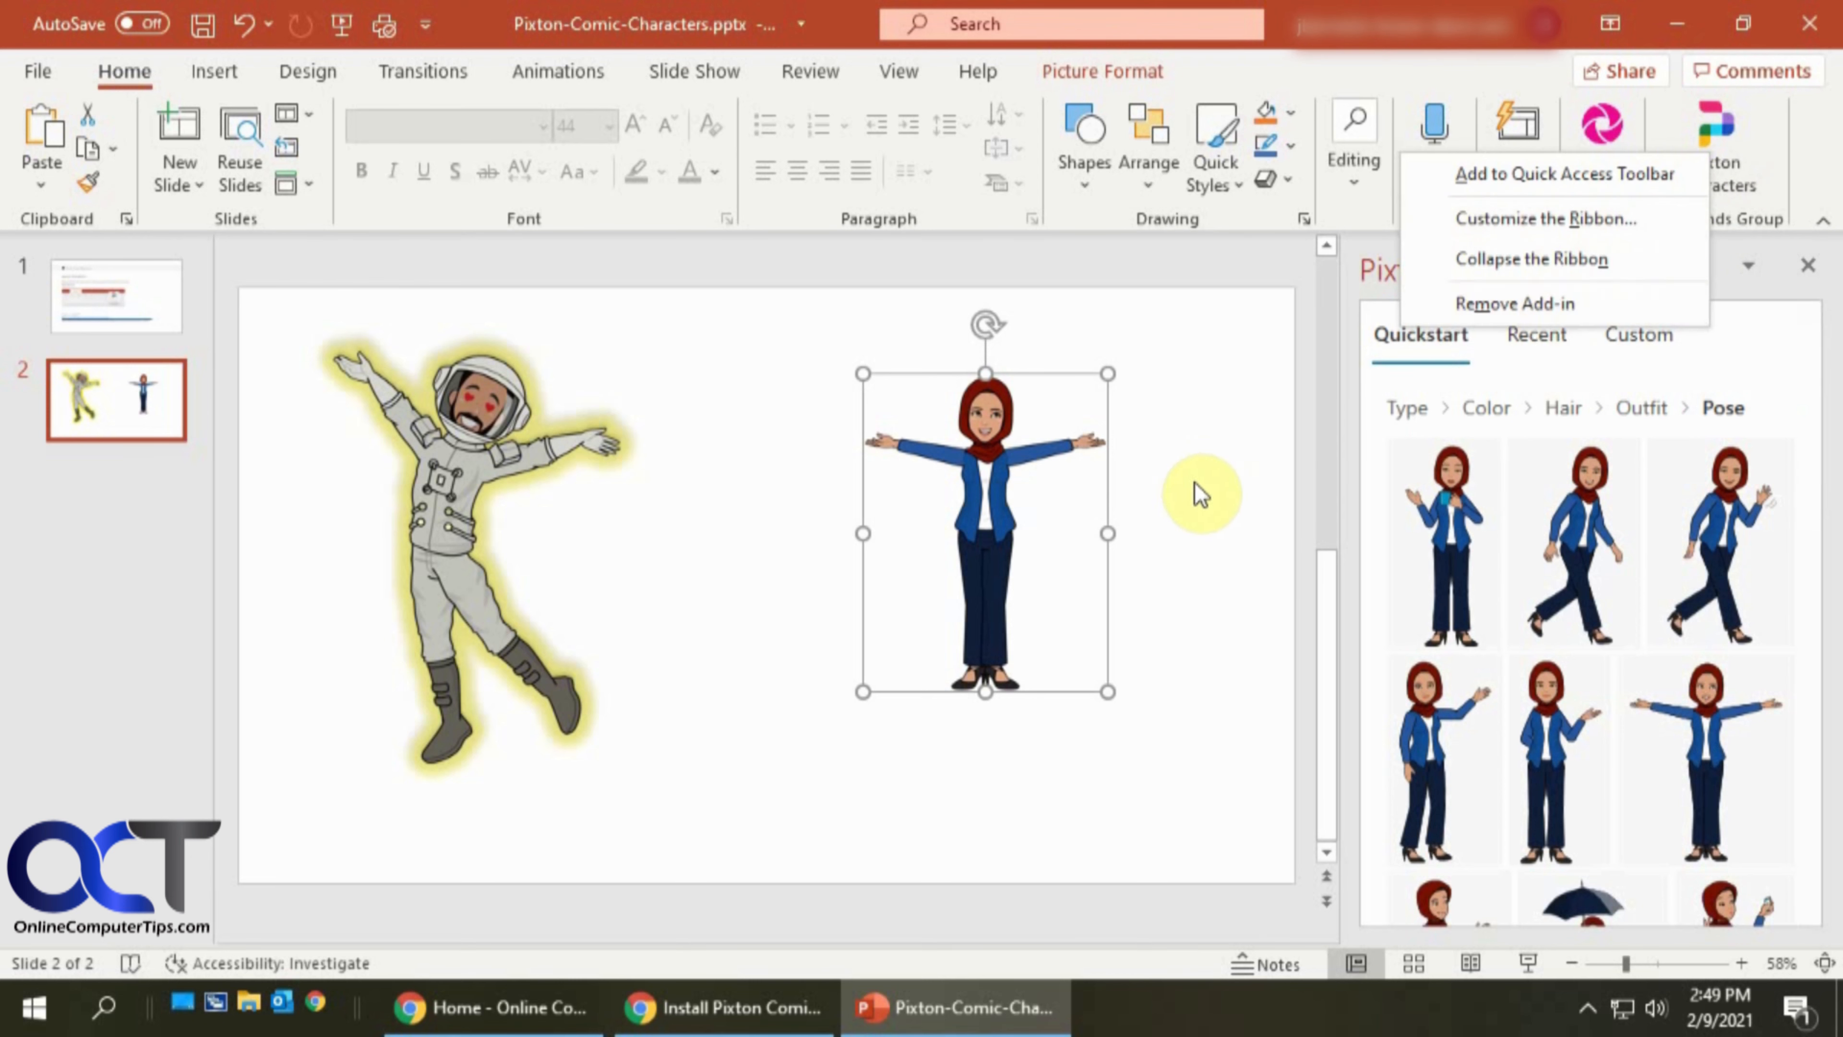
mouse_move(1194, 513)
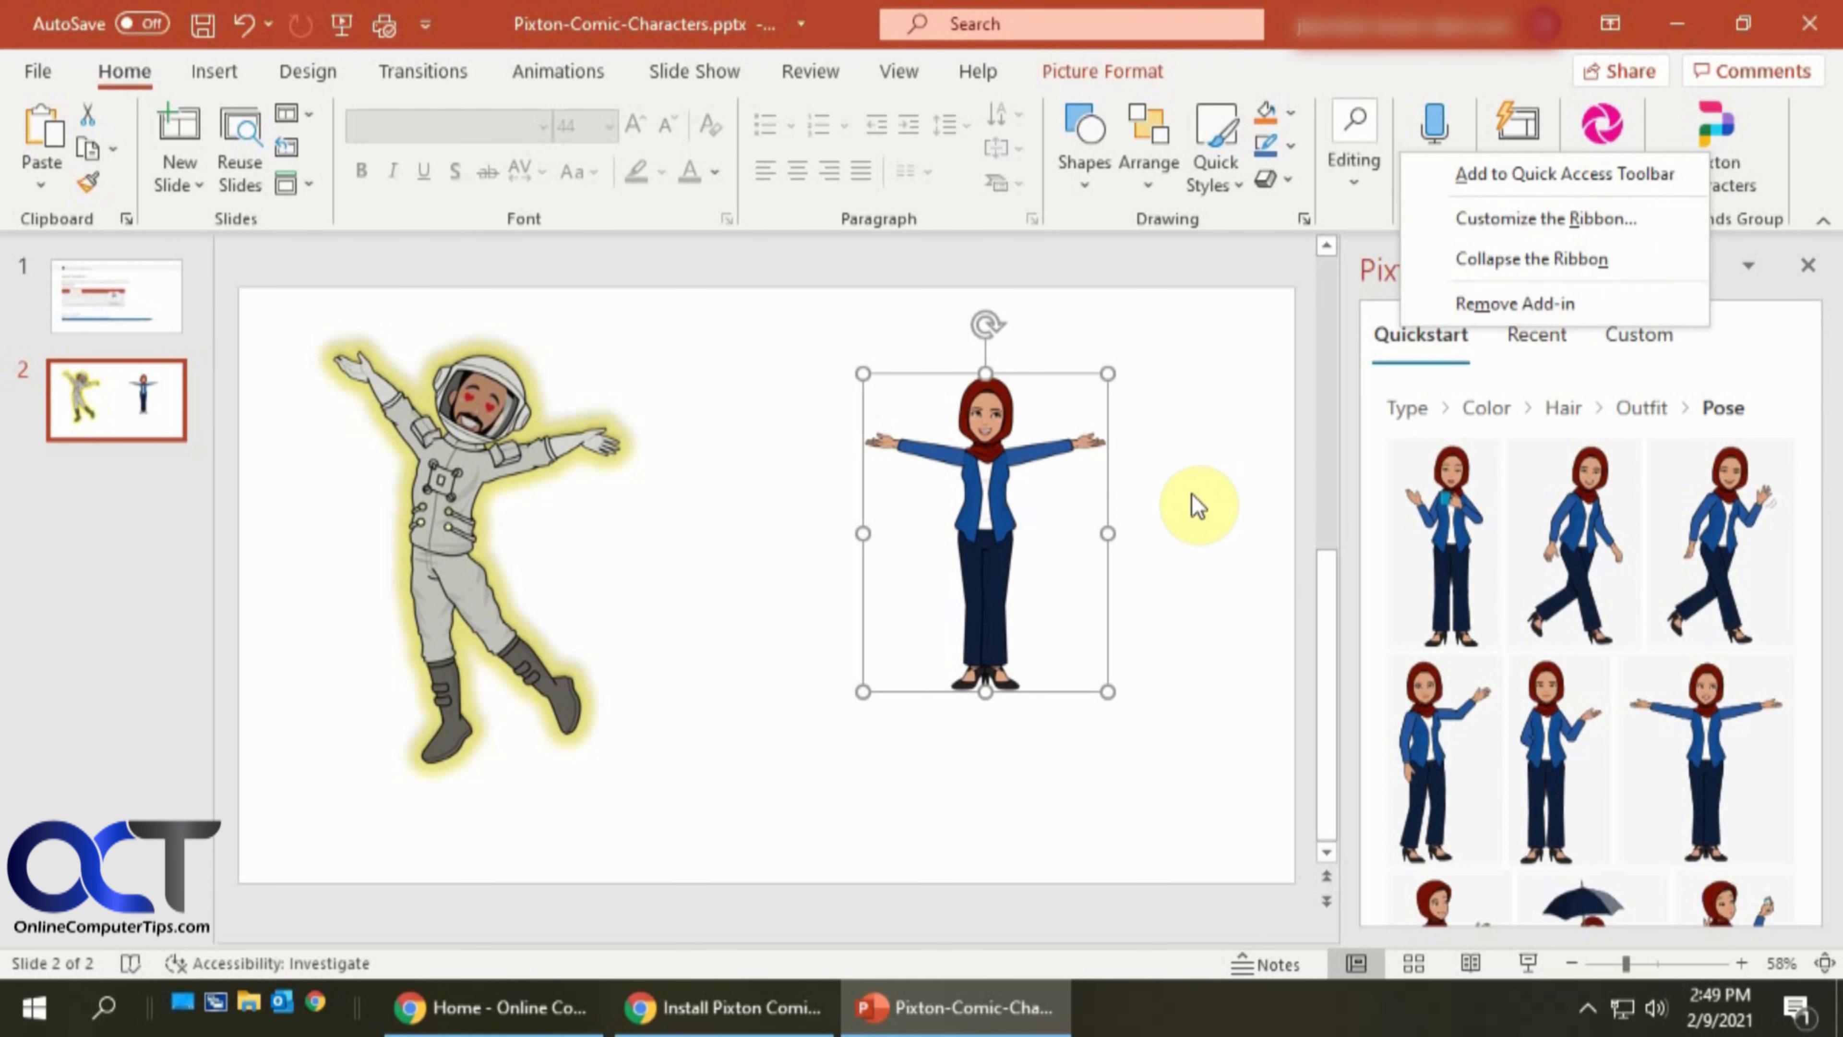